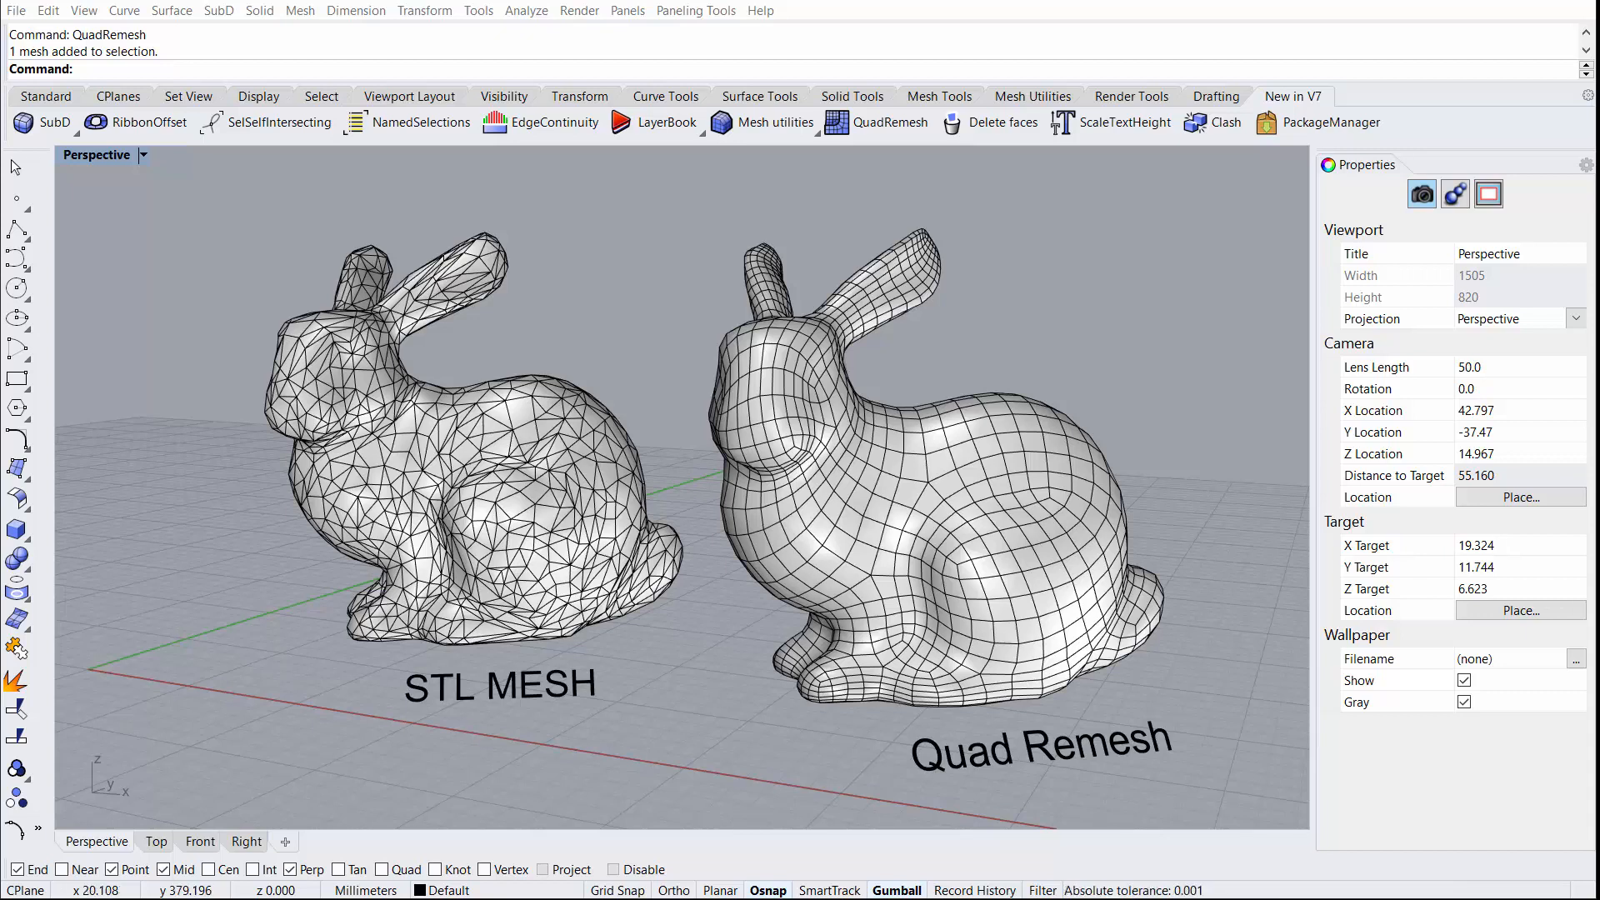
mouse_move(464, 619)
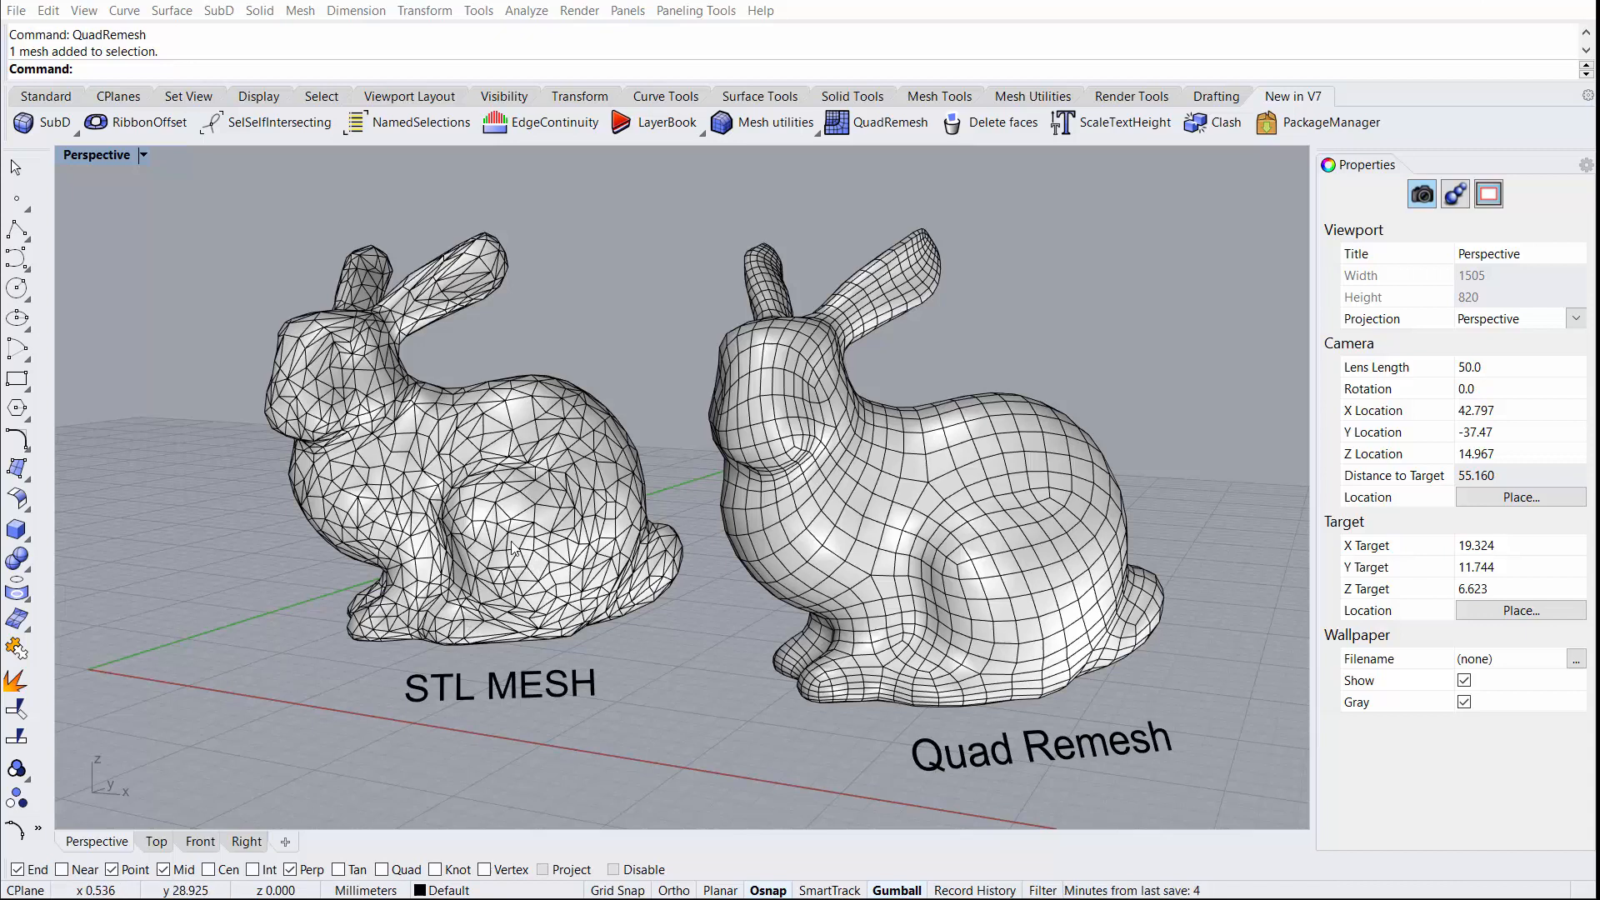
mouse_move(681, 545)
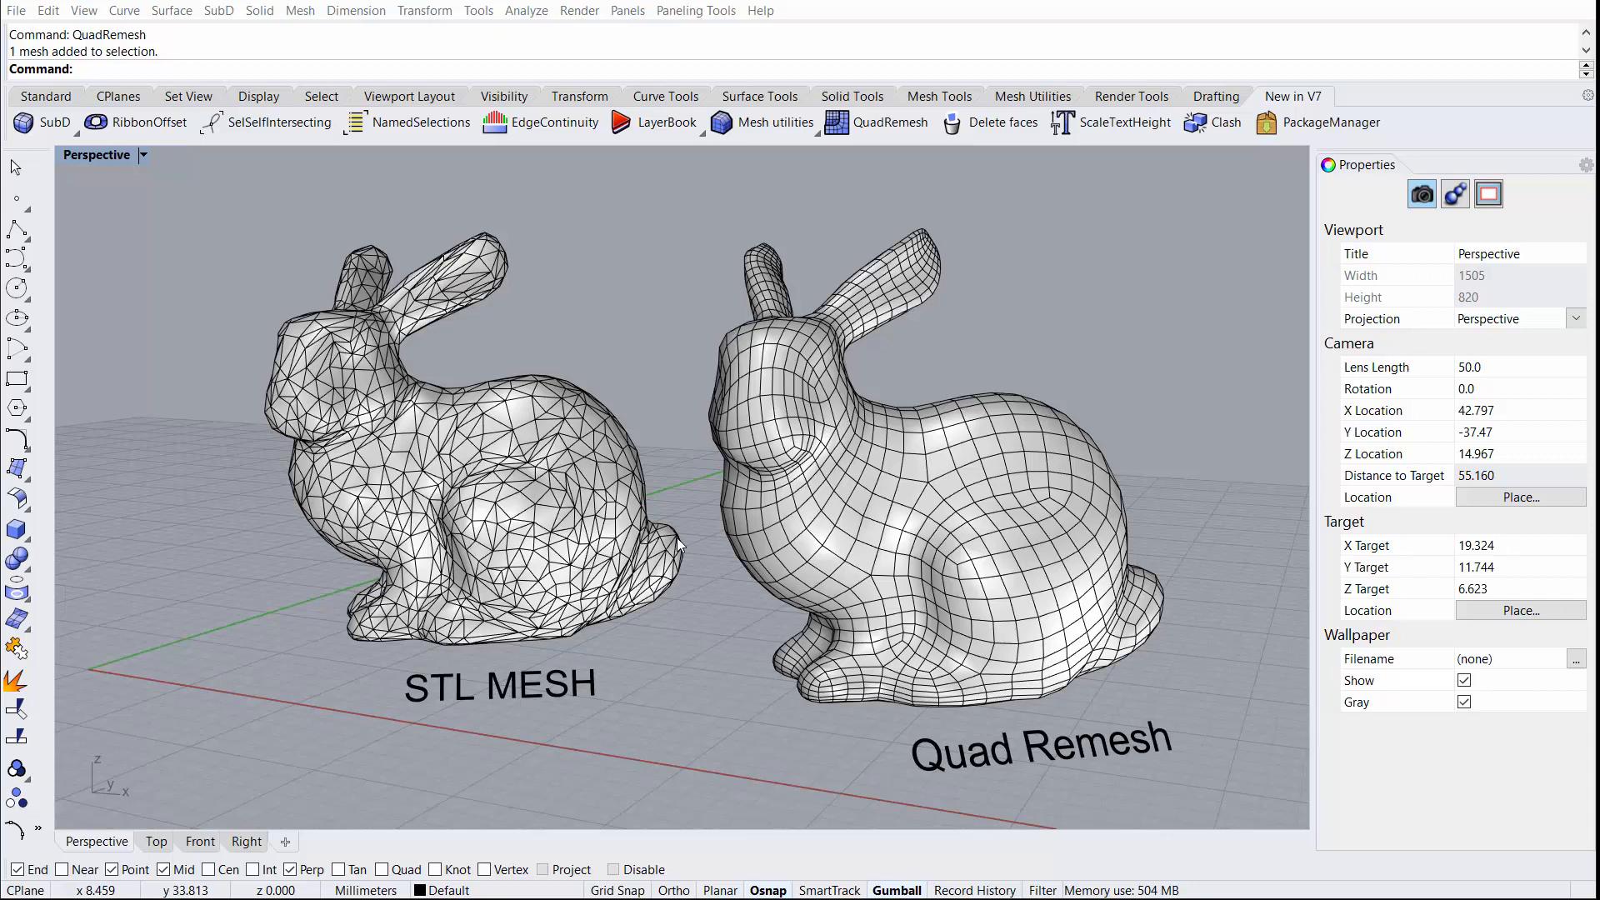
mouse_move(954, 432)
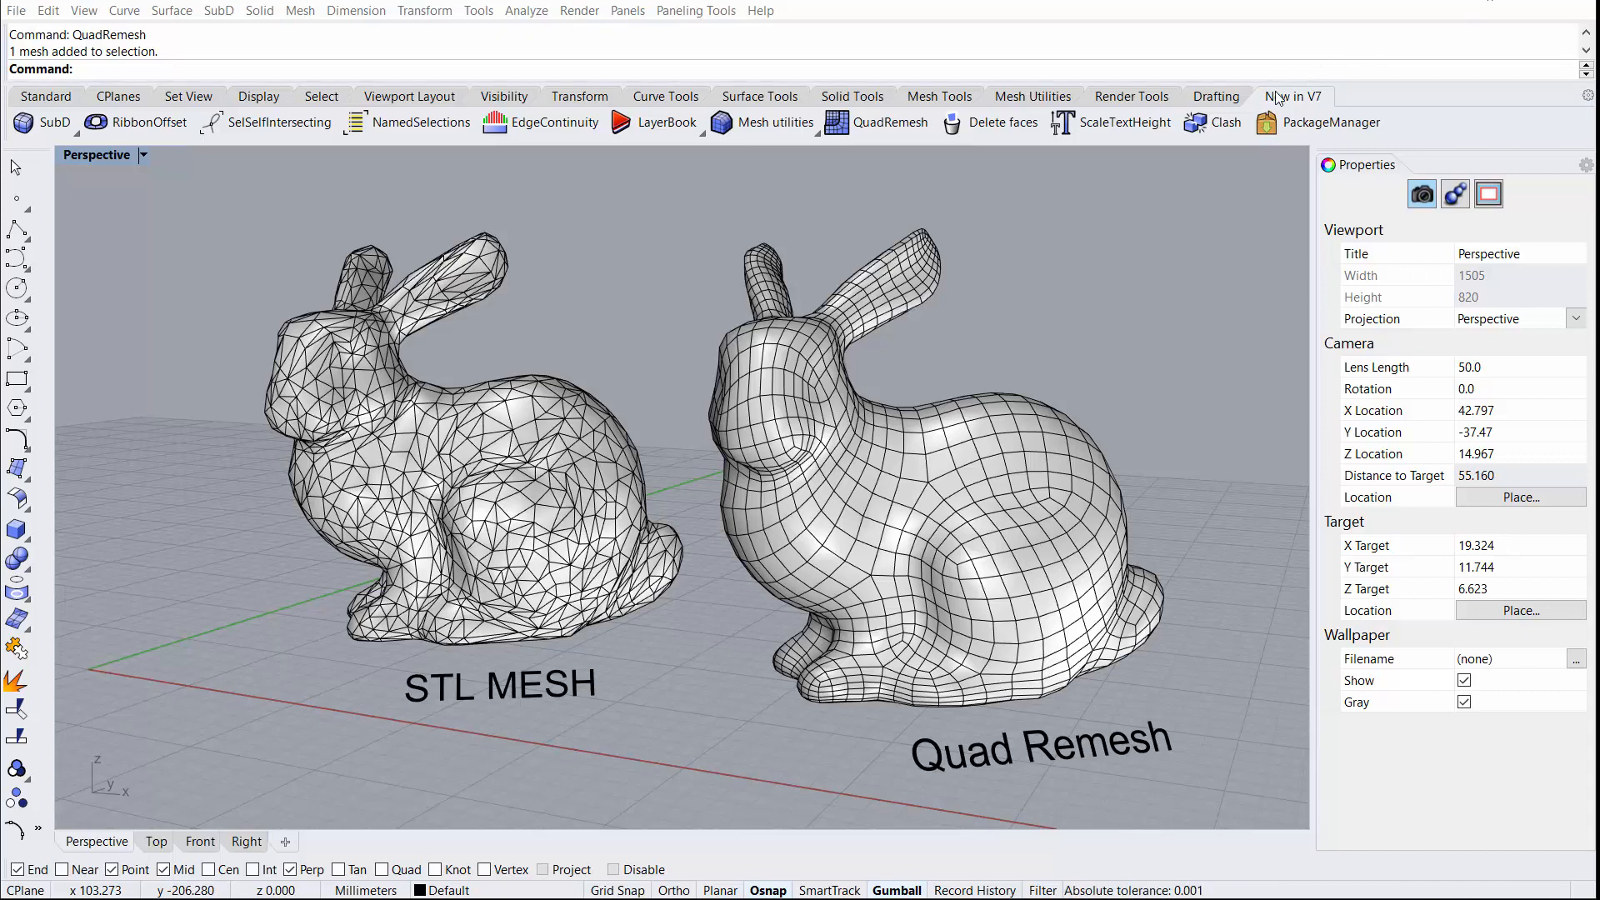
mouse_move(1317, 106)
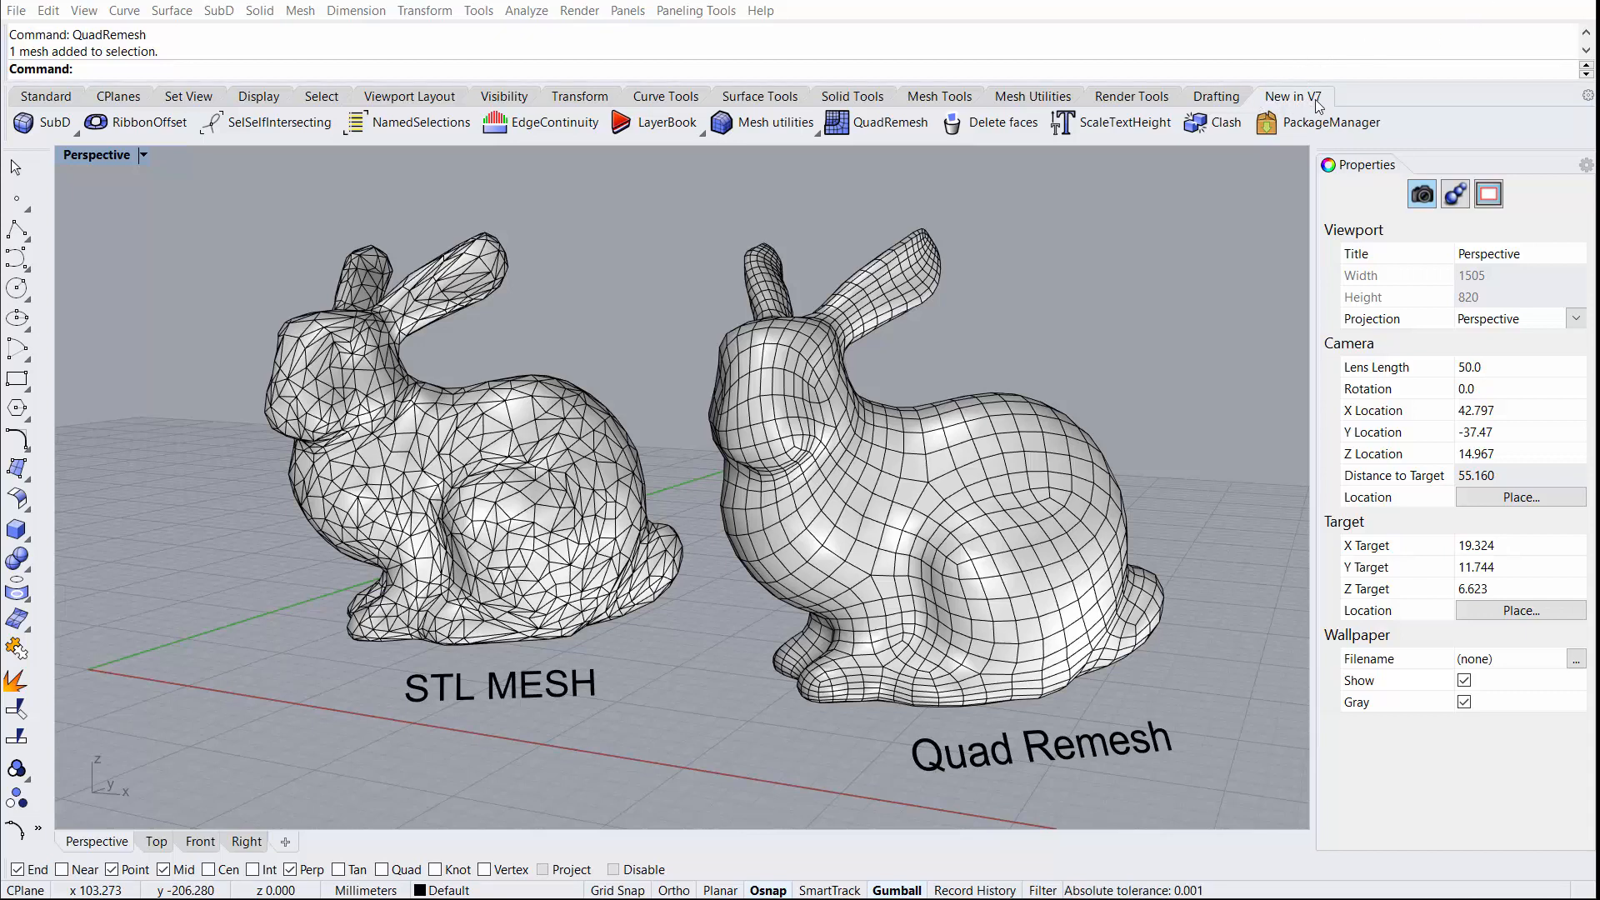
mouse_move(990, 122)
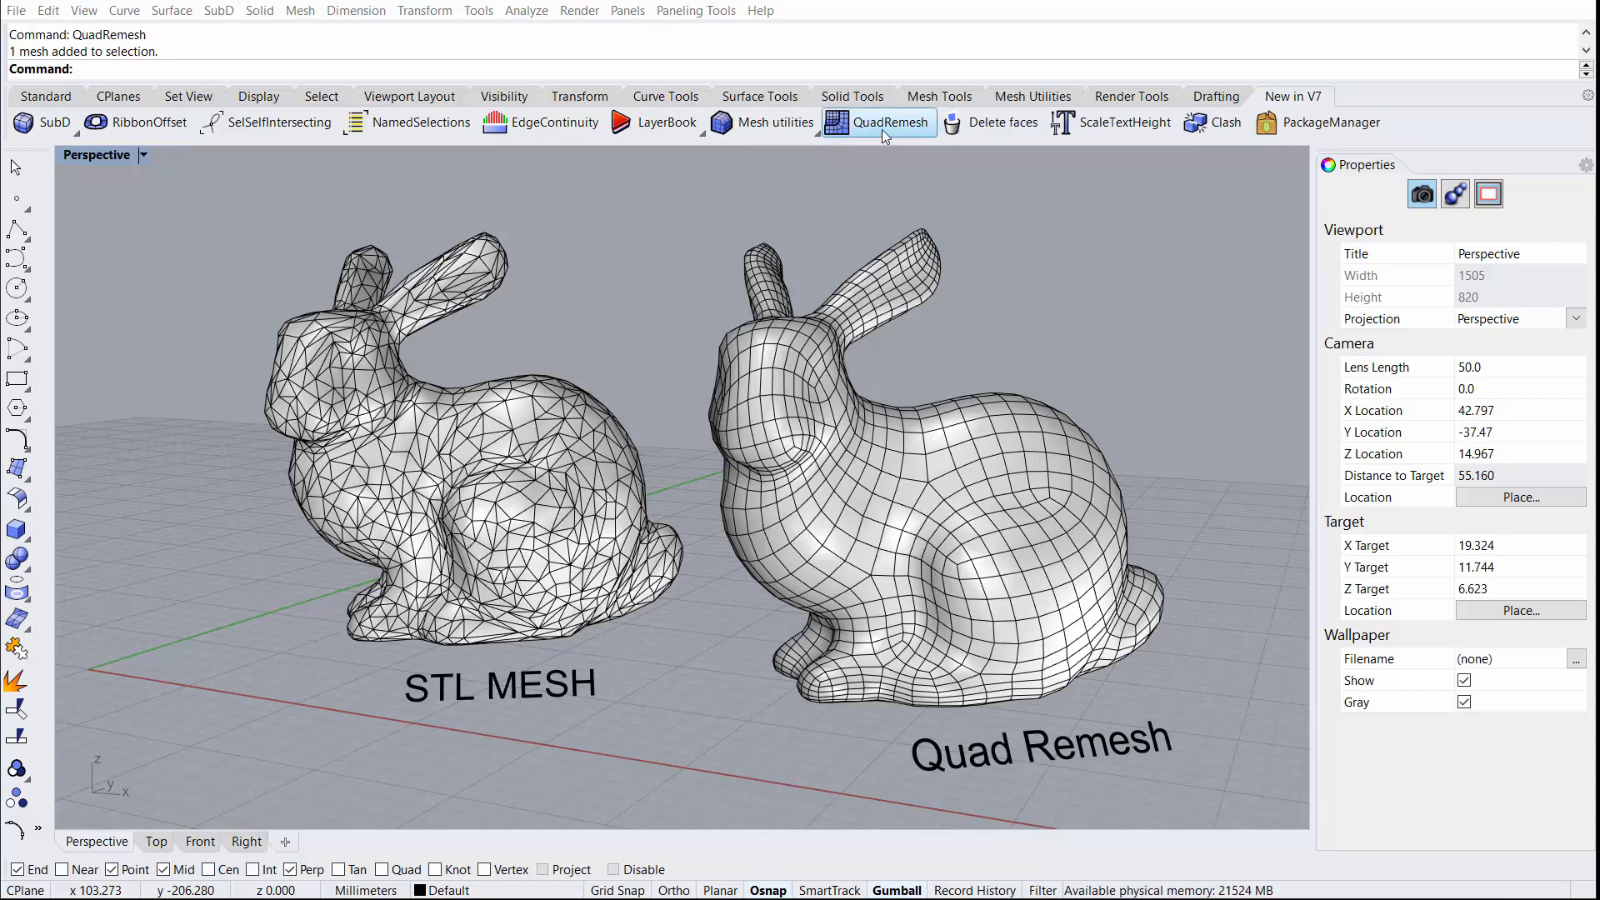
mouse_move(775, 123)
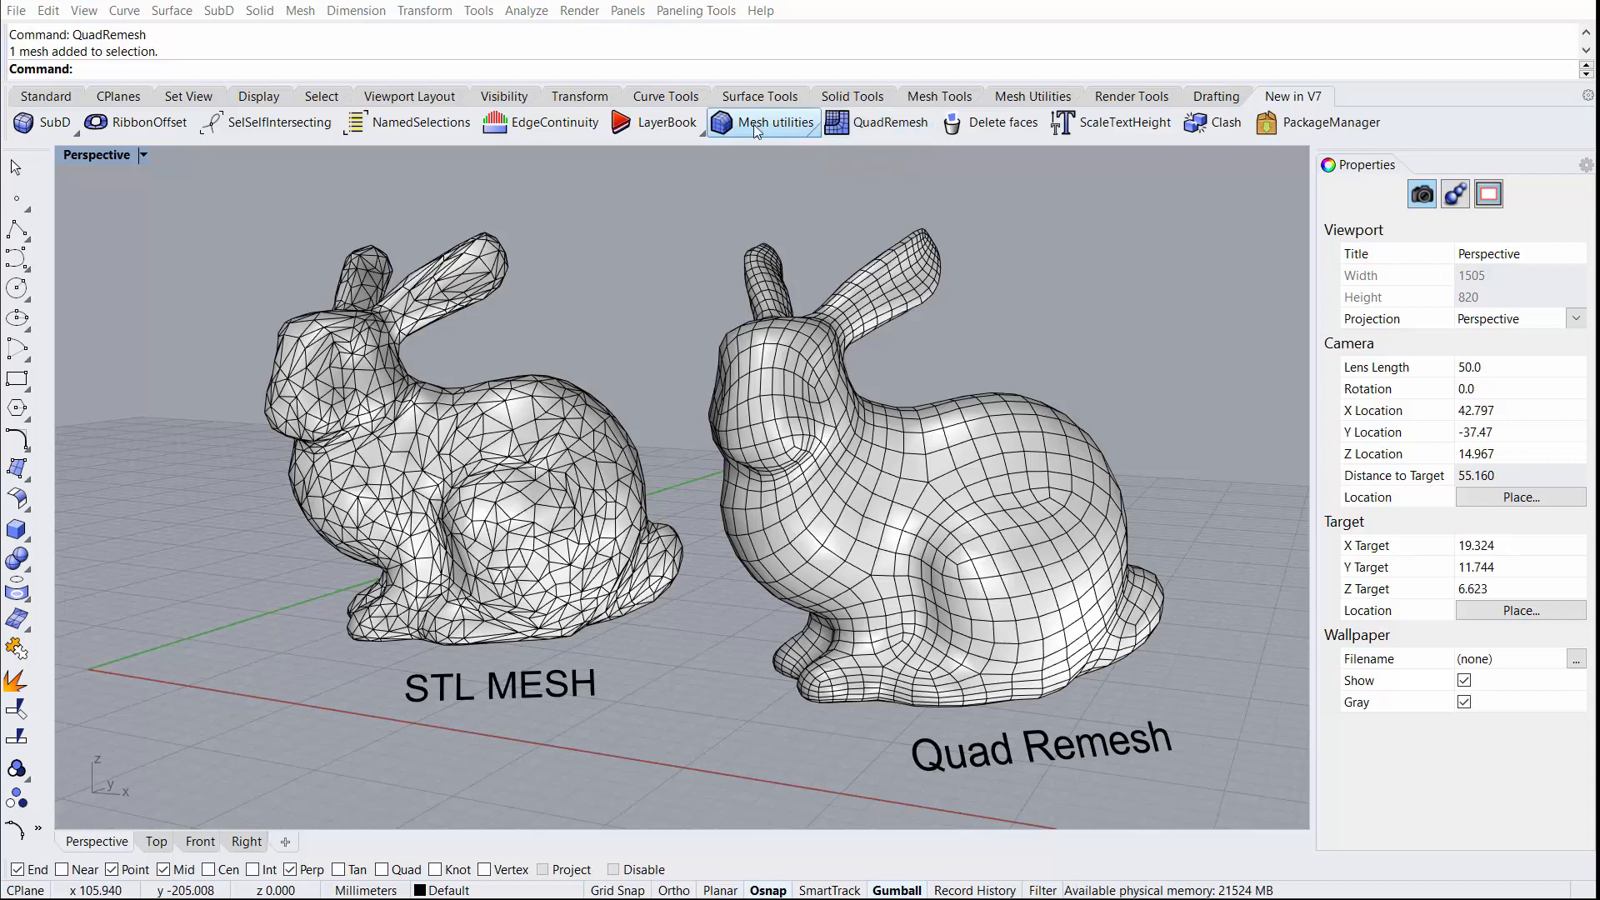
Browse the mesh utility and SubD tool groups on the toolbar
click(777, 122)
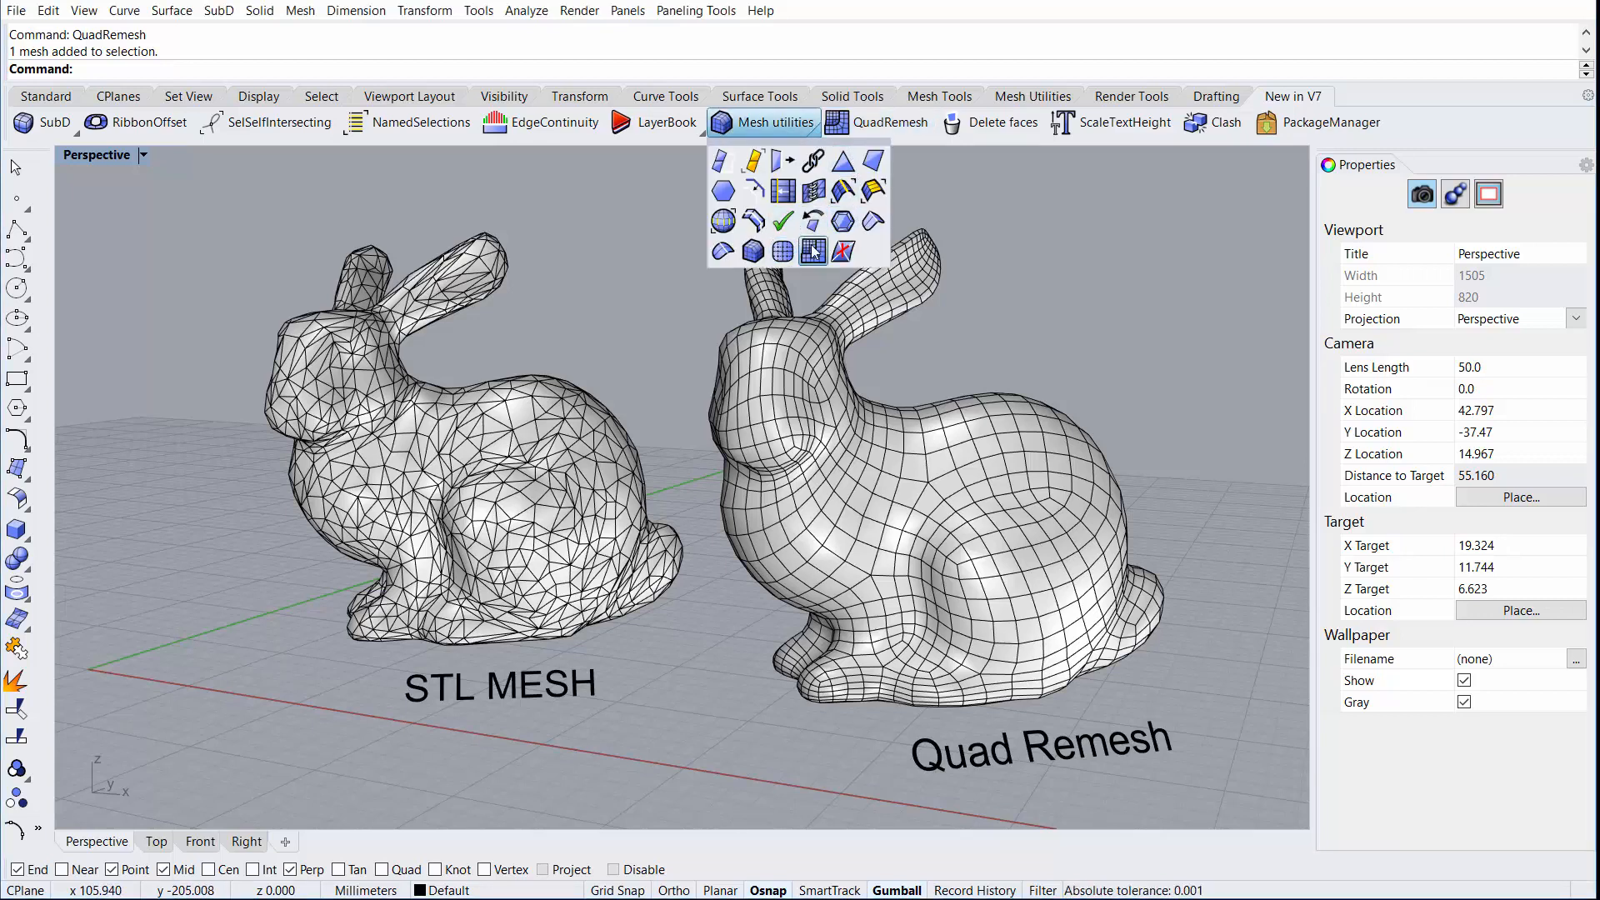
mouse_move(814, 252)
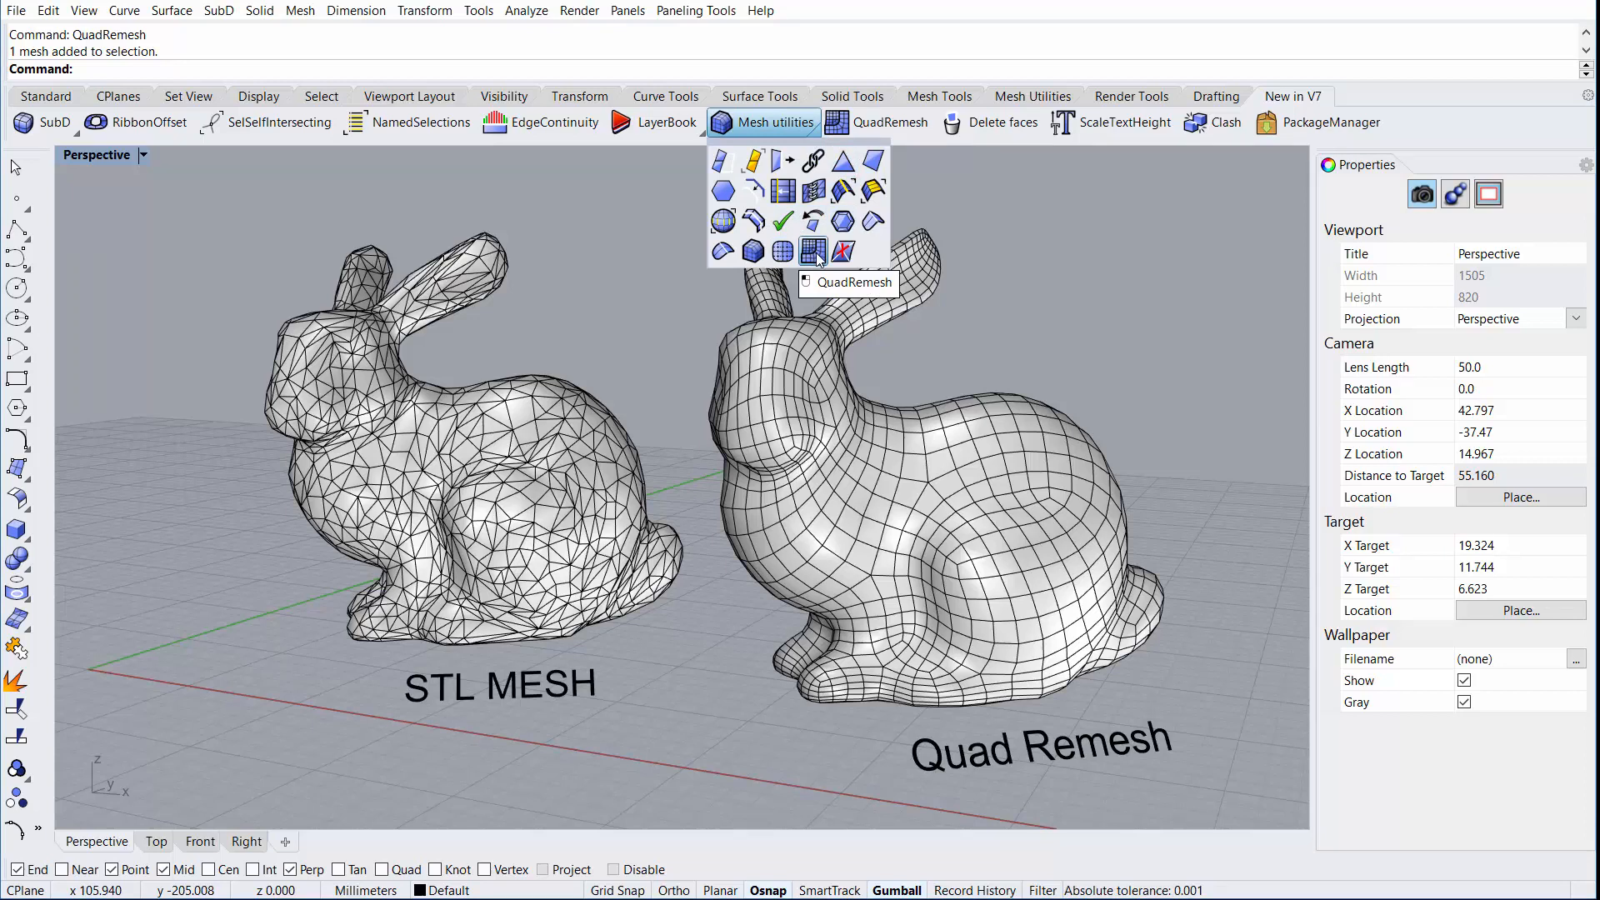
click(300, 10)
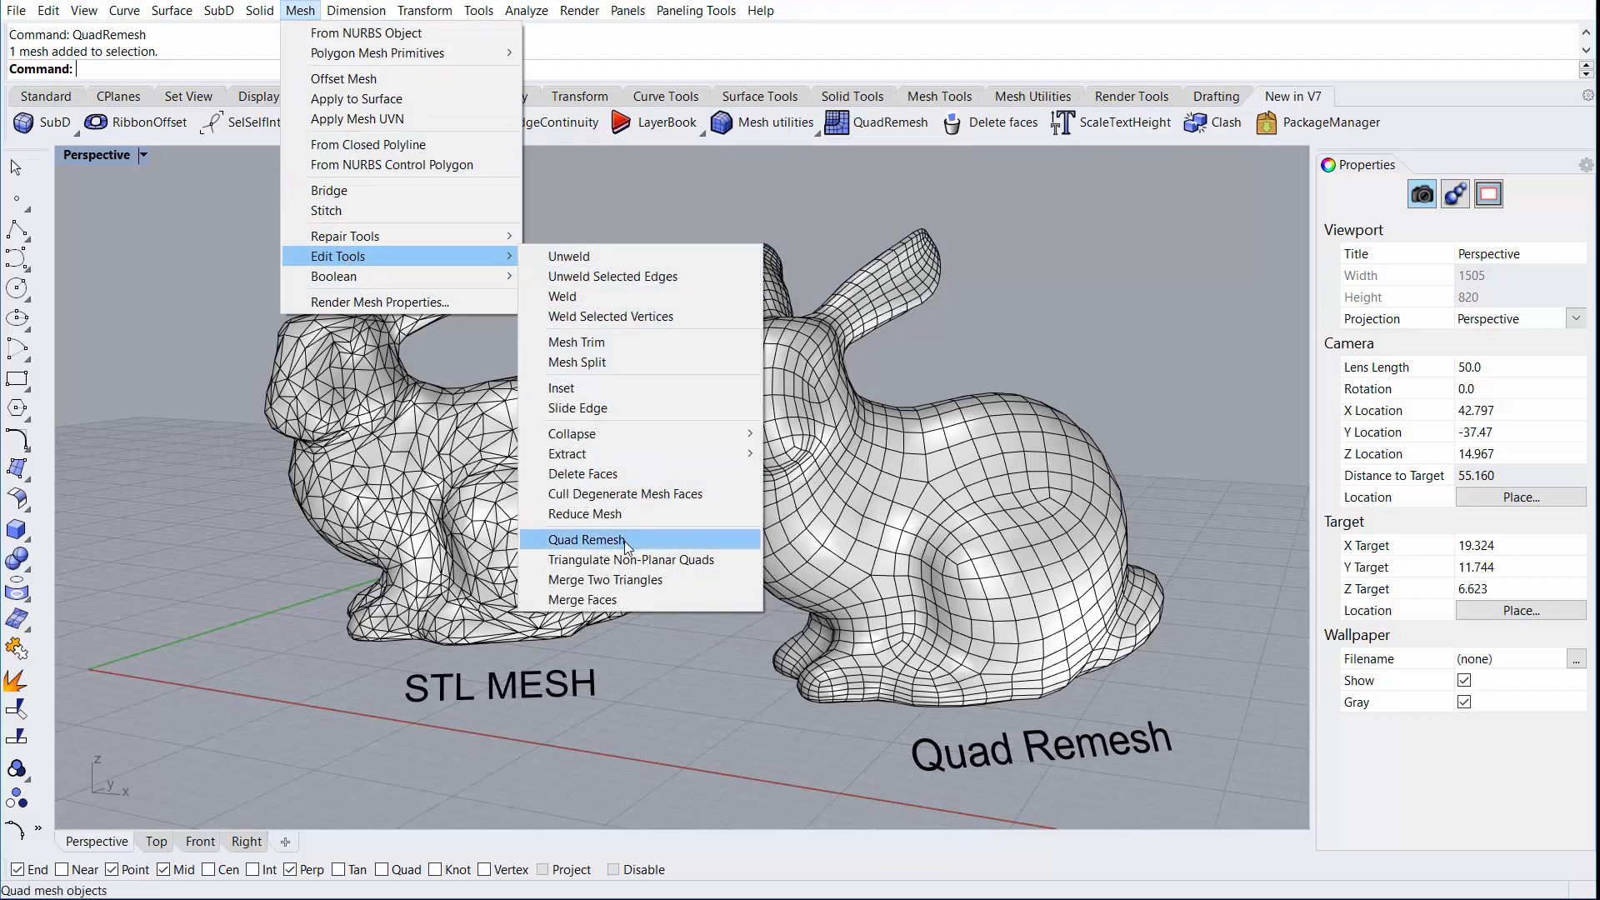
click(587, 539)
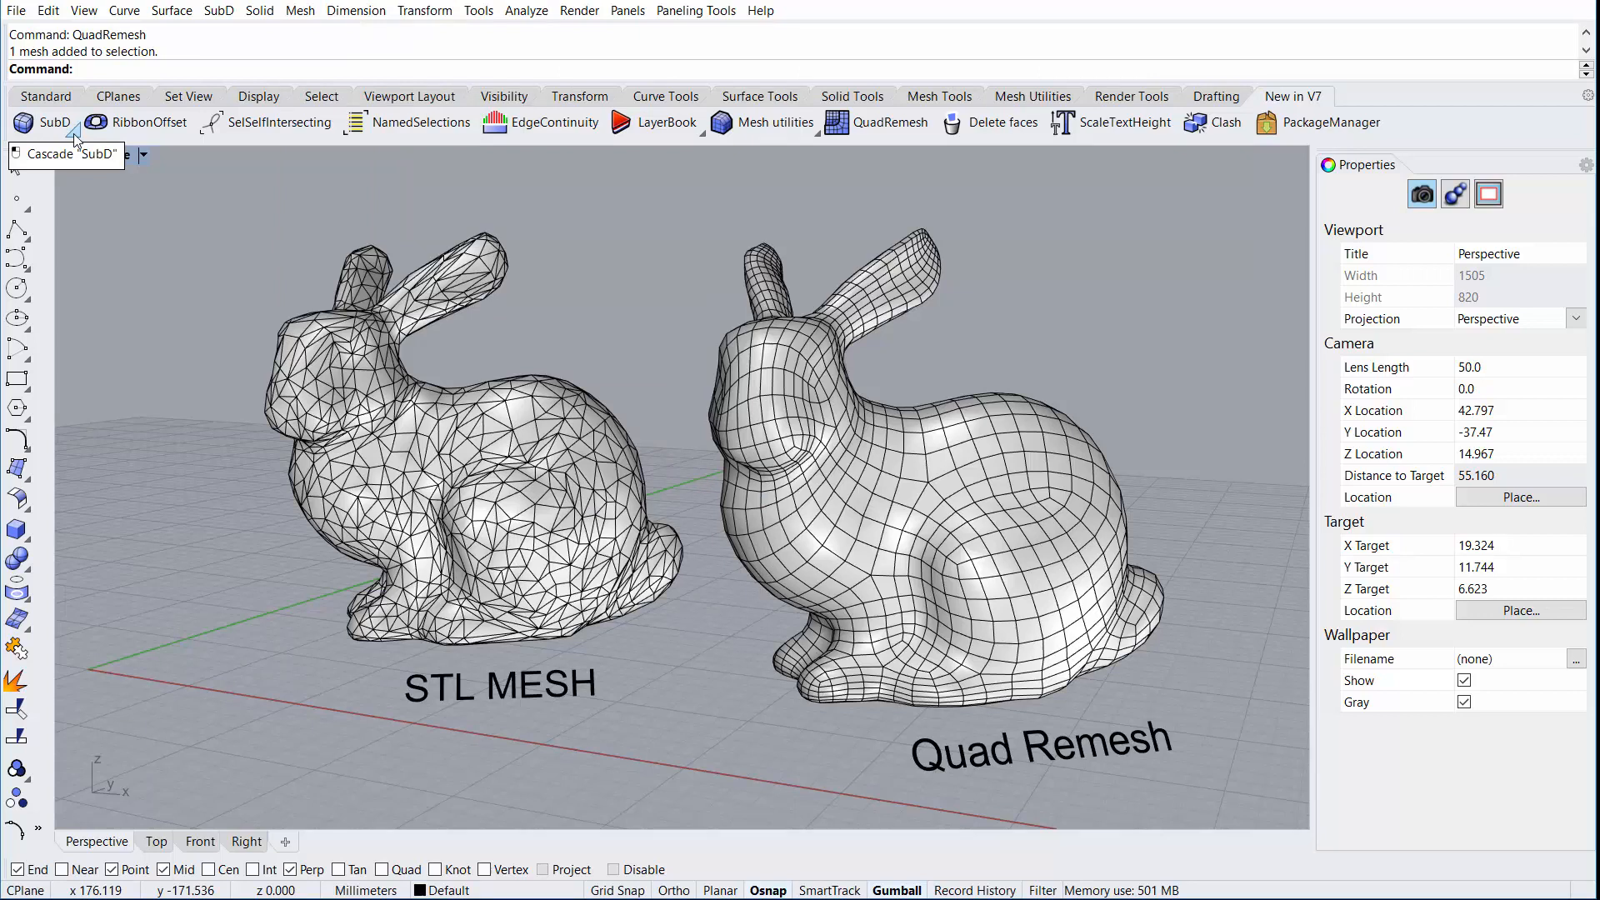
click(45, 121)
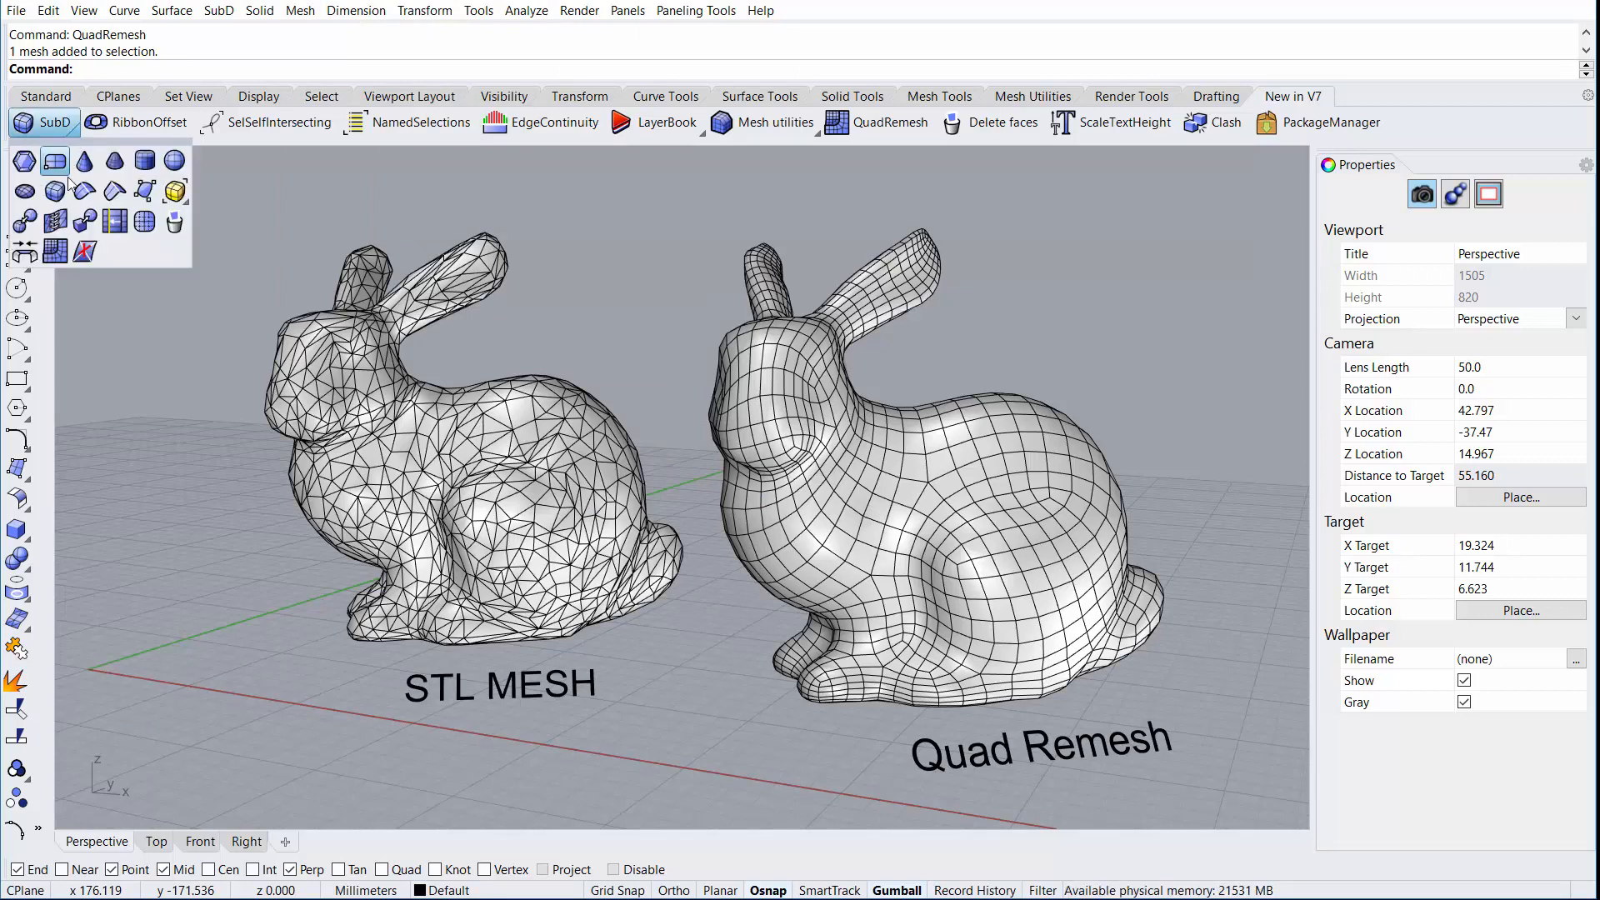
mouse_move(54, 251)
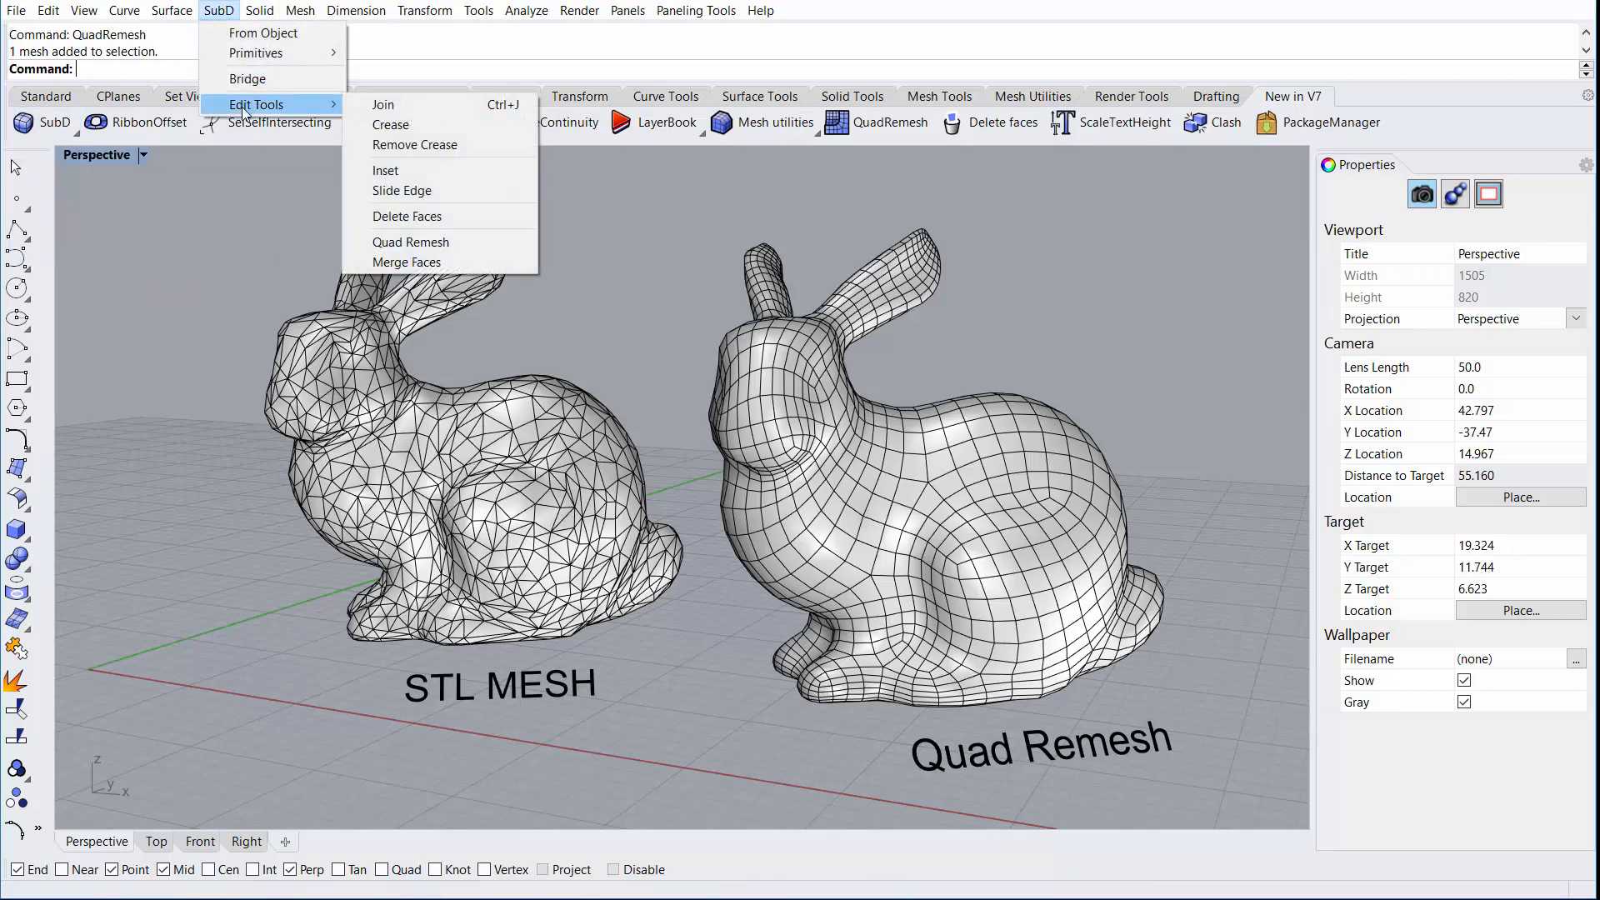
mouse_move(410, 242)
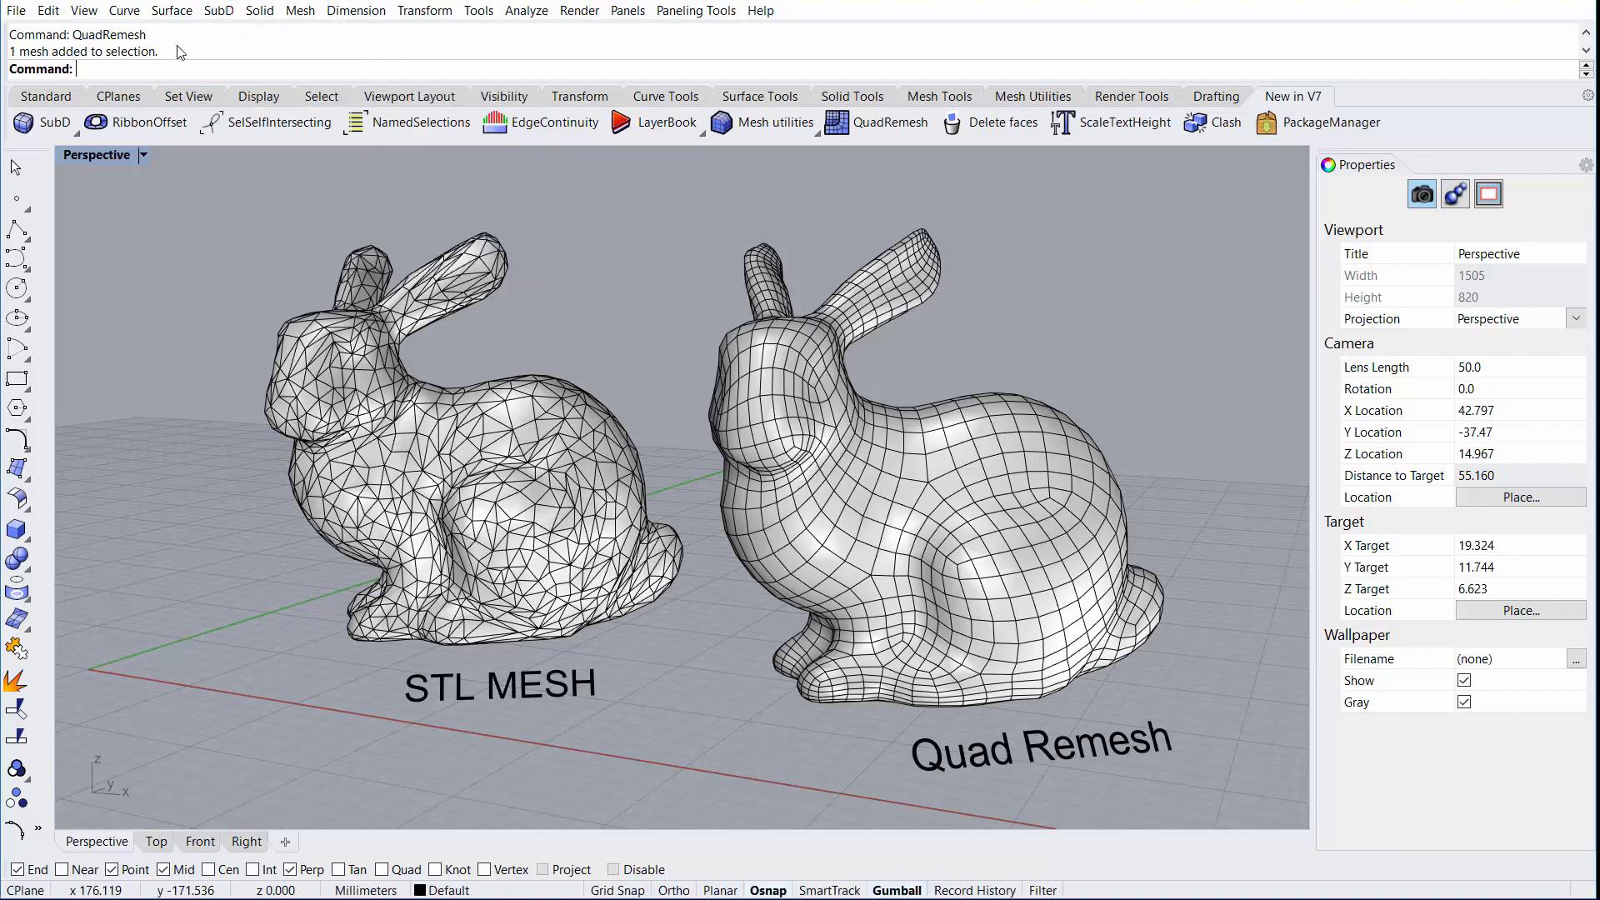
double_click(109, 35)
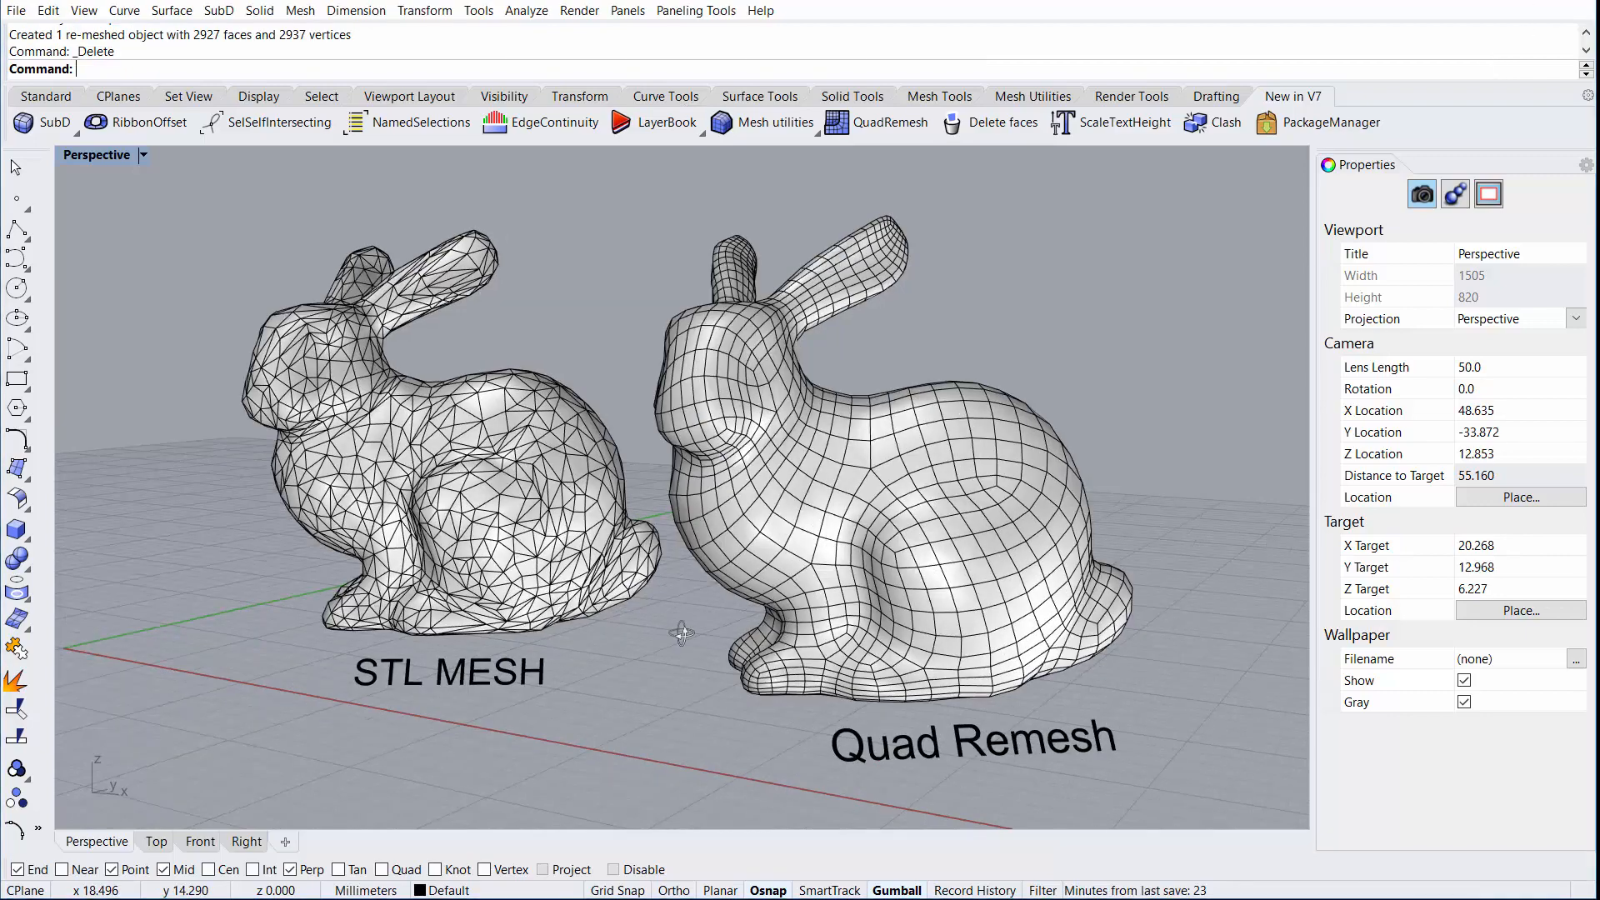
Quad-remesh the STL bunny at a 2000-quad target with adaptive size 50
click(888, 459)
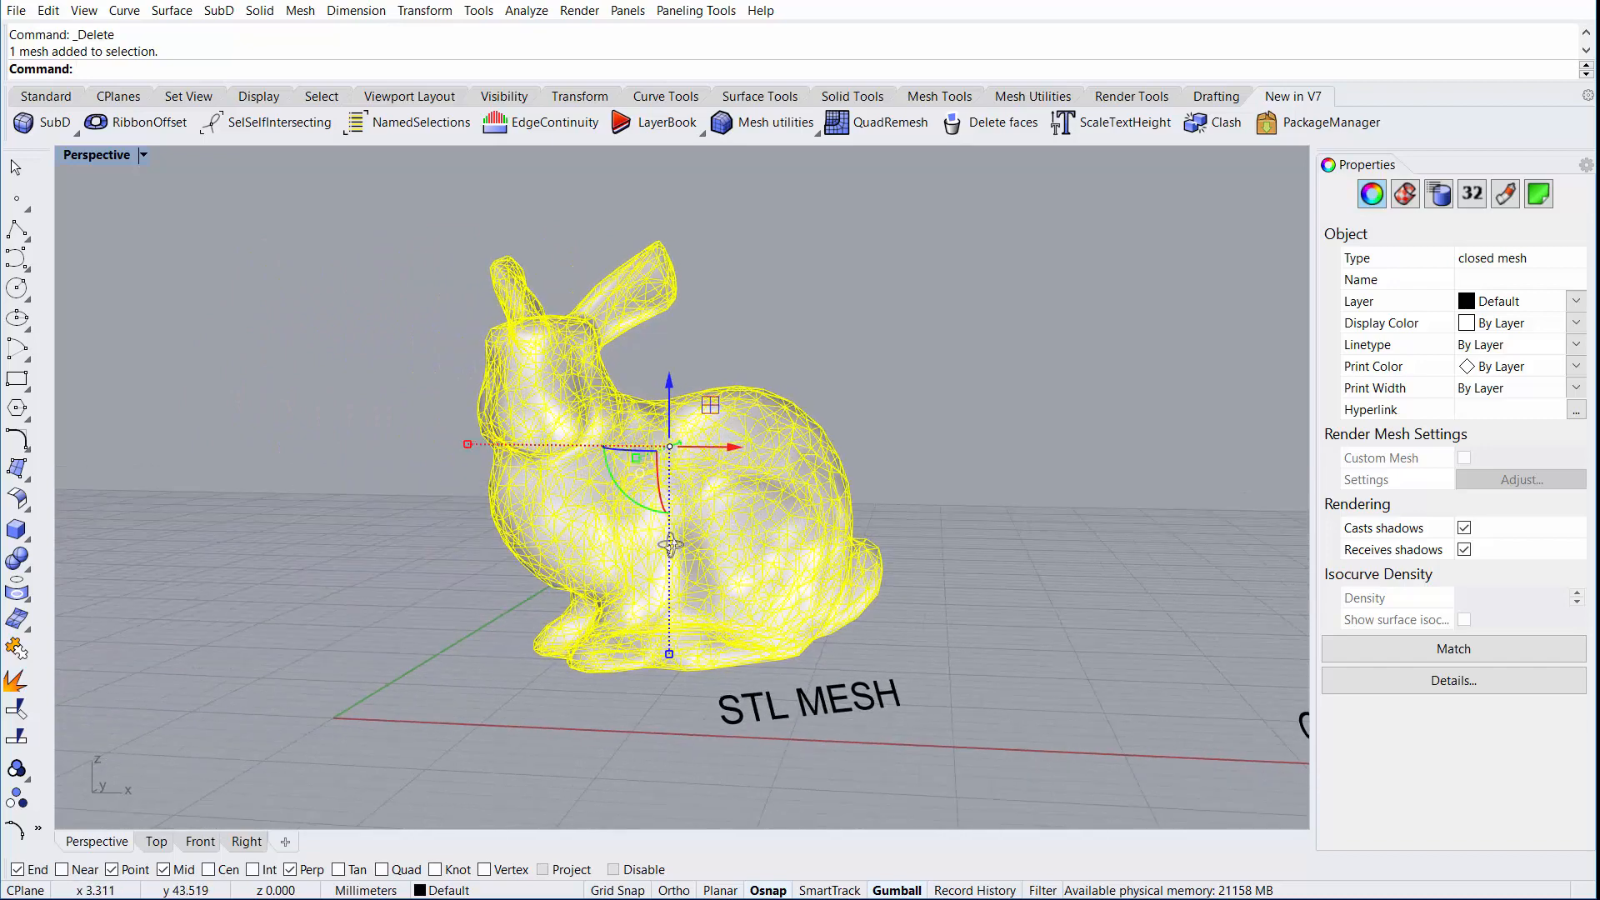
click(877, 123)
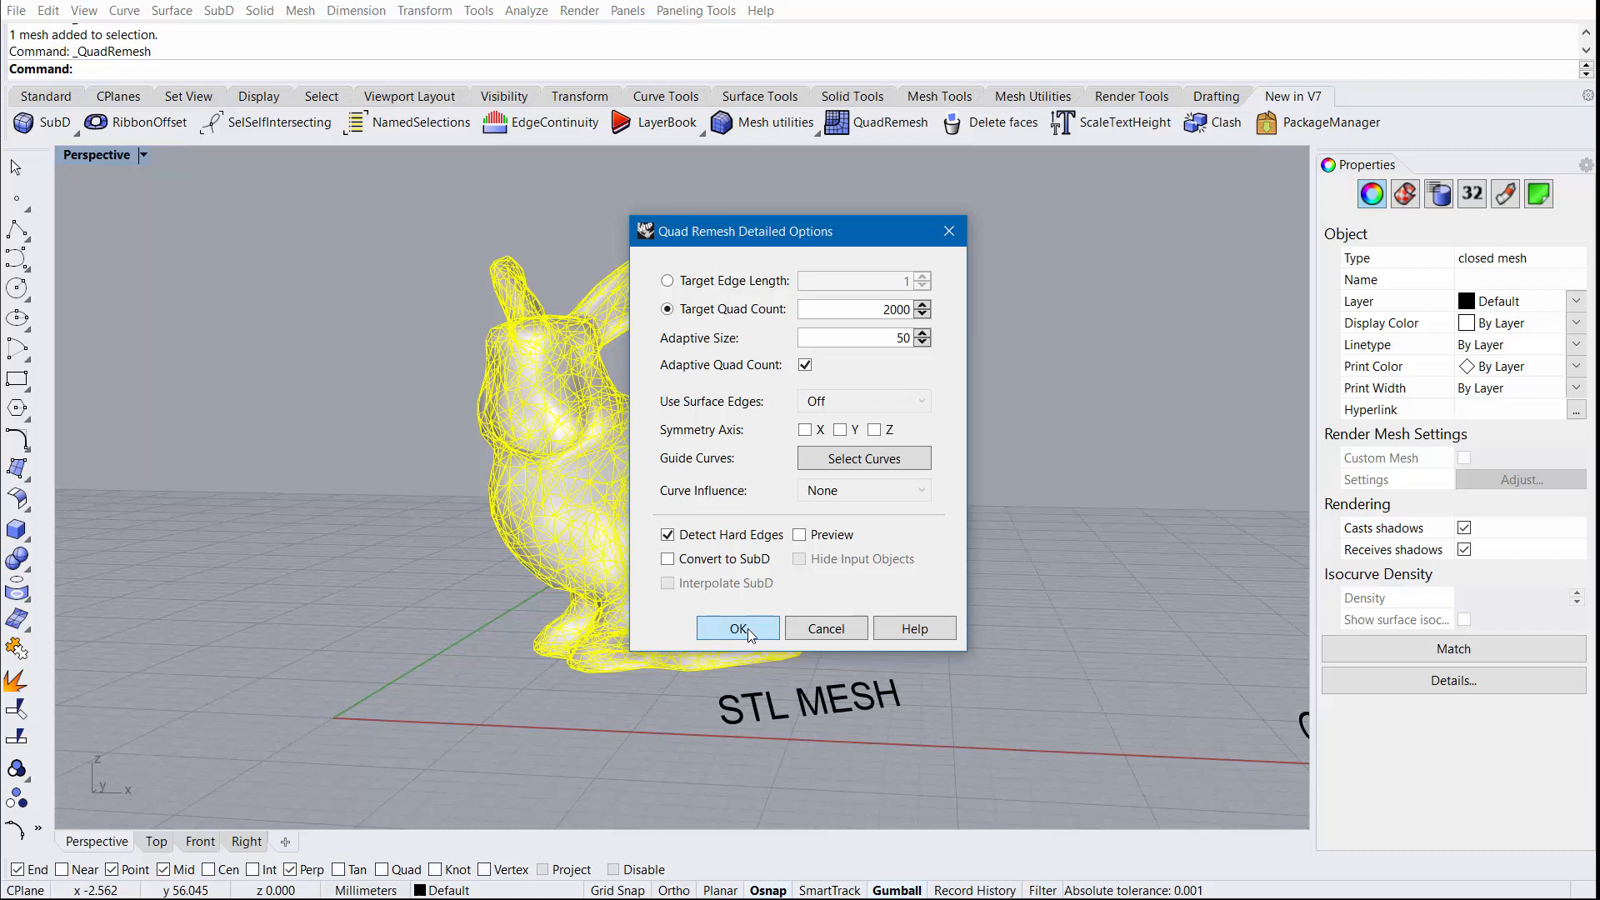
click(736, 627)
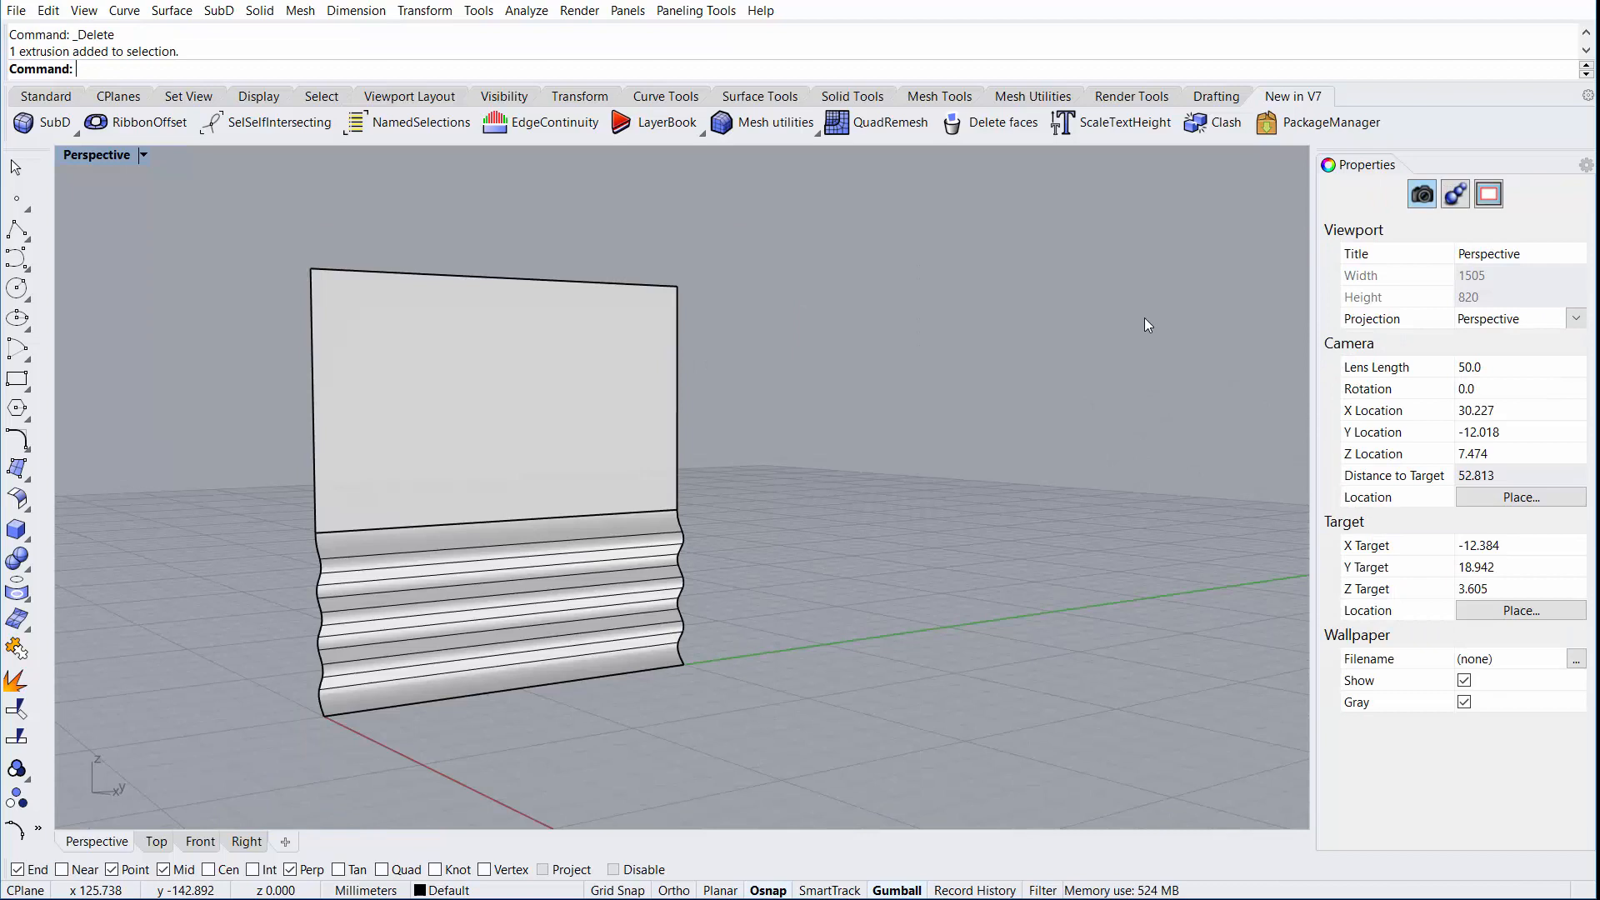
mouse_move(919, 423)
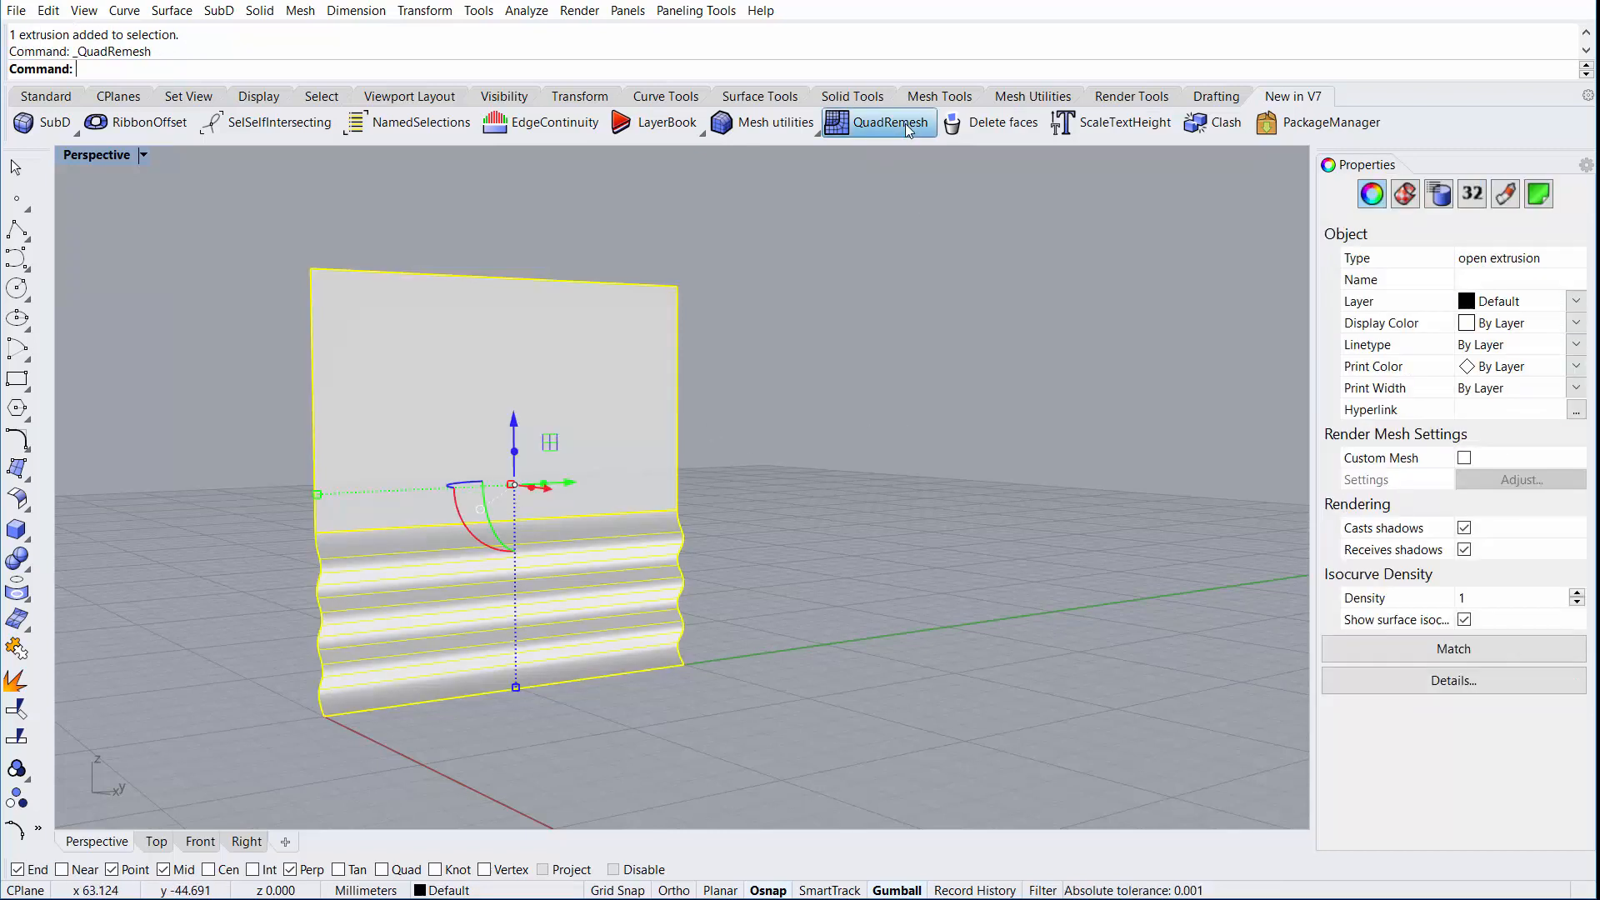
Remesh the panel at 100 quads and confirm 100 faces and 121 vertices in Details
click(887, 122)
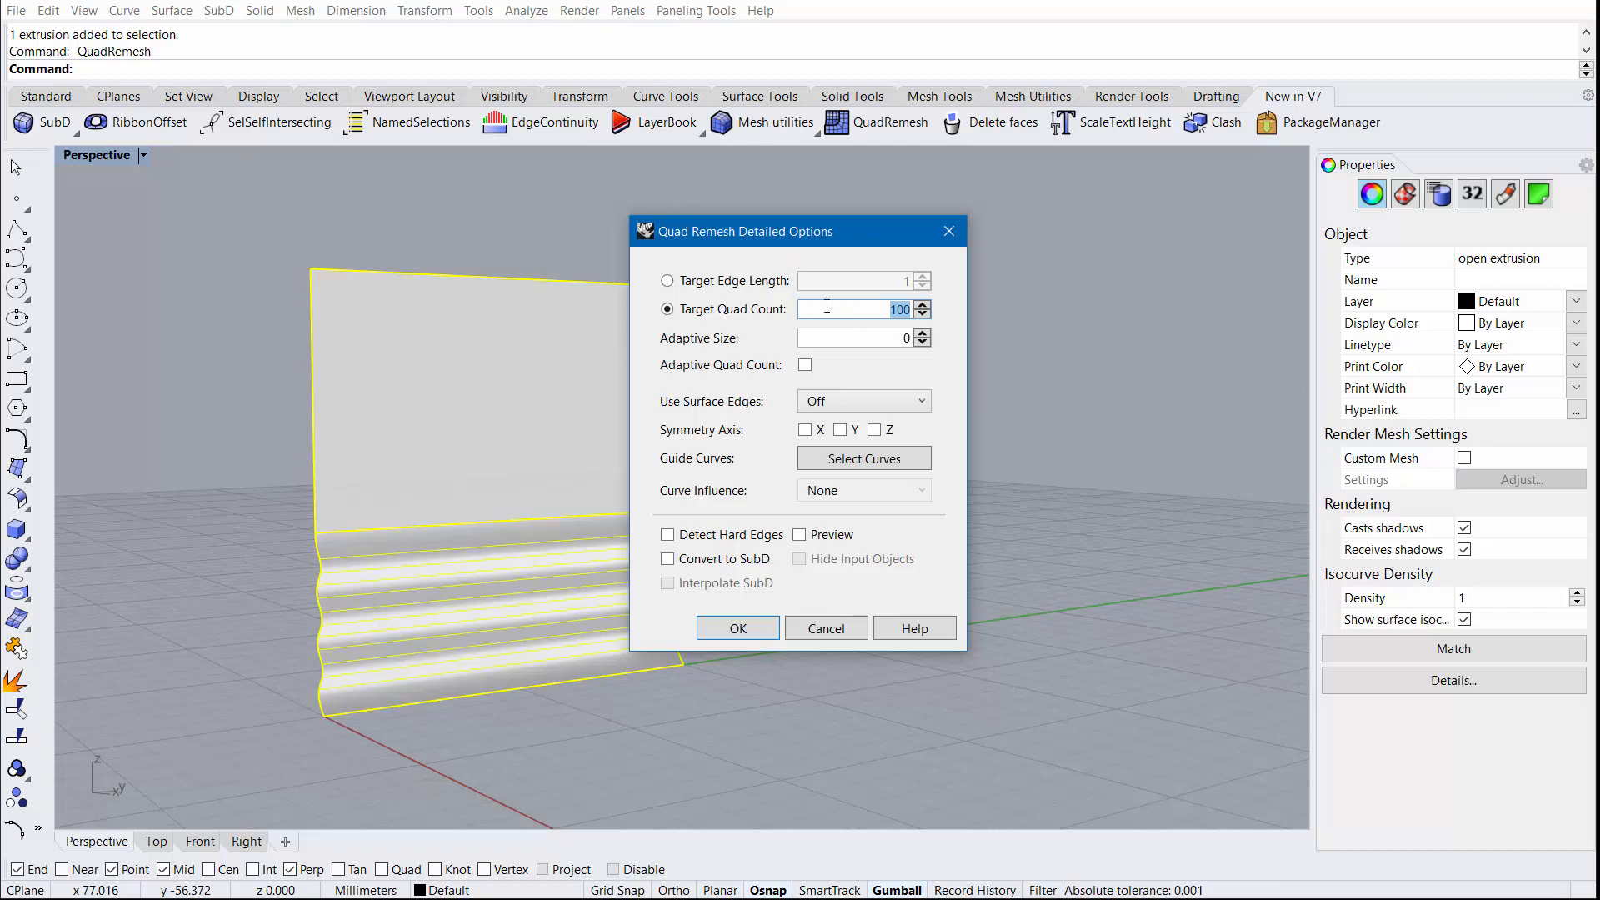
mouse_move(738, 628)
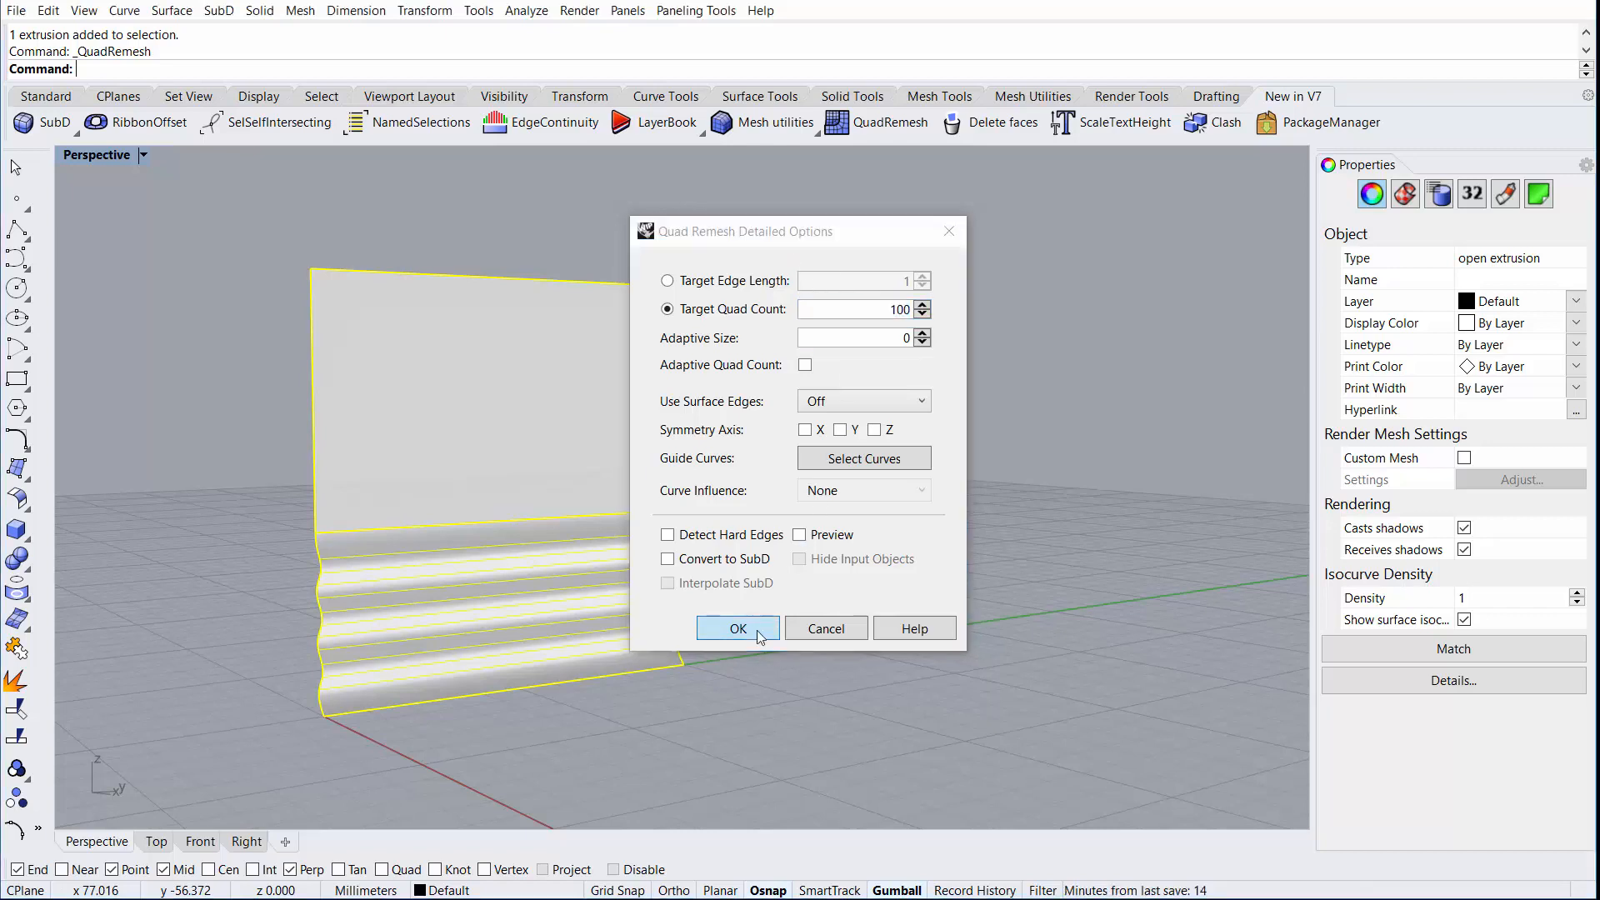
click(738, 628)
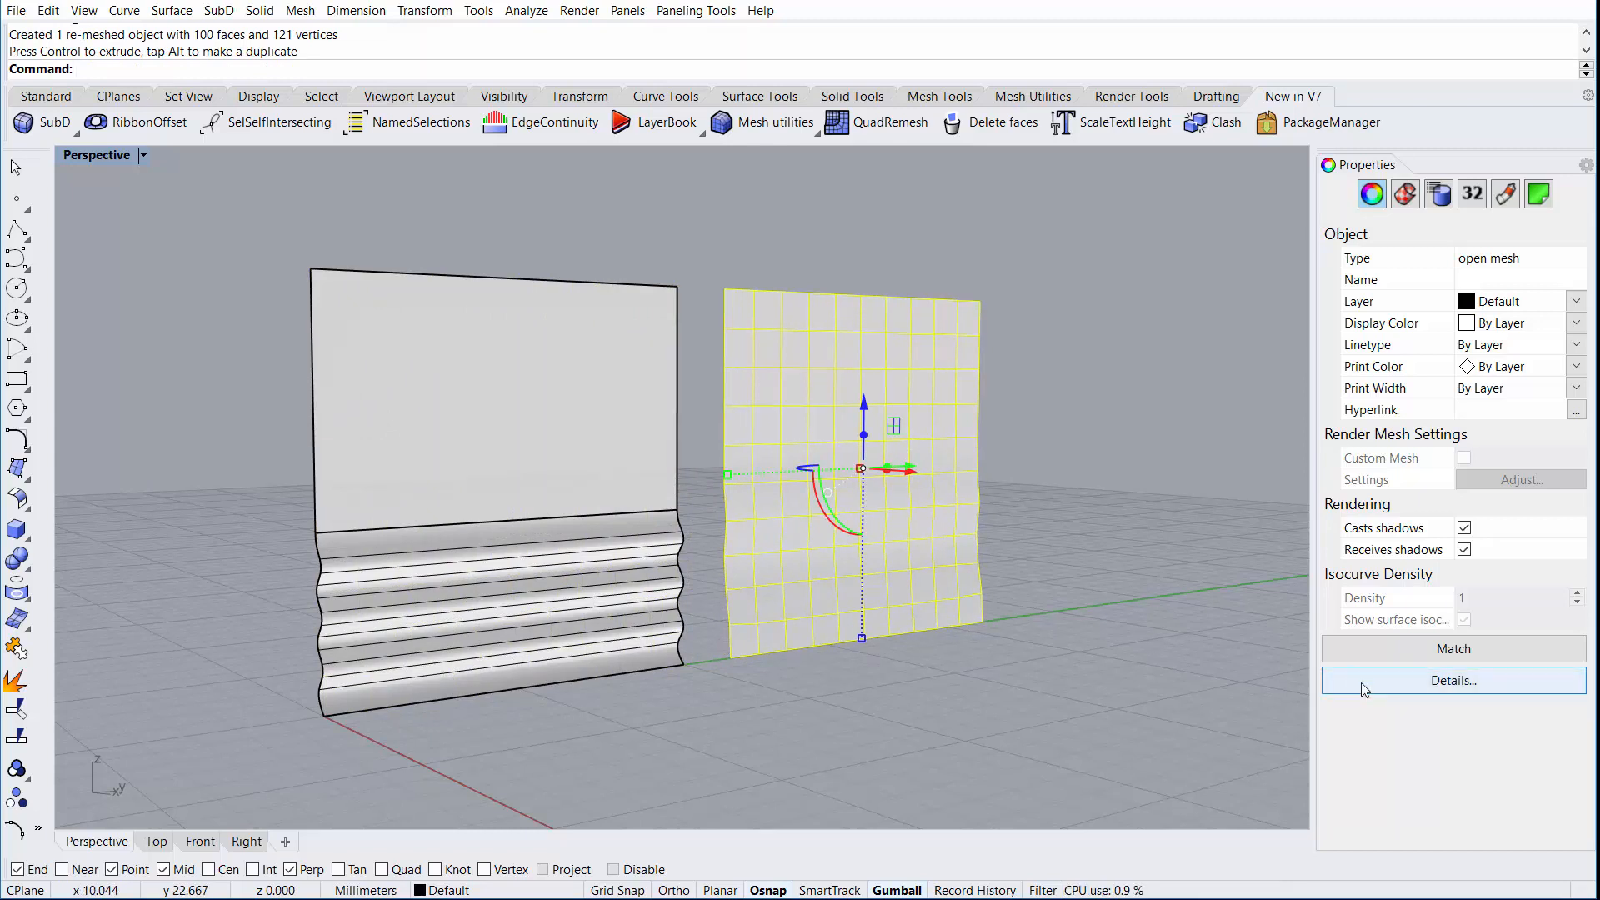
click(1451, 680)
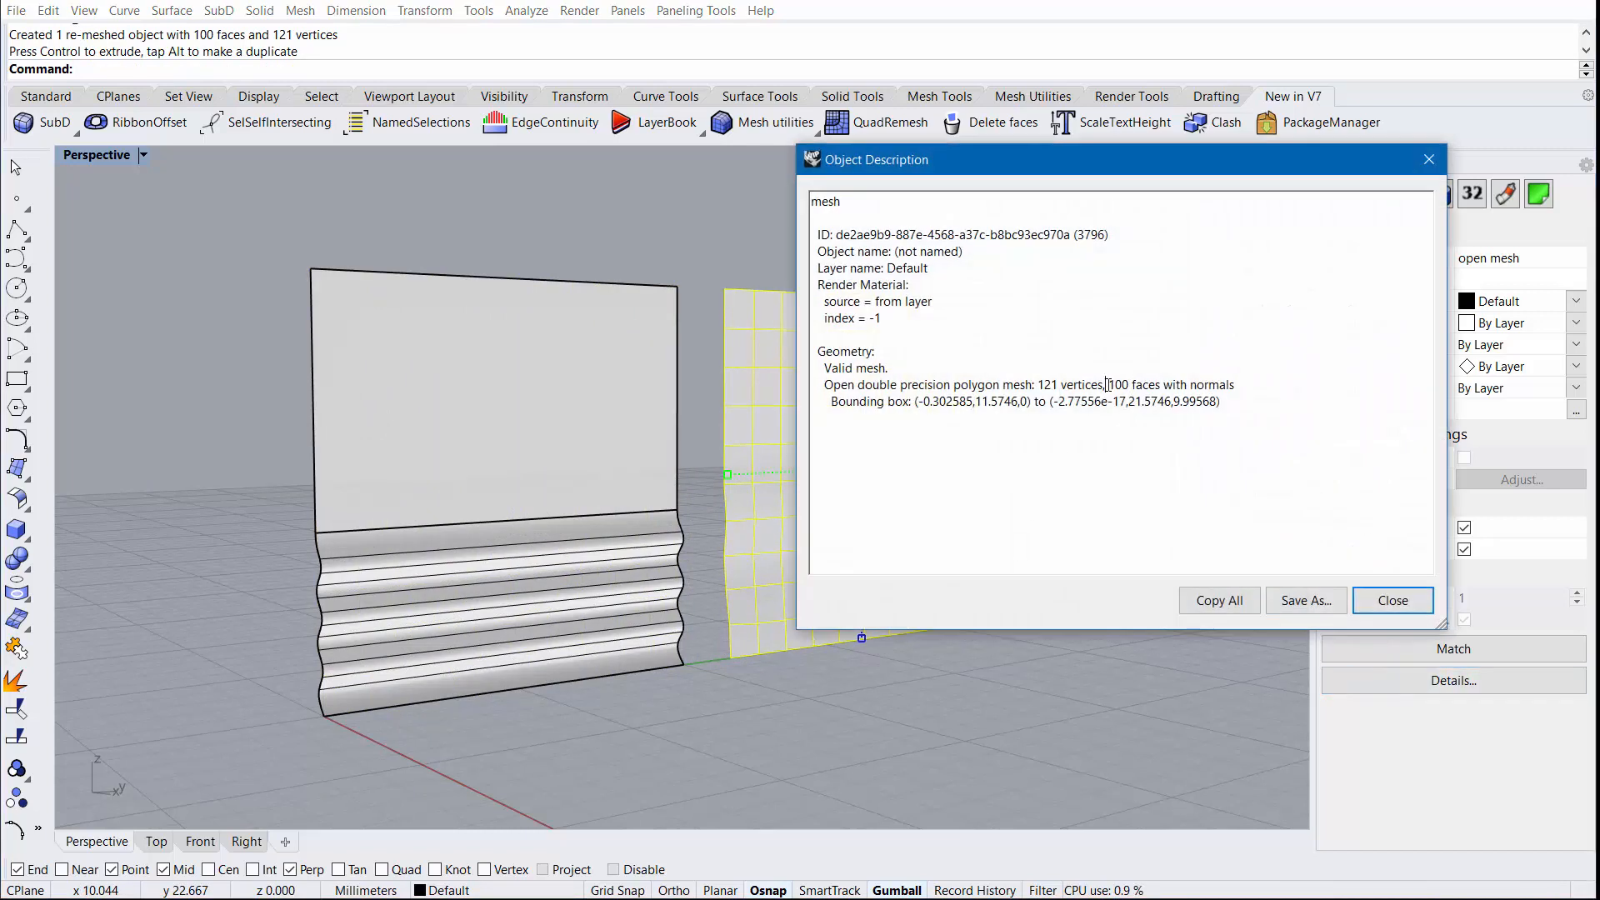
double_click(1117, 385)
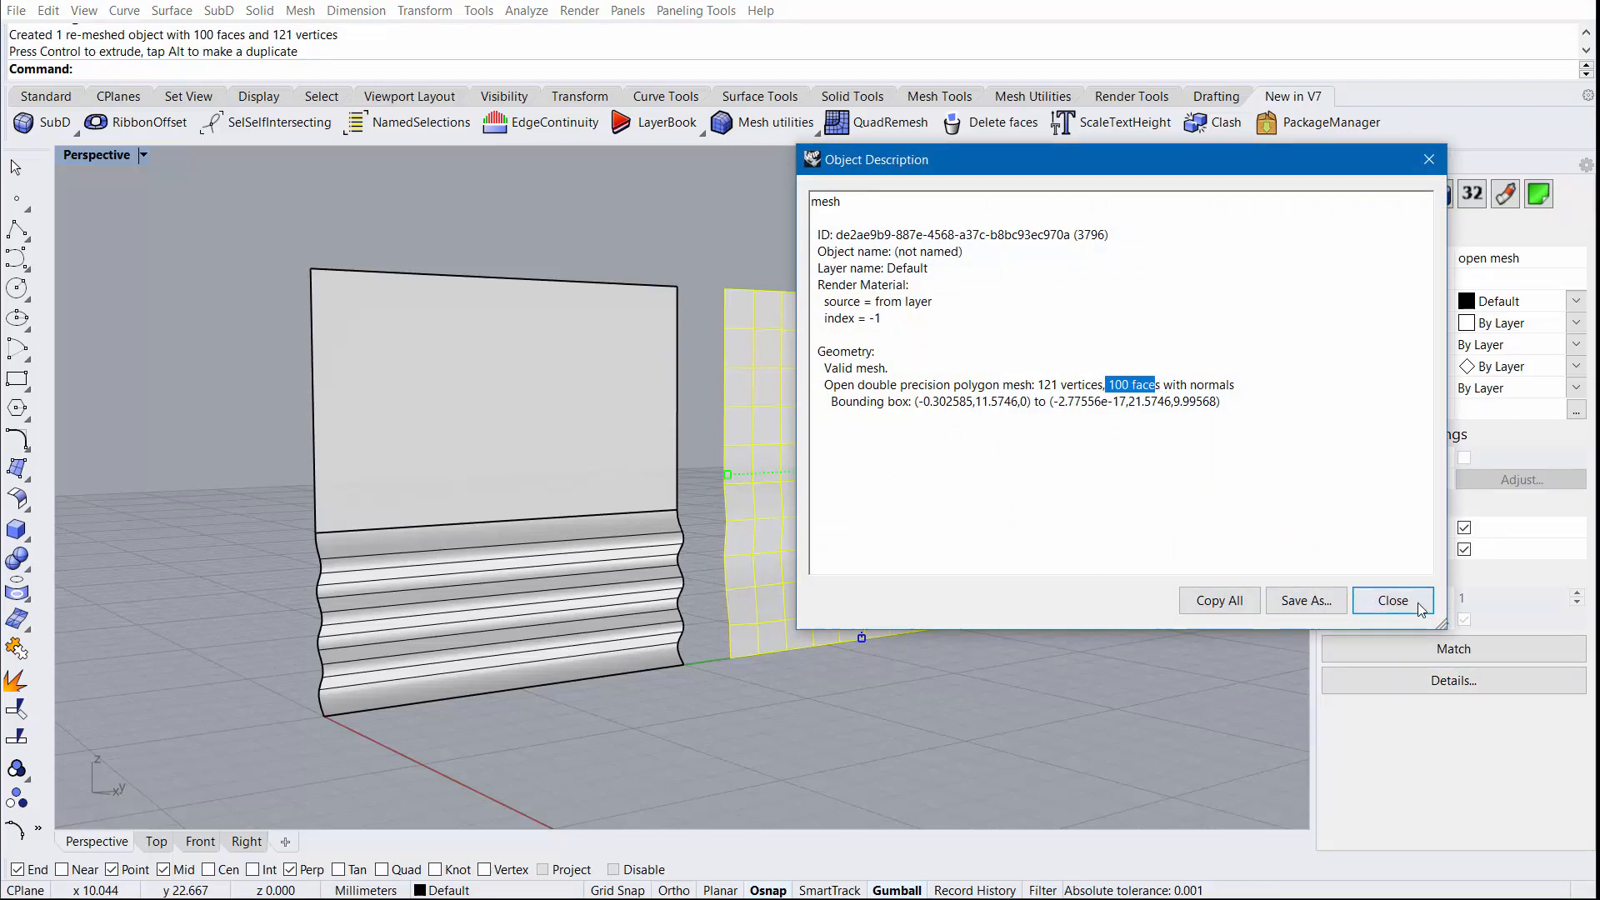
click(1391, 600)
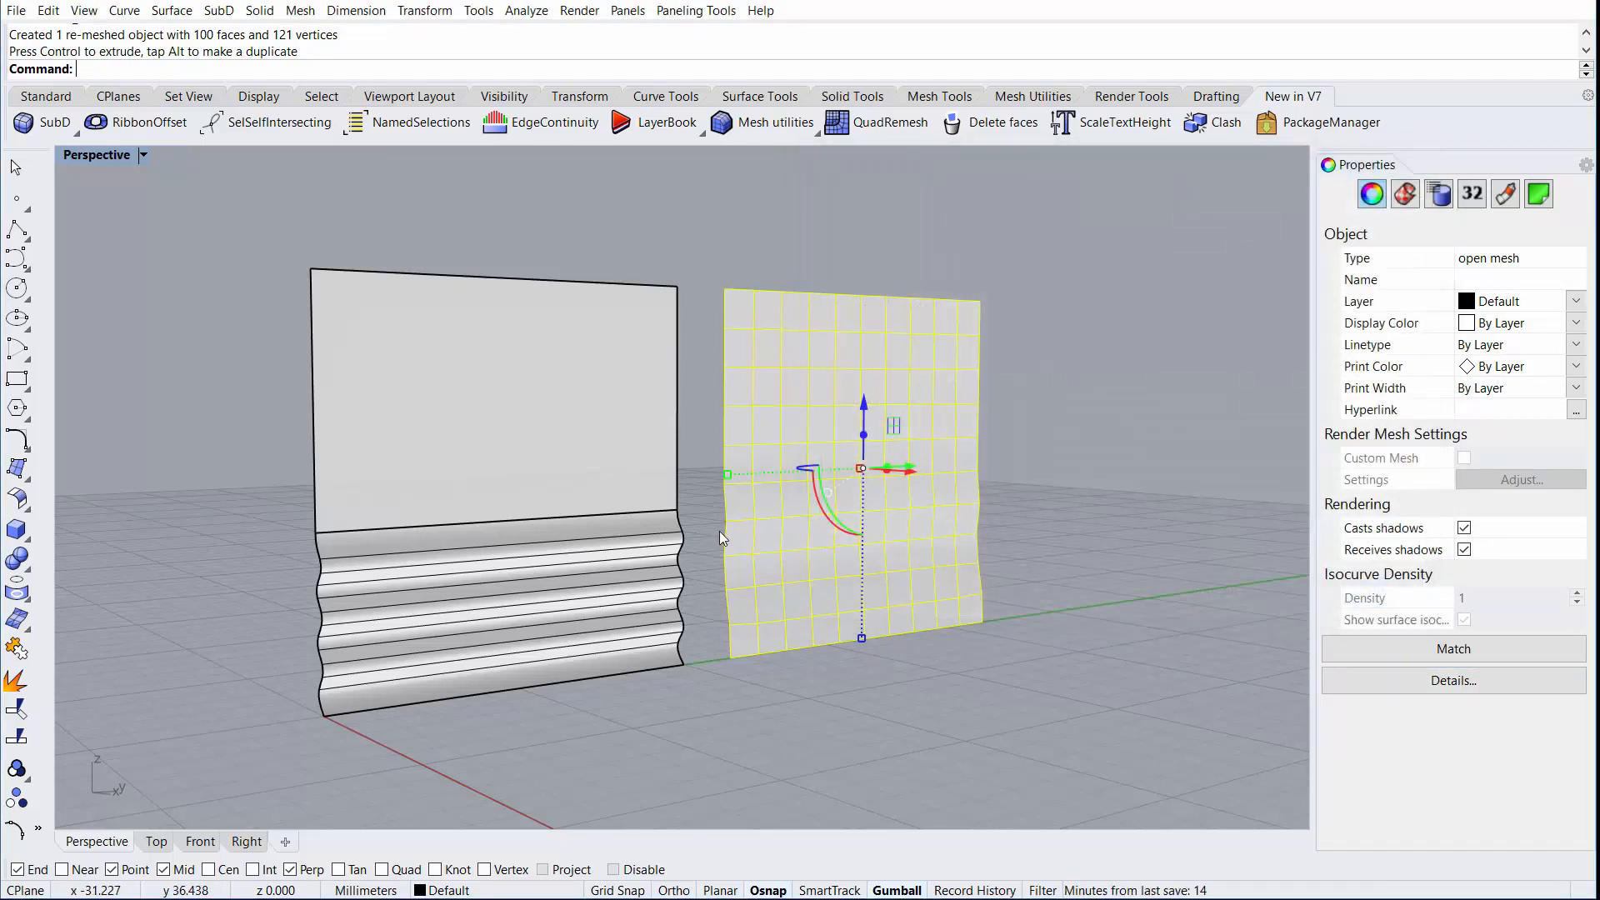
mouse_move(665, 458)
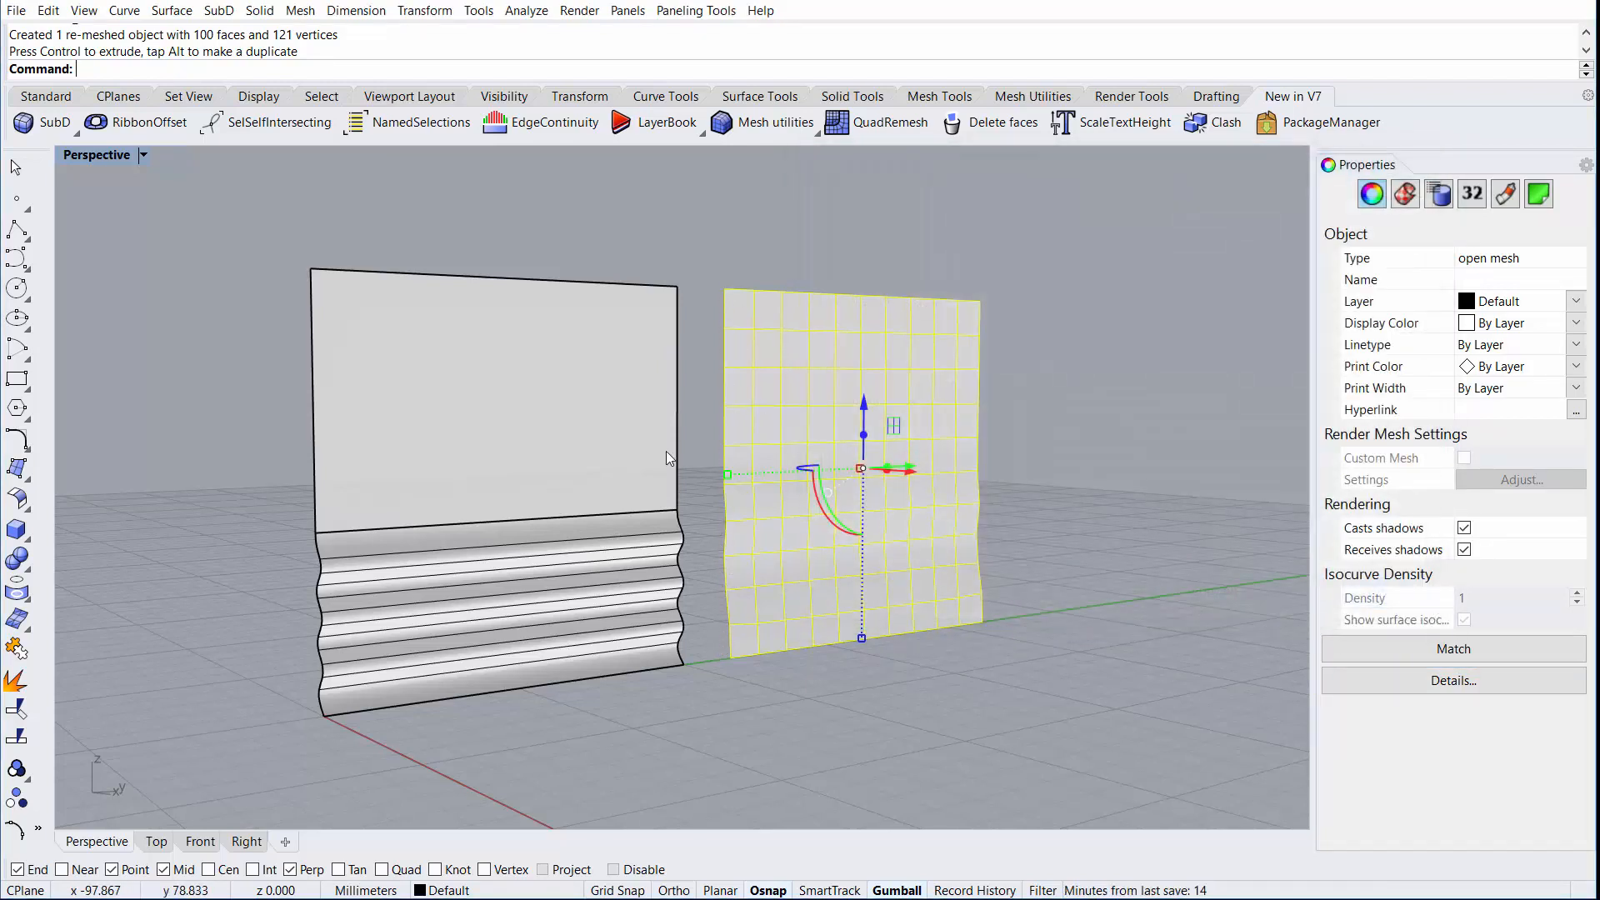
mouse_move(330, 589)
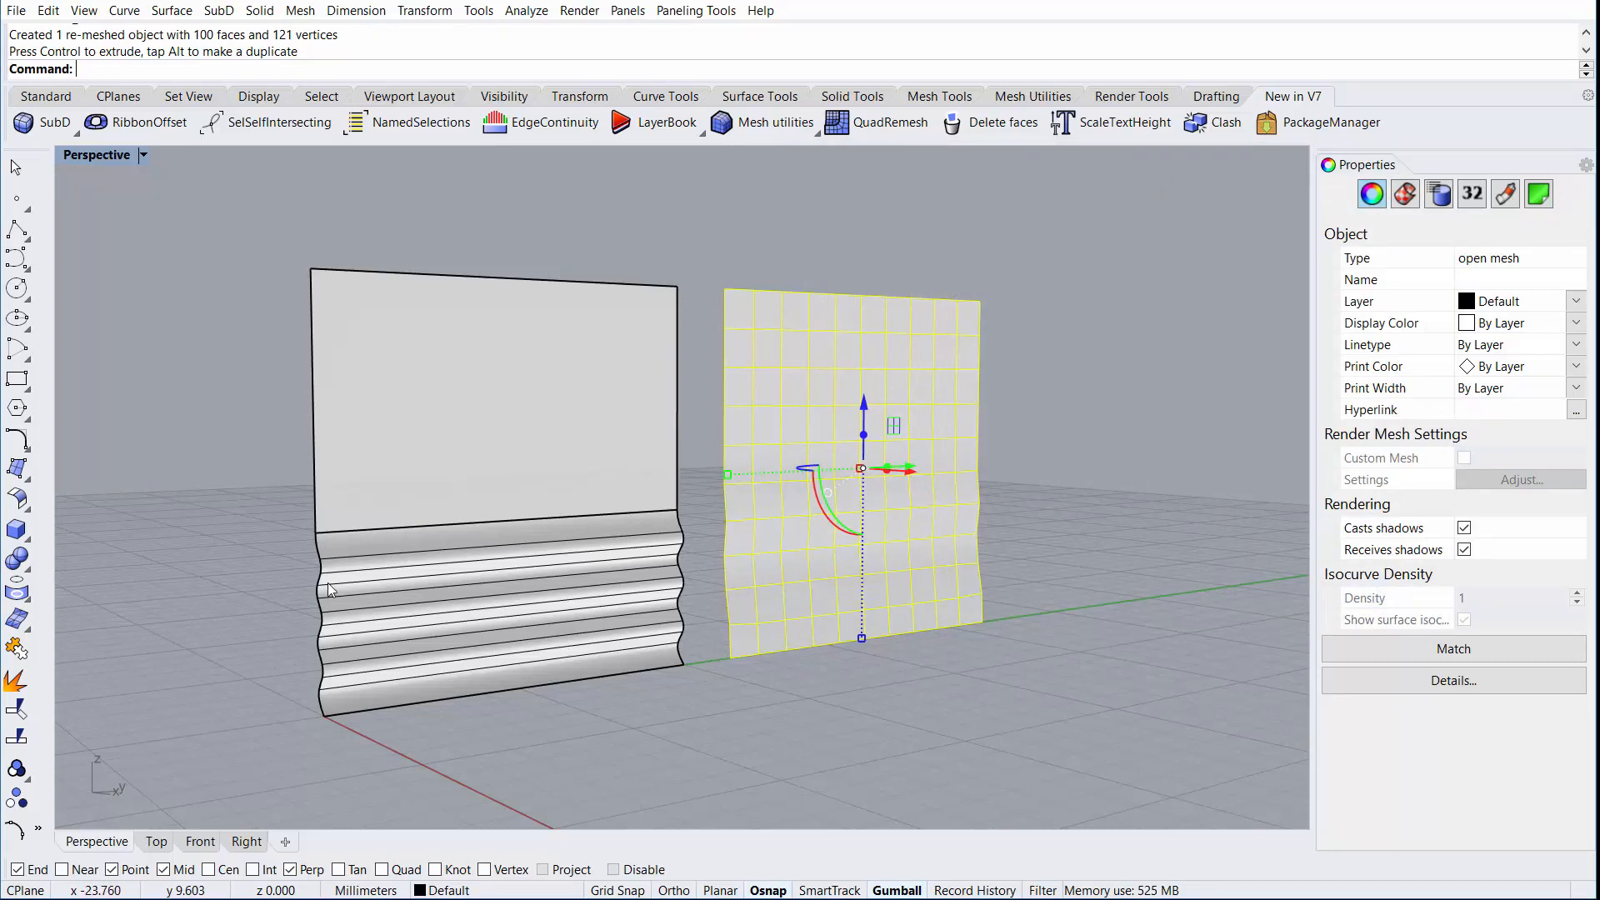
mouse_move(922, 721)
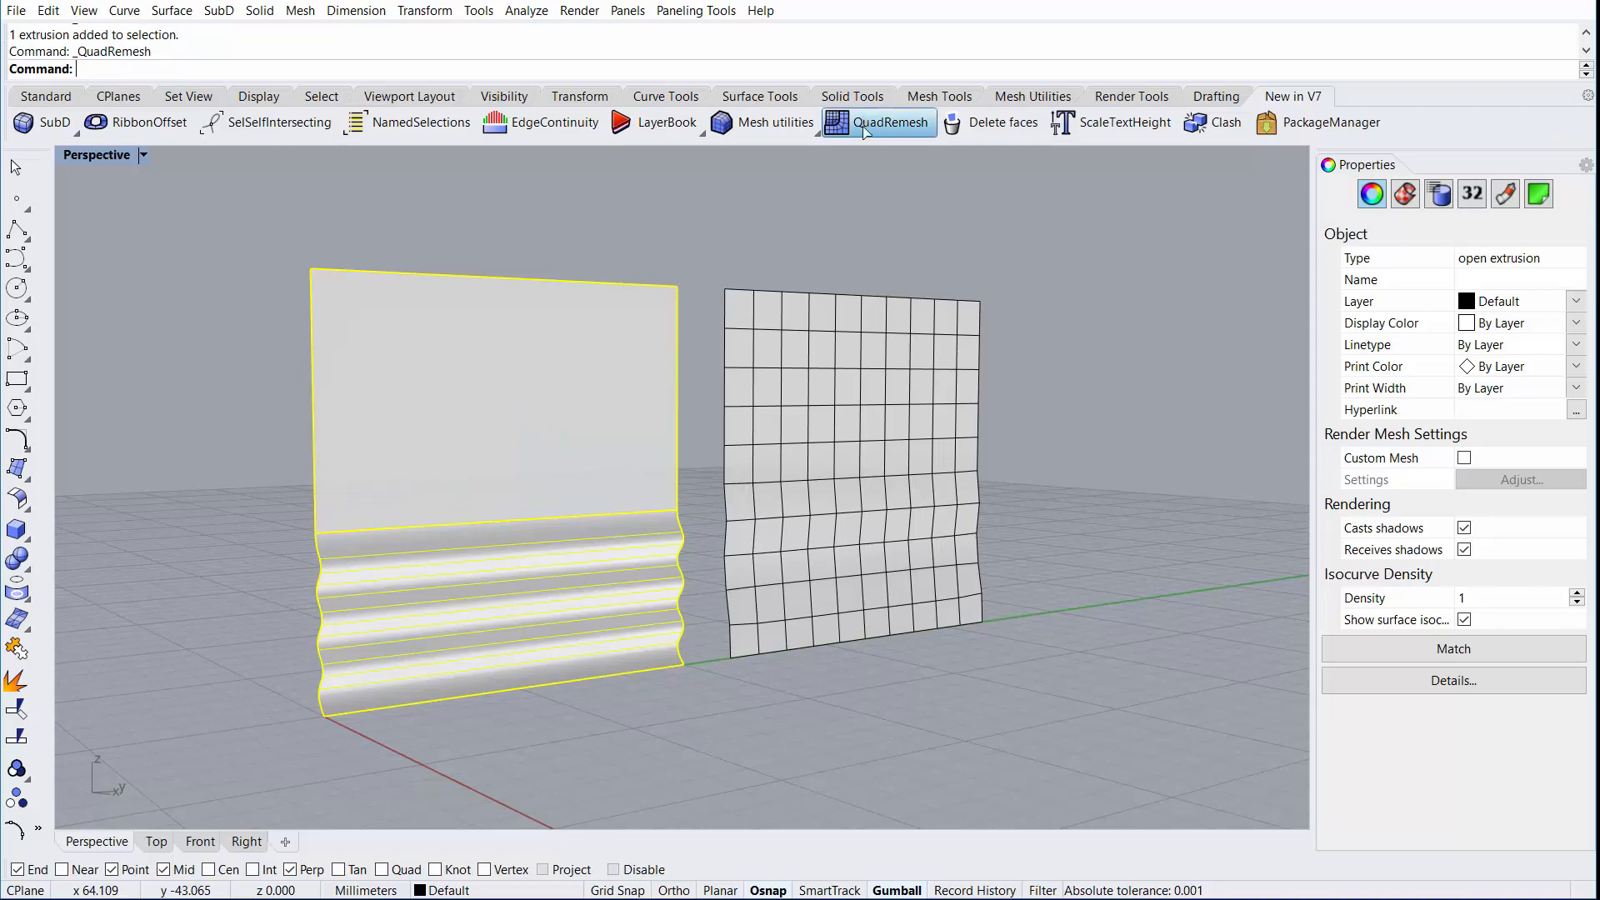
click(887, 123)
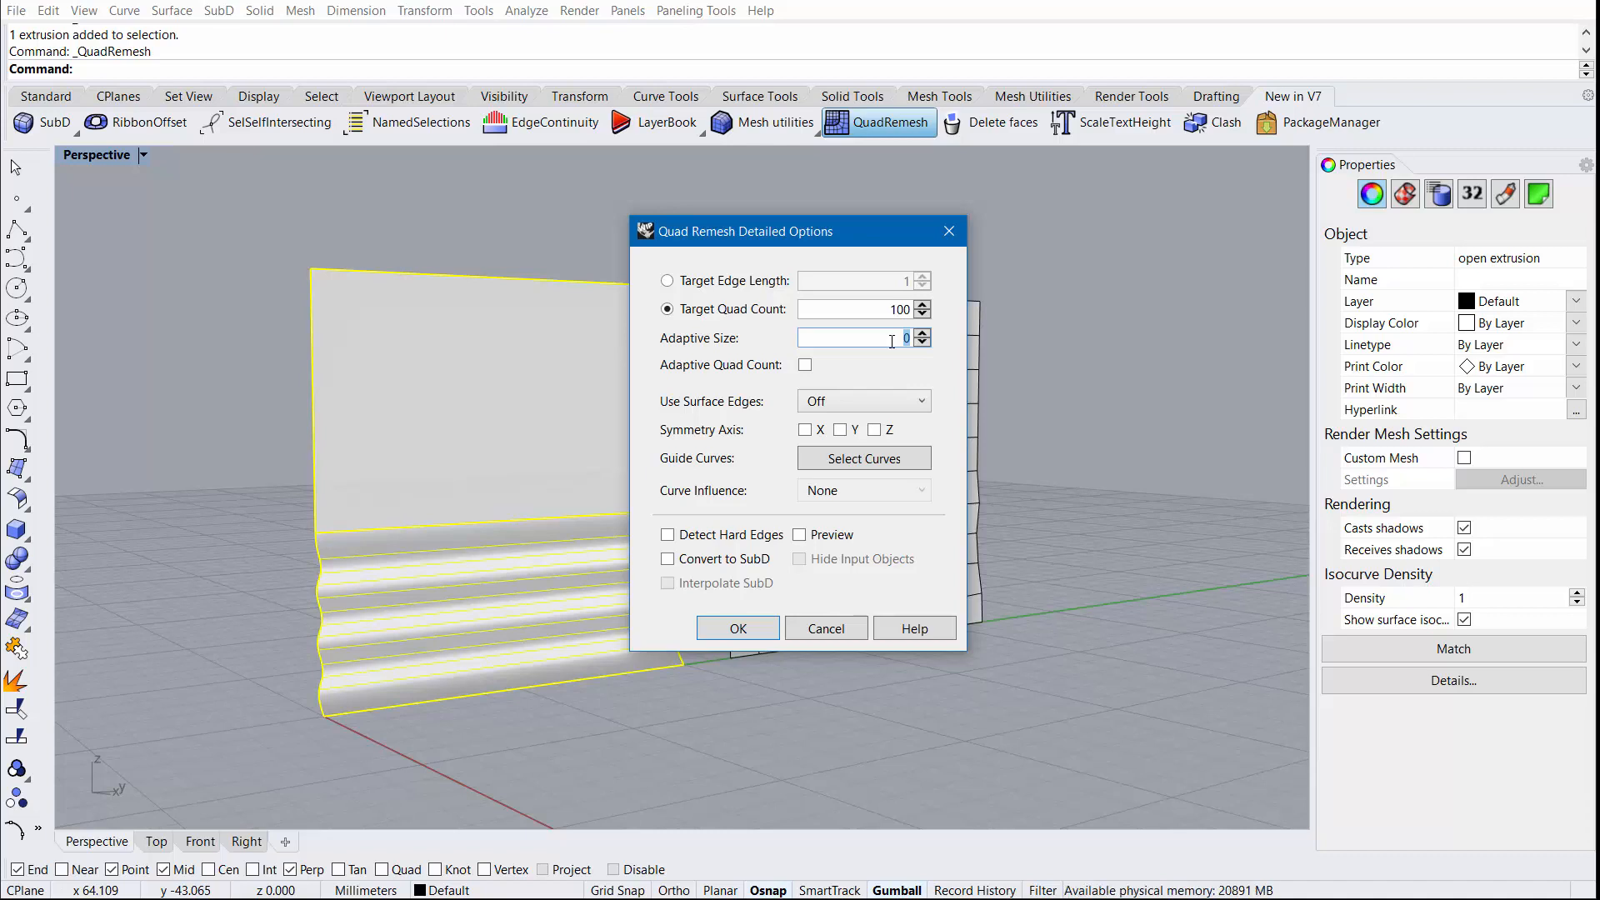
click(922, 333)
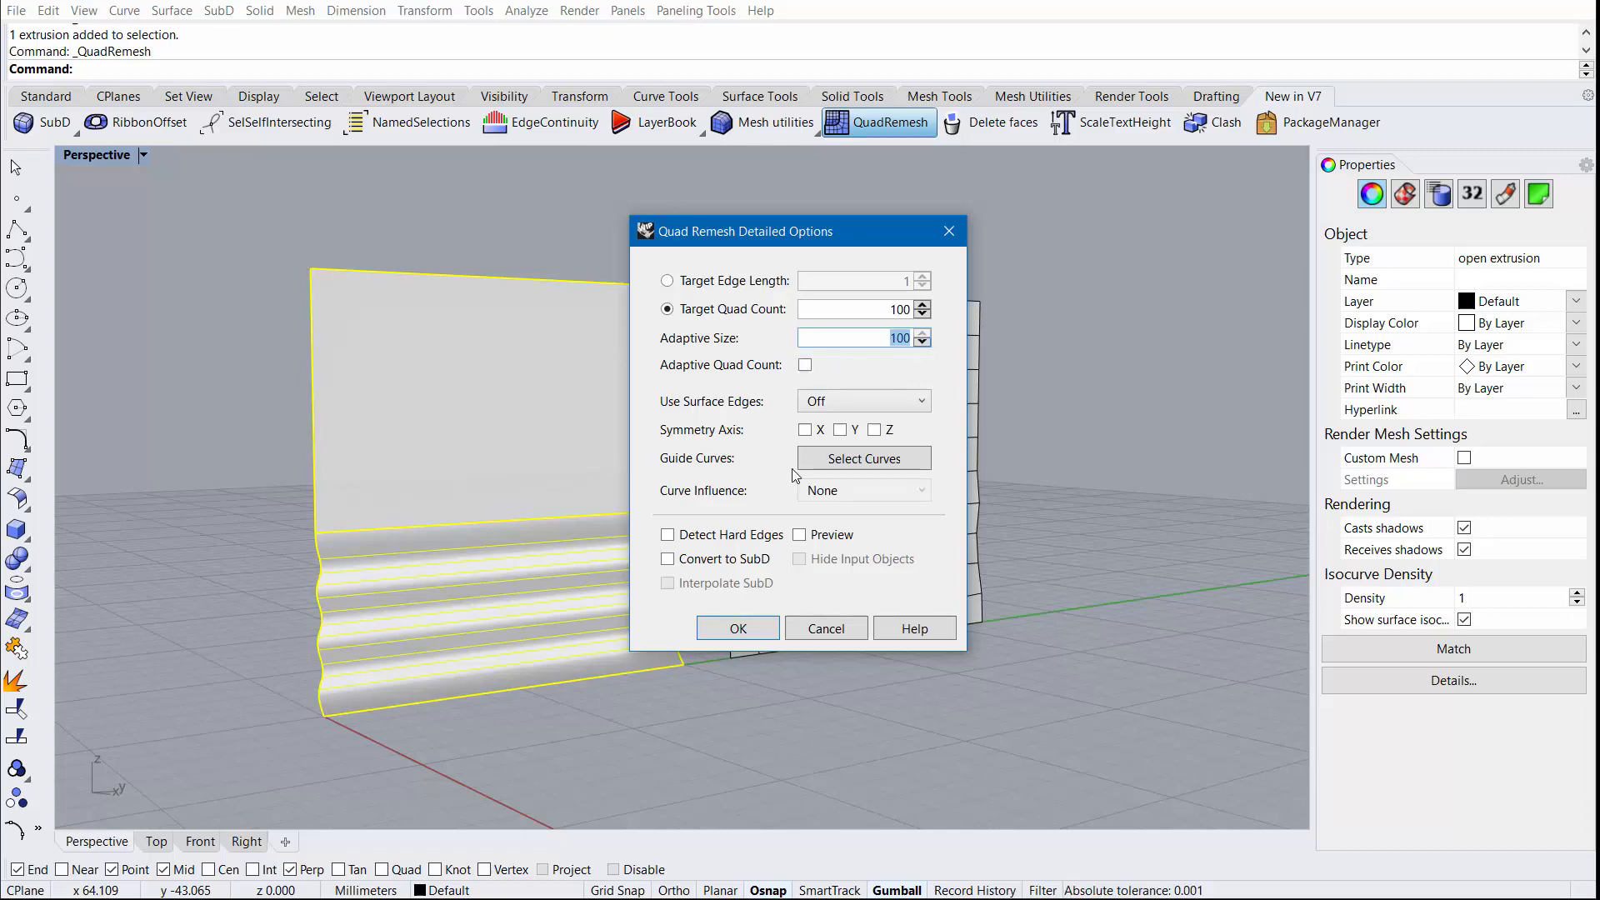
click(736, 628)
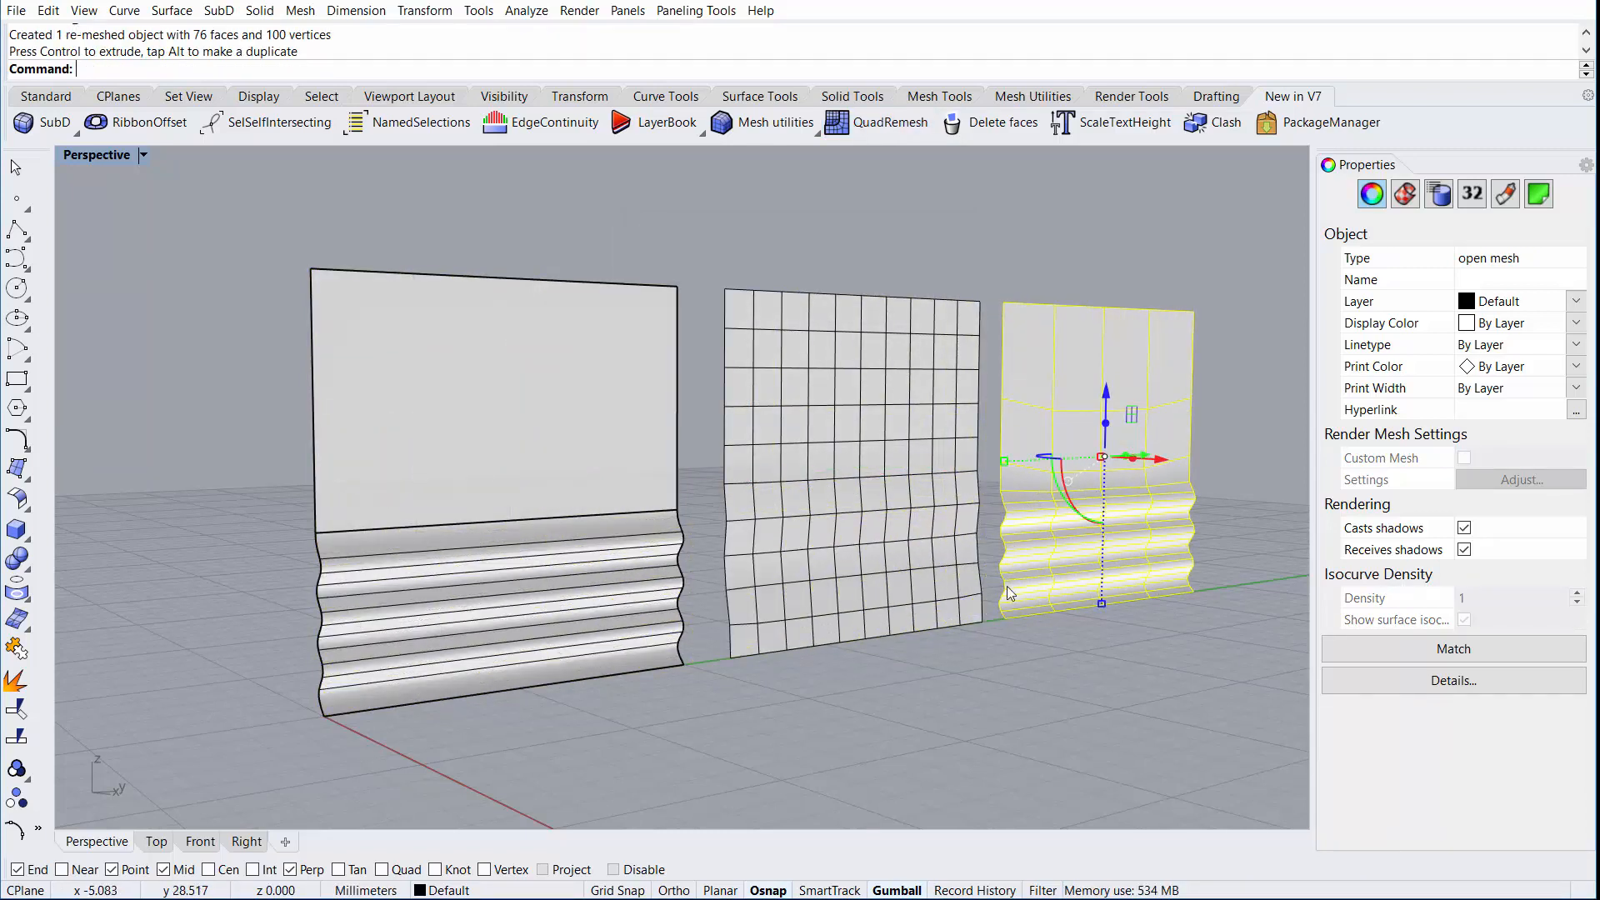
mouse_move(1050, 380)
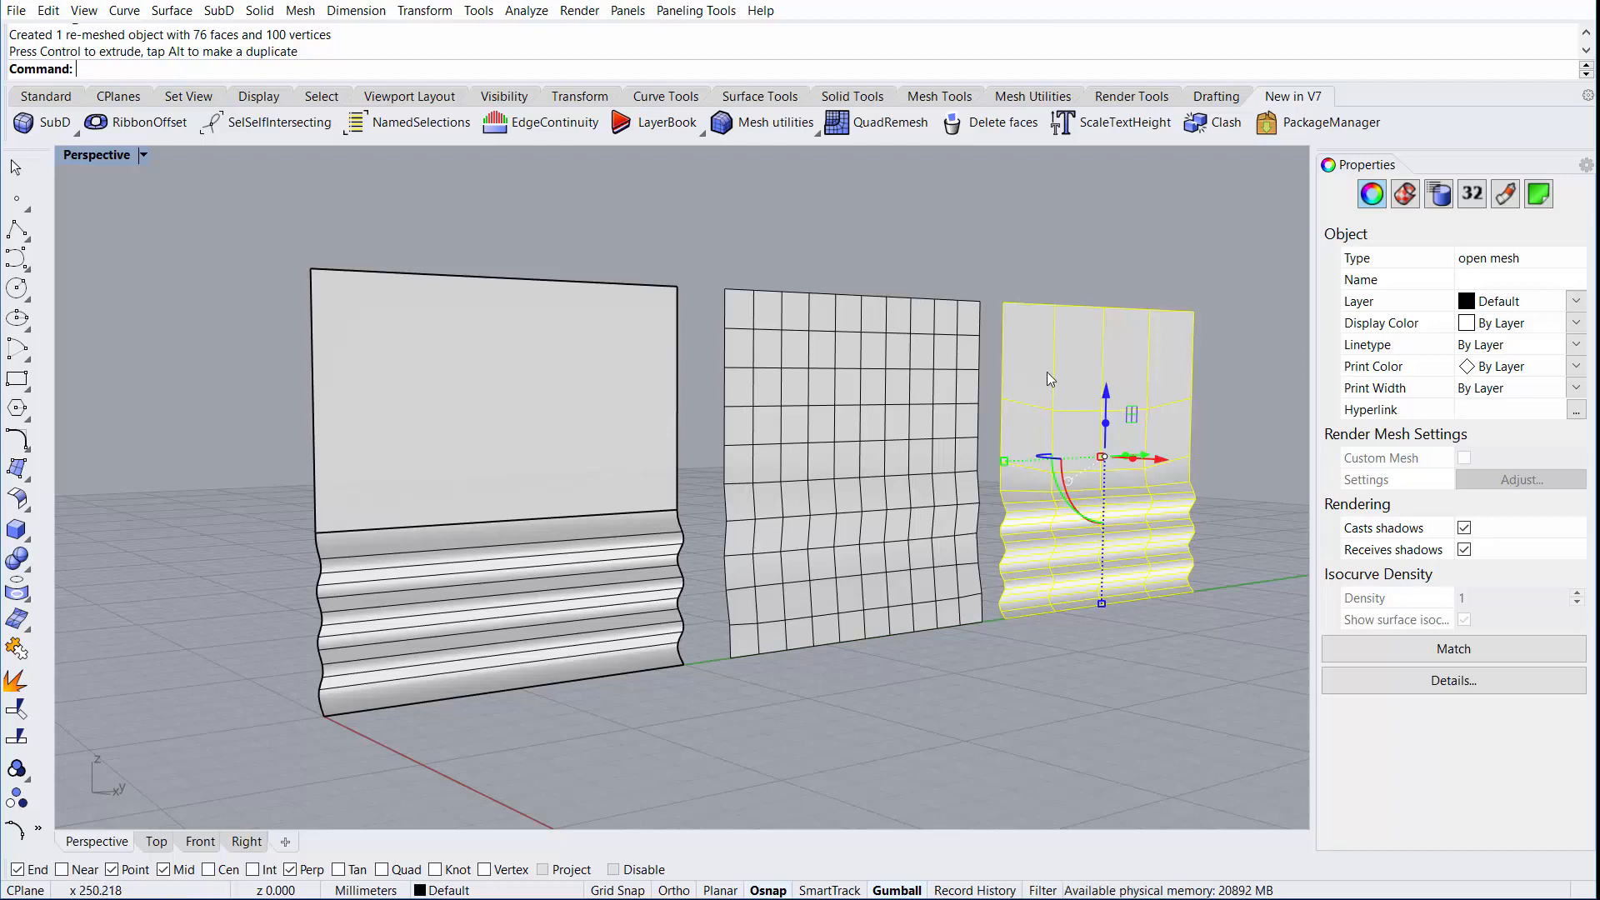
mouse_move(1069, 615)
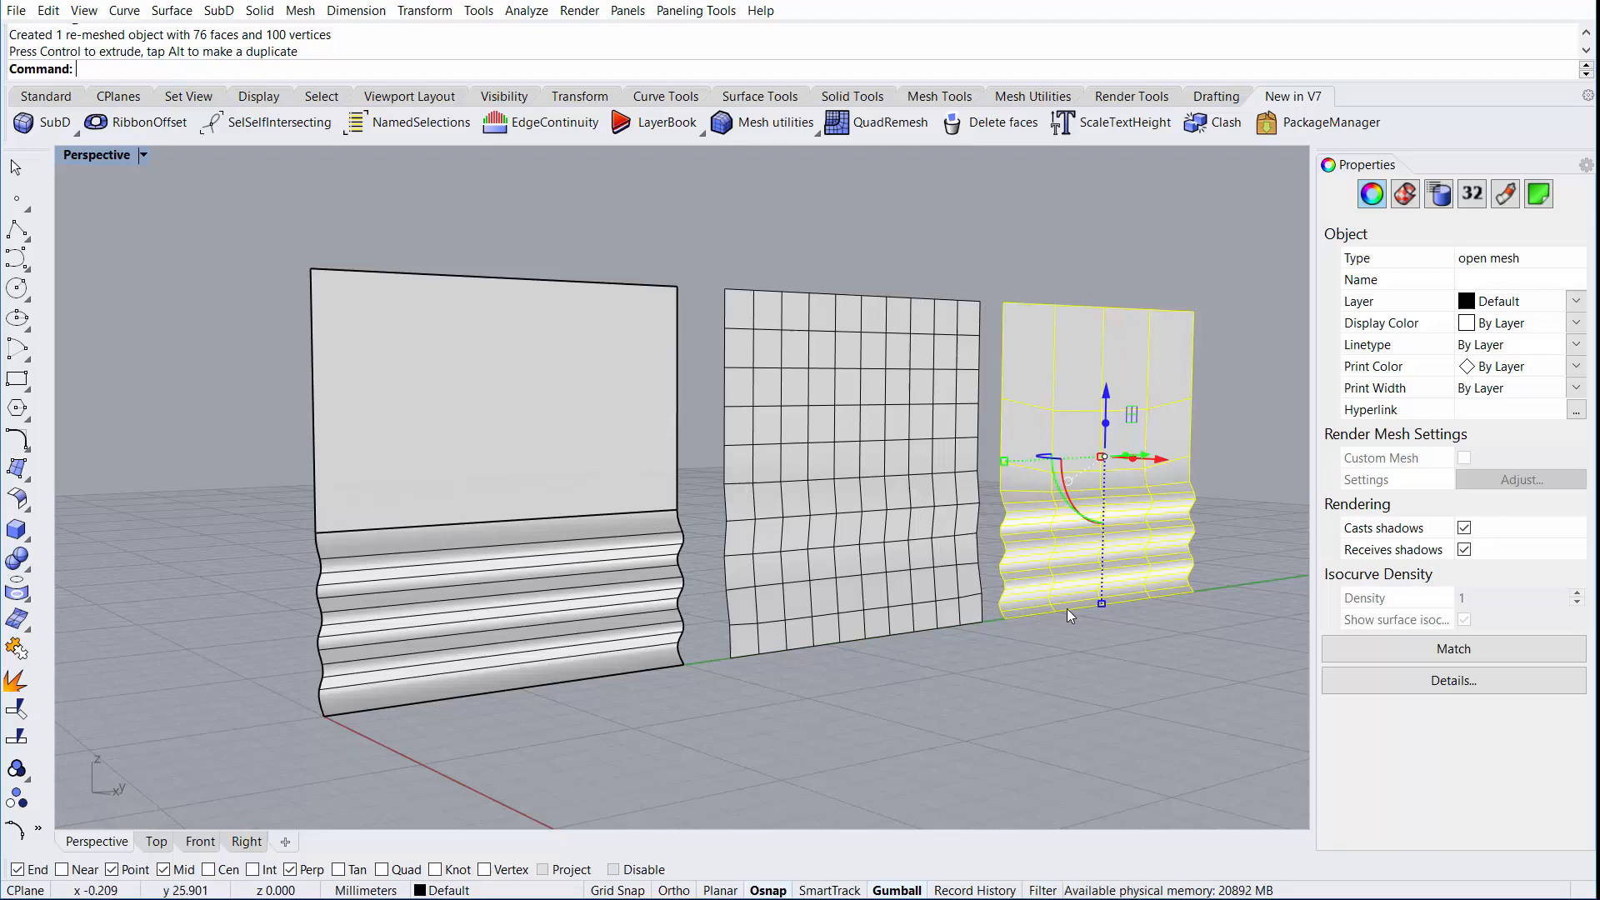
click(1453, 681)
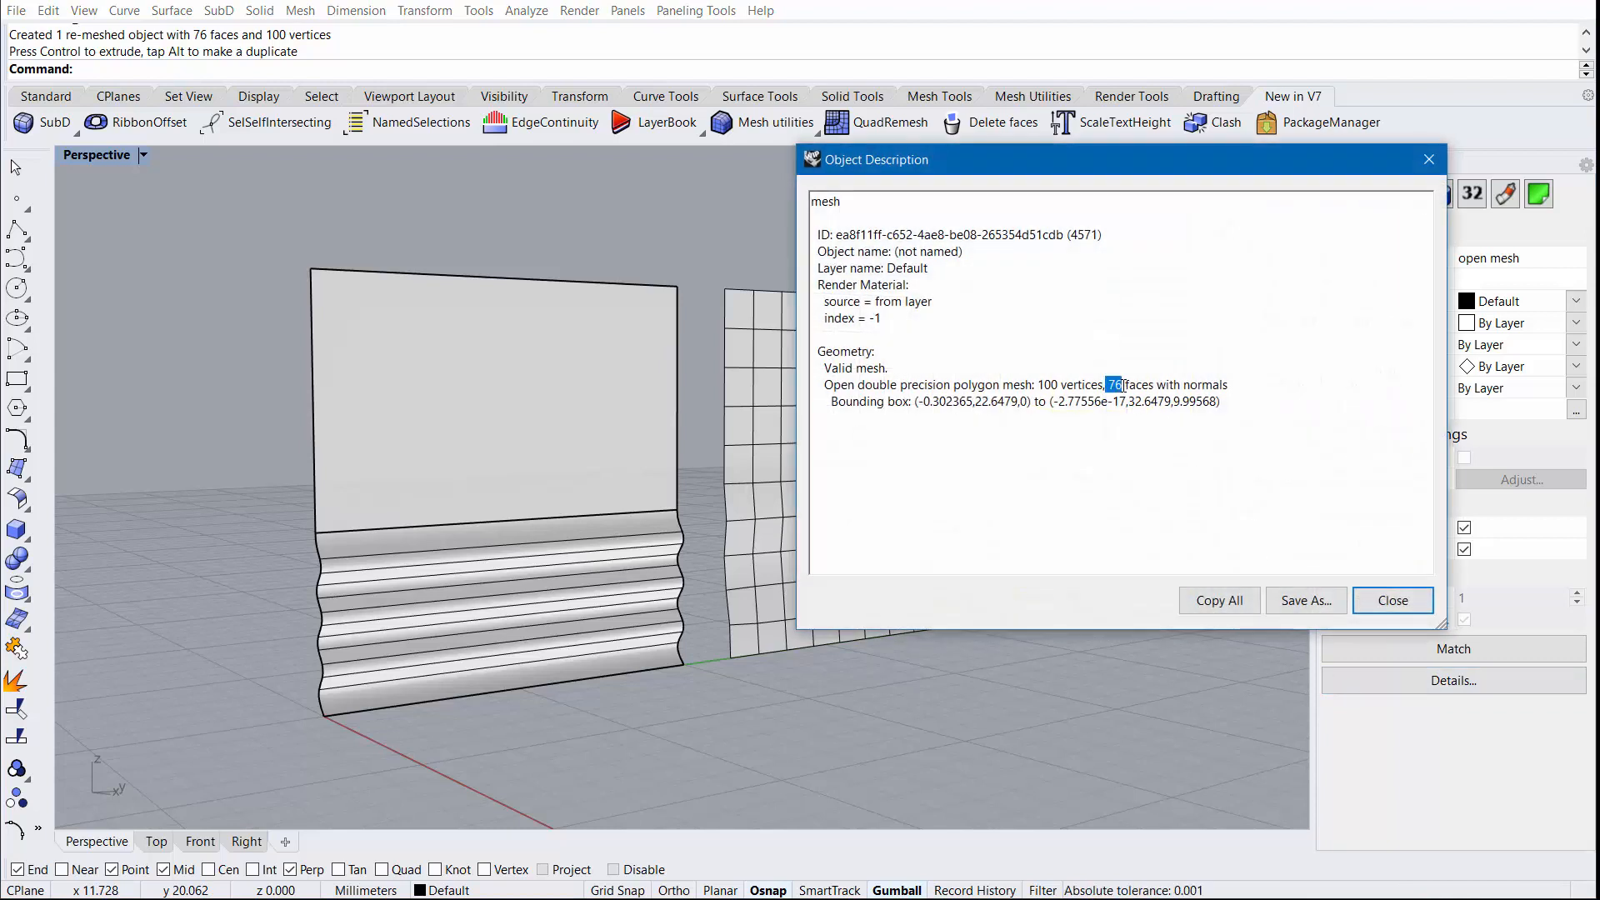
mouse_move(1099, 532)
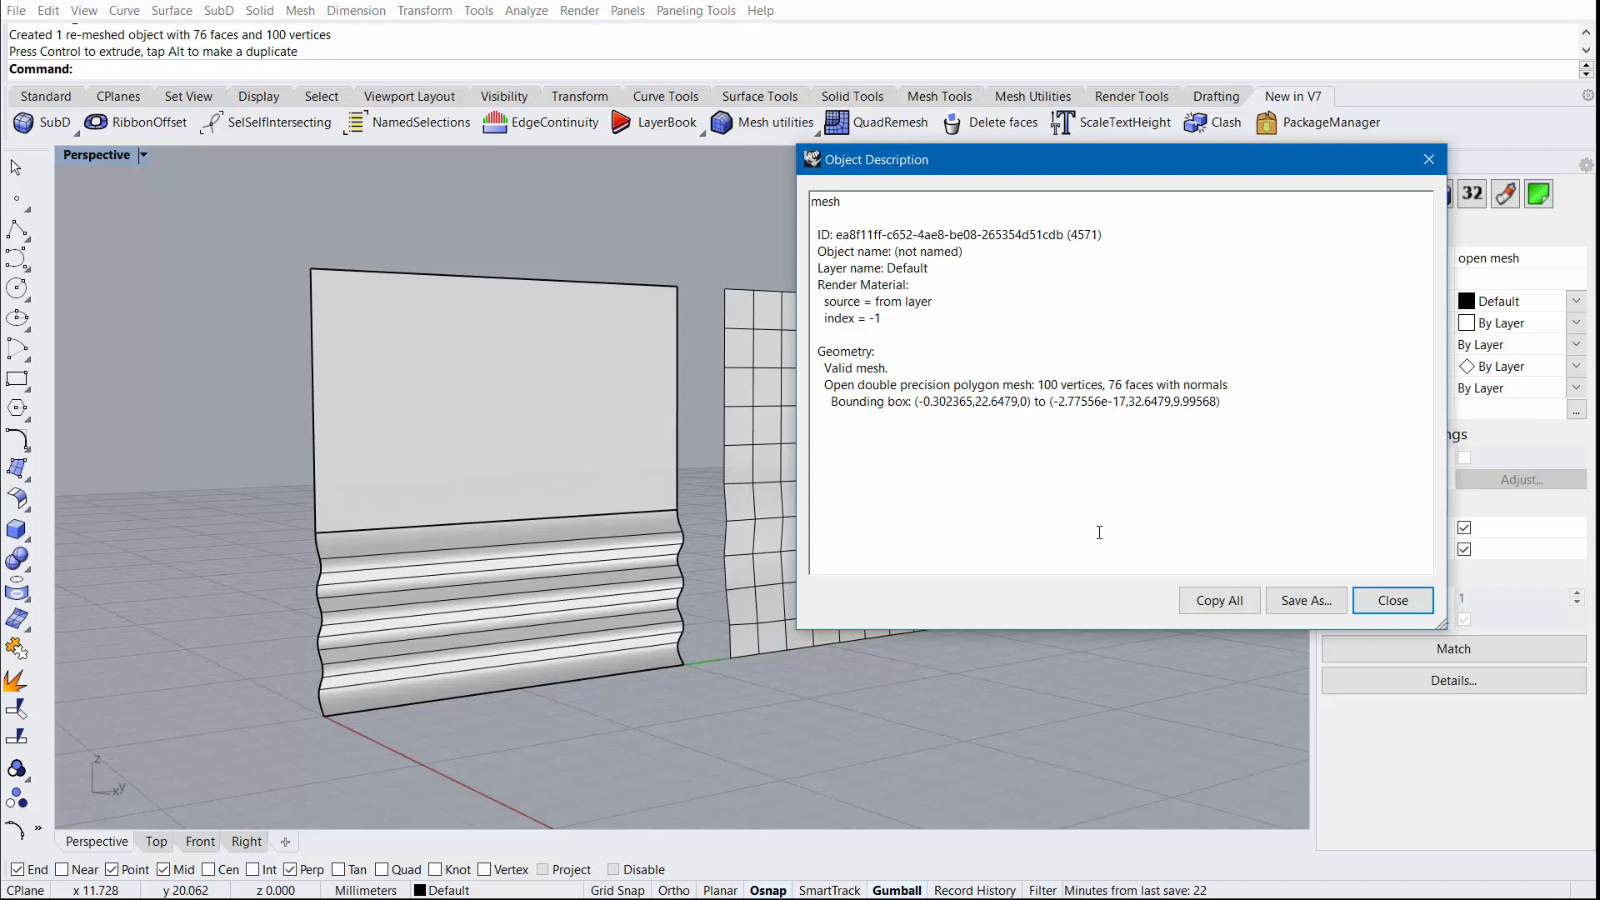
mouse_move(1394, 600)
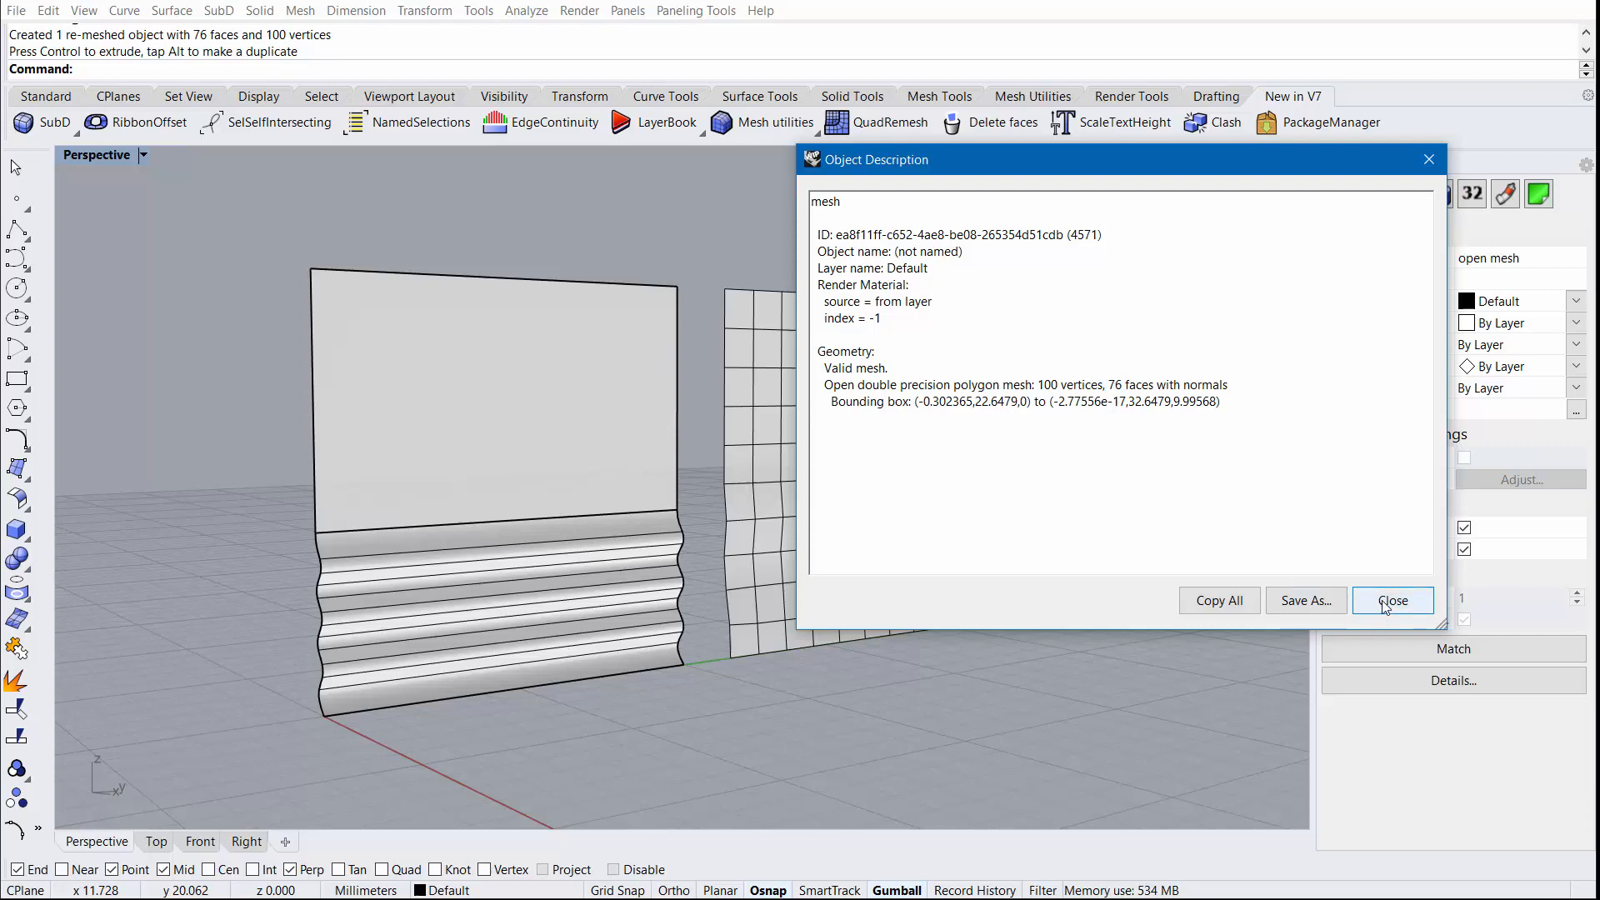
click(1391, 600)
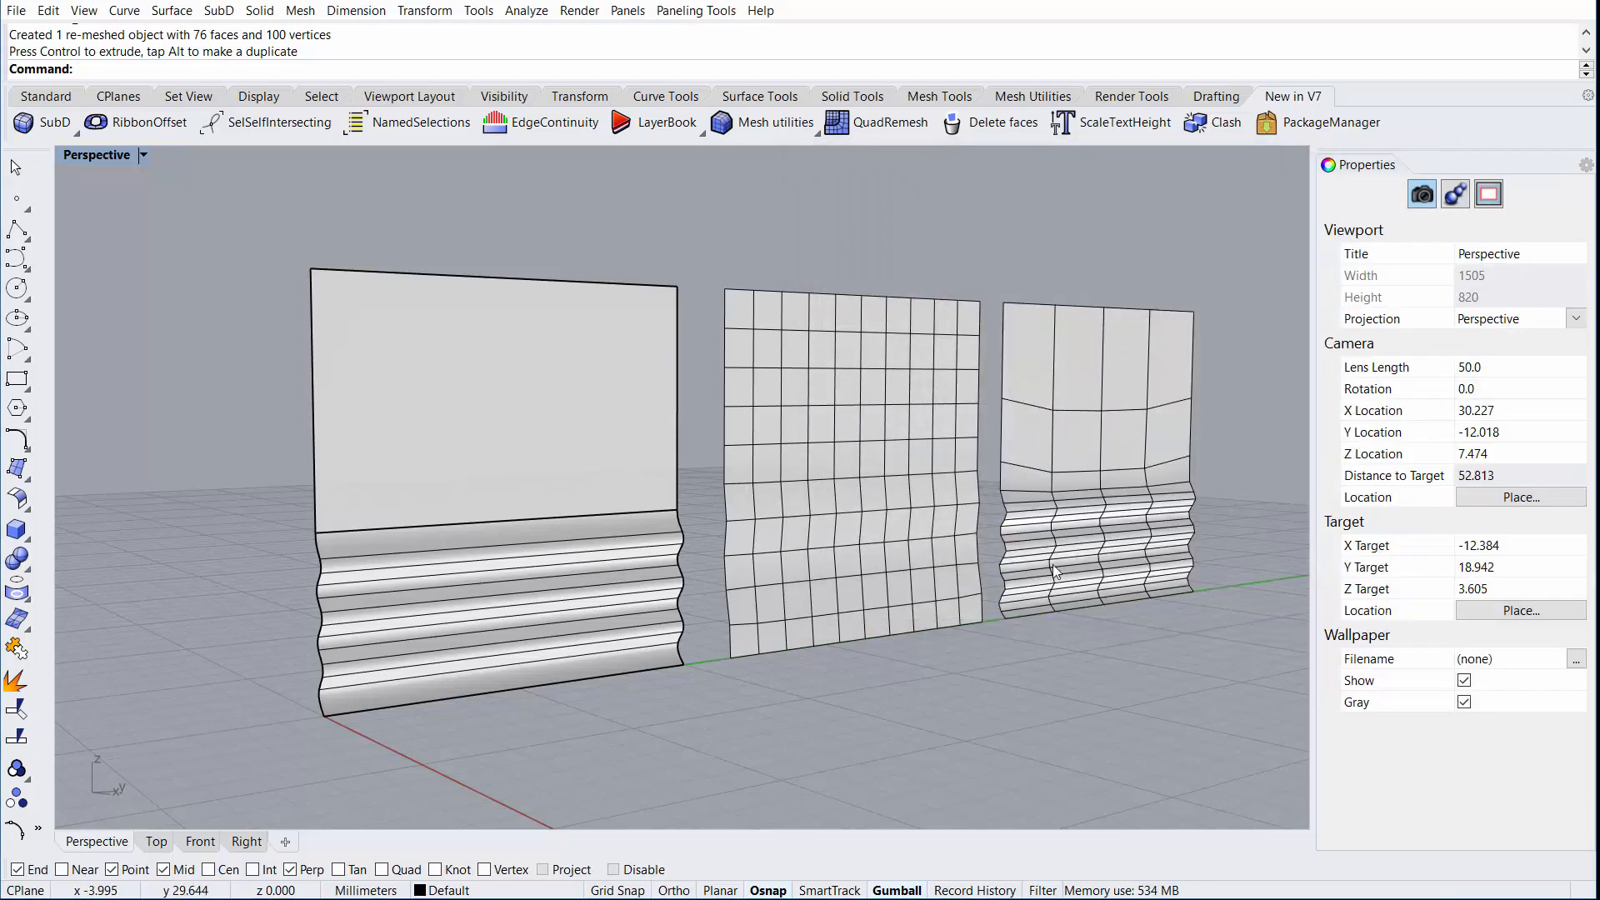
mouse_move(1041, 651)
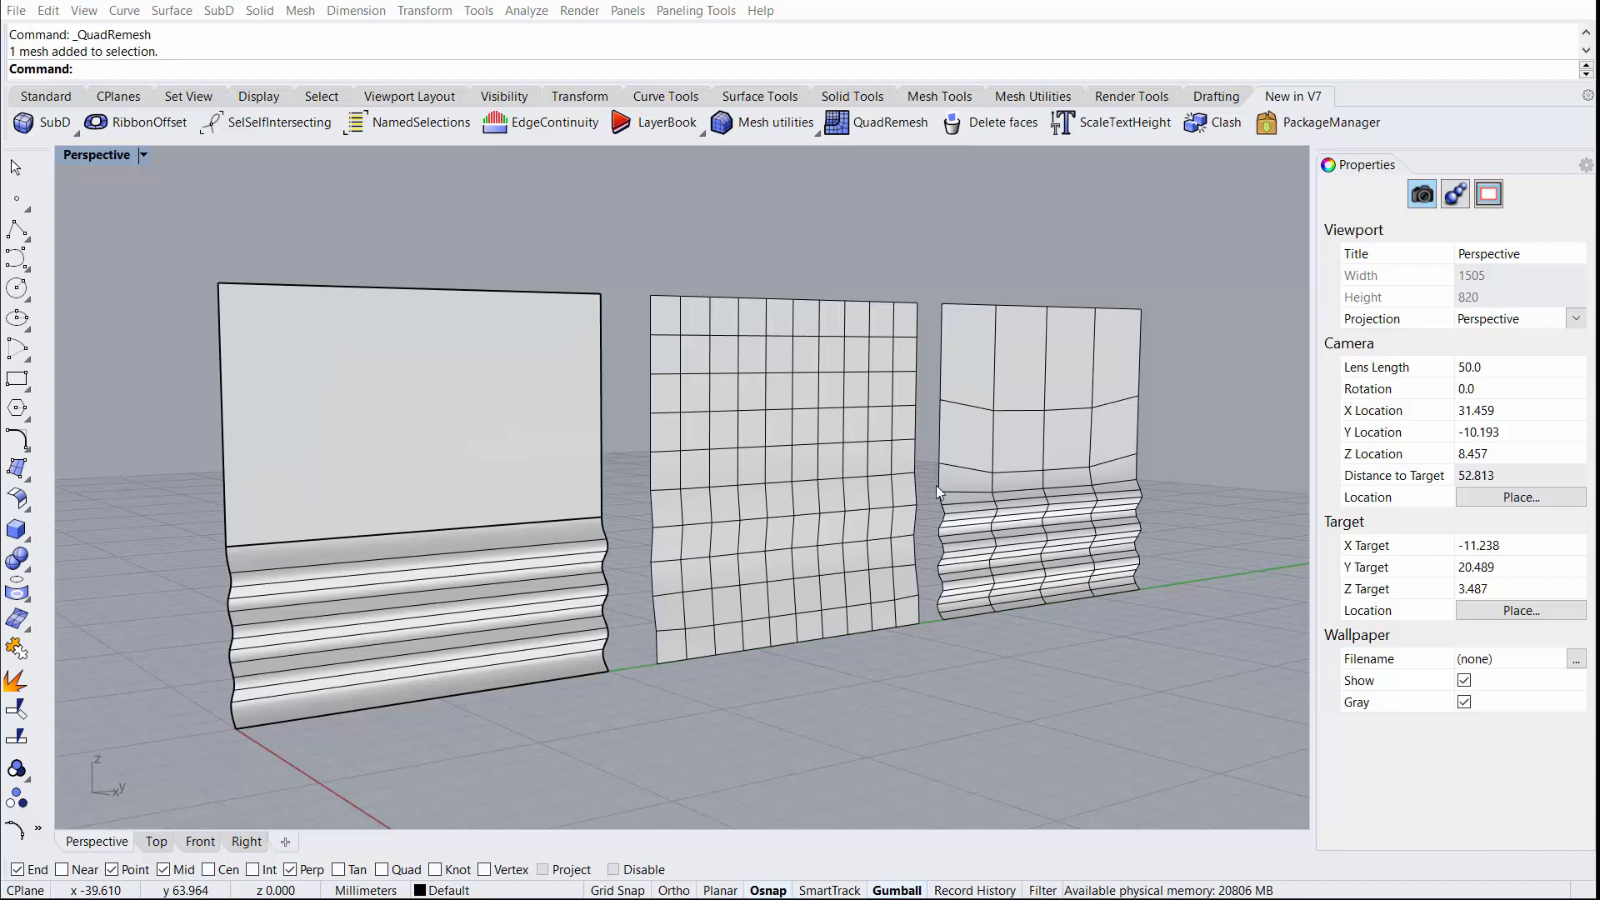
mouse_move(944, 630)
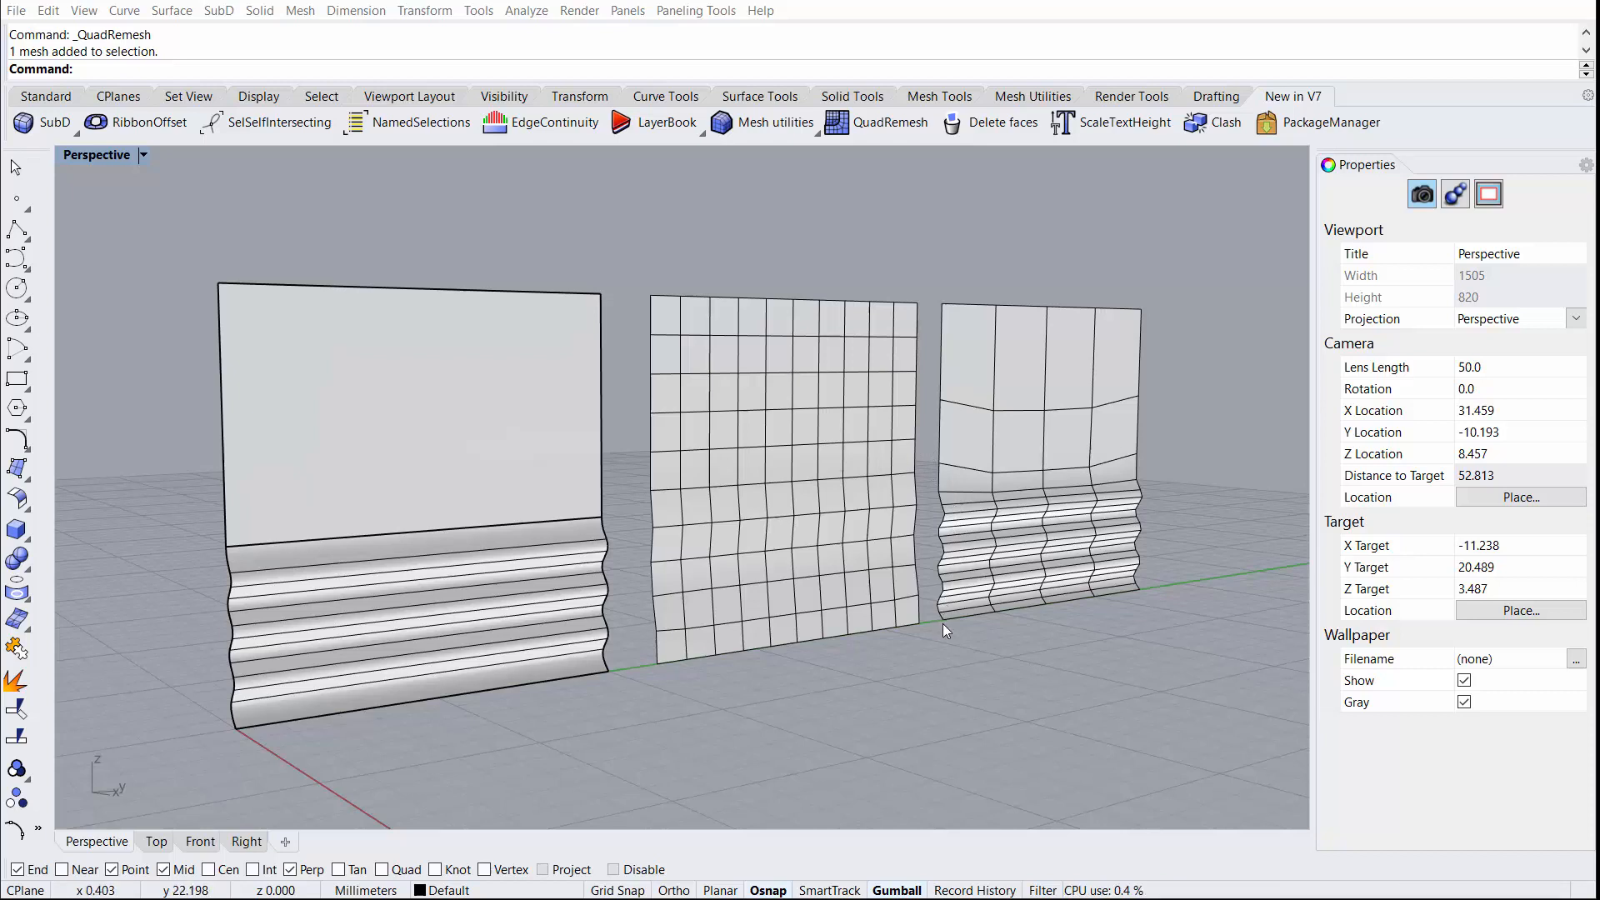
mouse_move(957, 360)
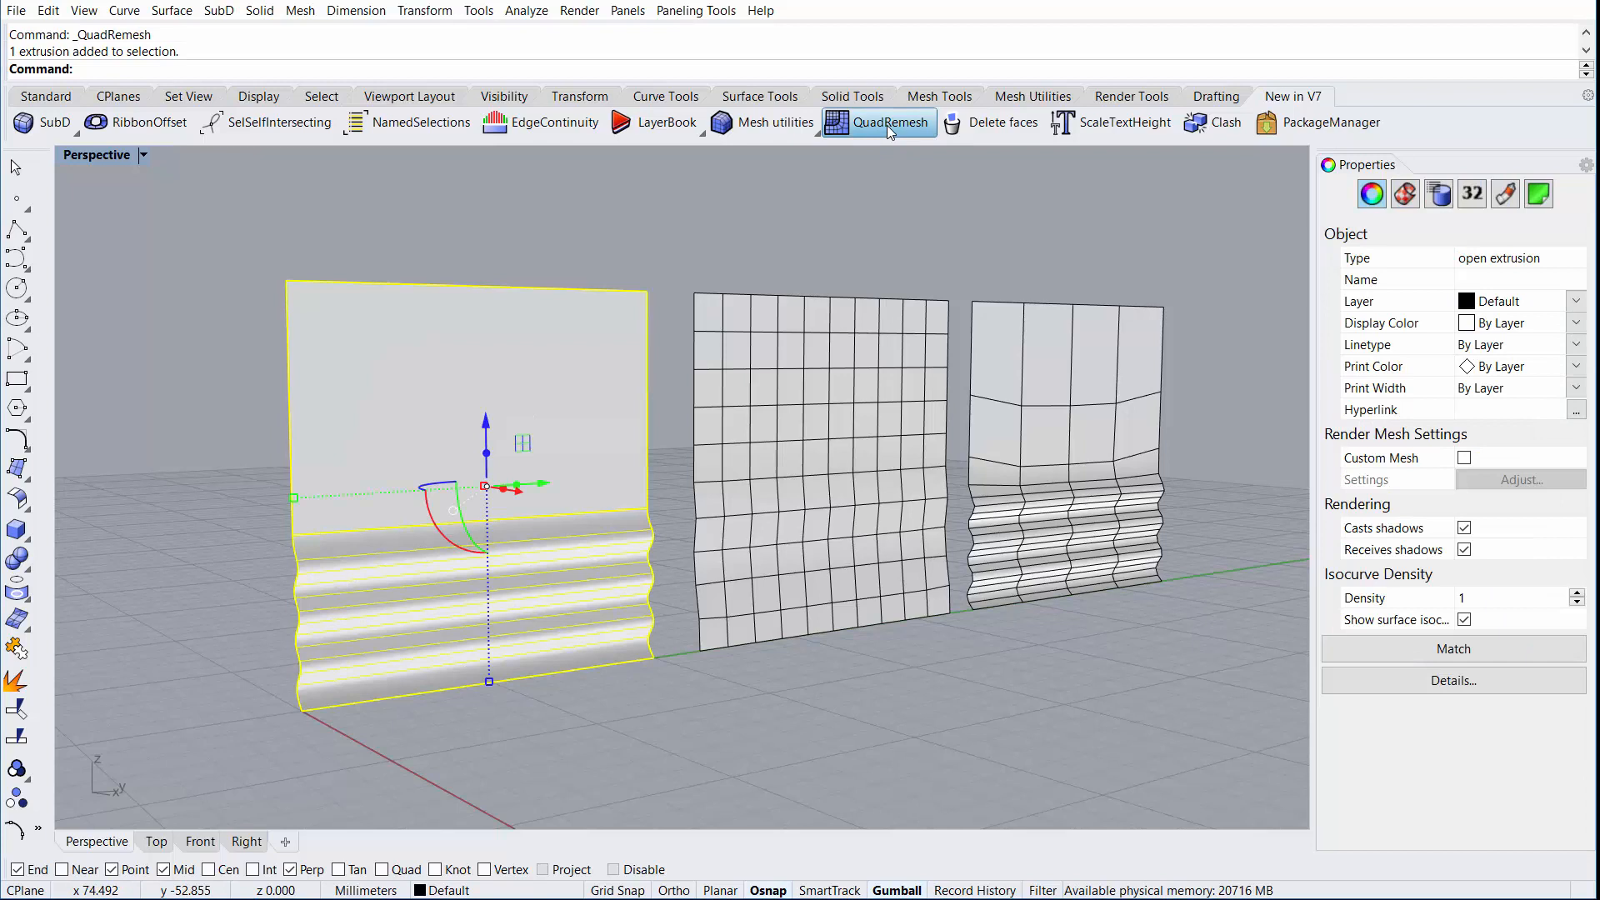
Remesh the panel with Adaptive Quad Count on and check its 552-face count in Details
click(886, 122)
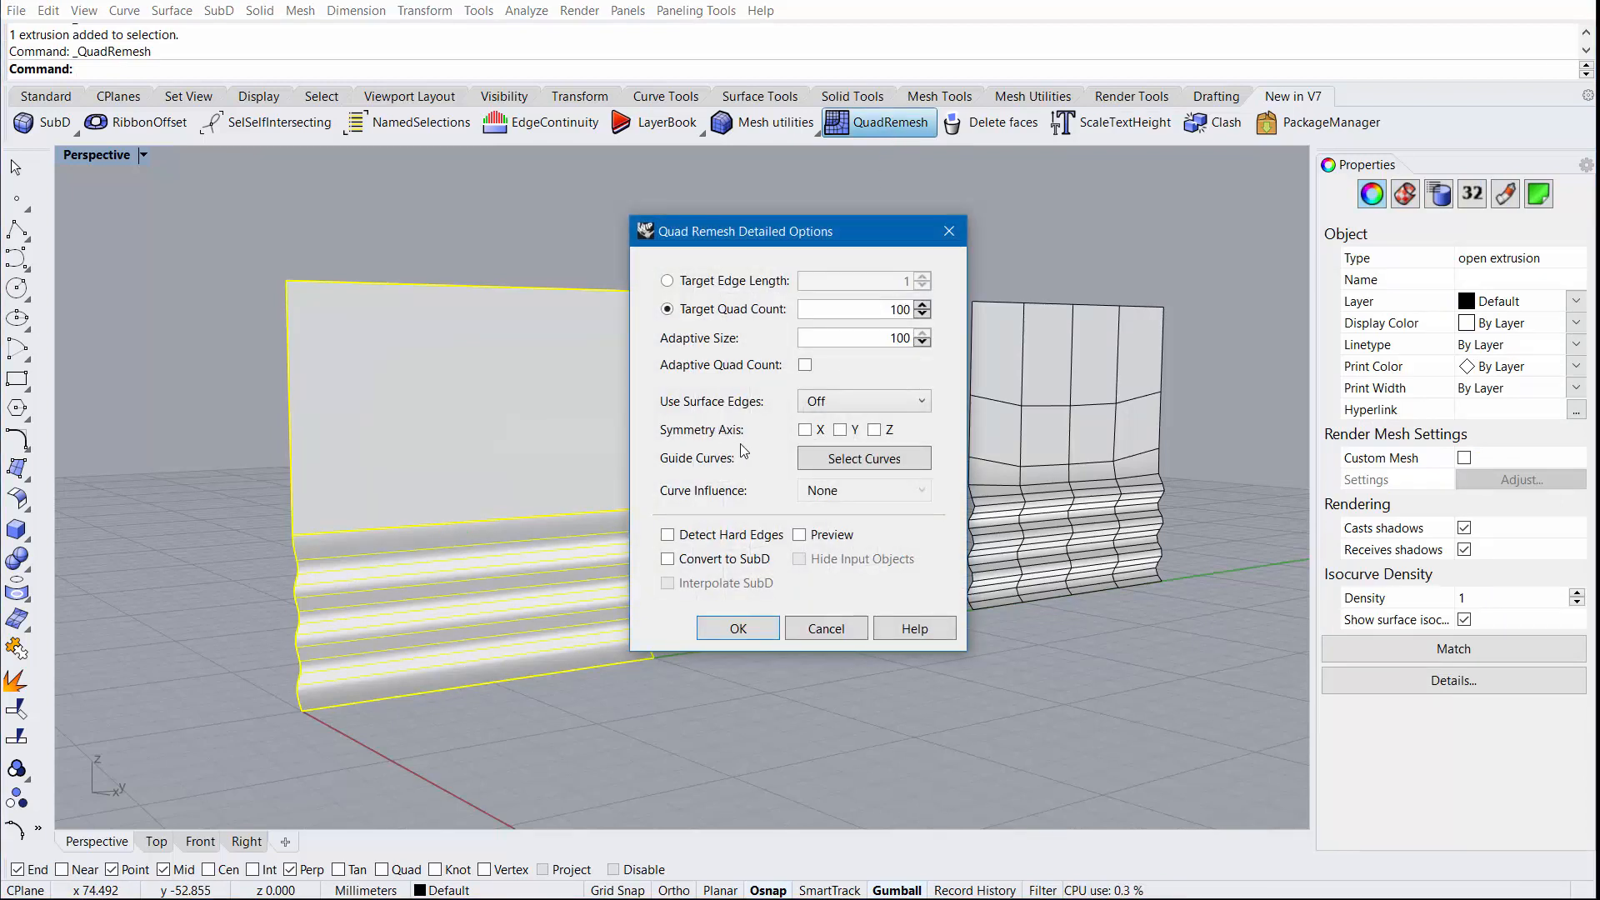
click(804, 365)
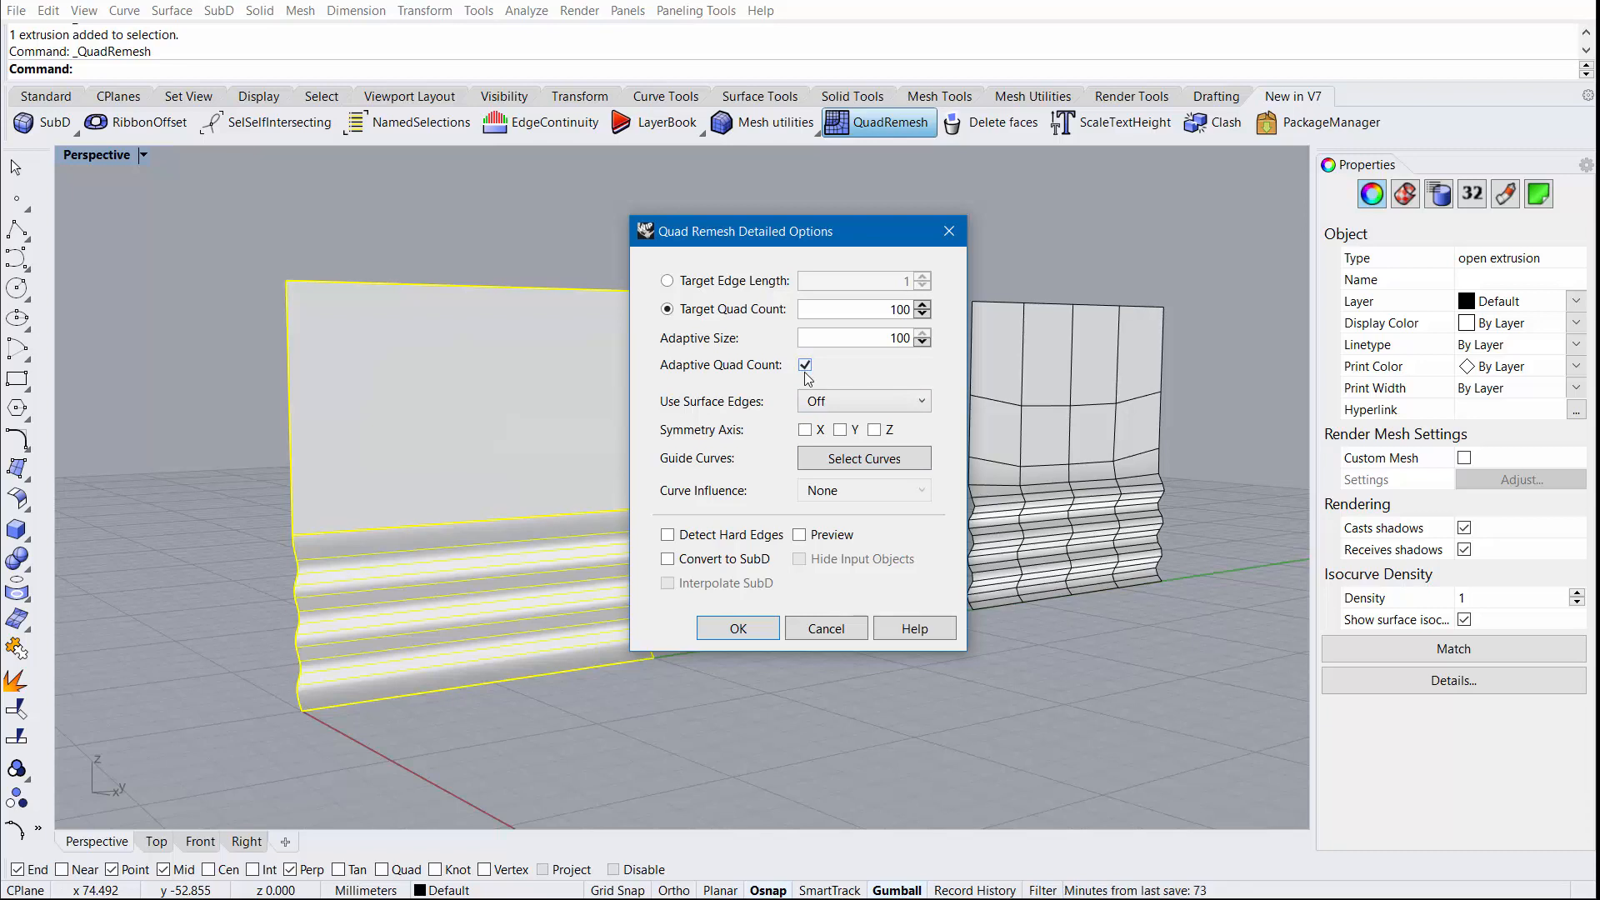
click(736, 627)
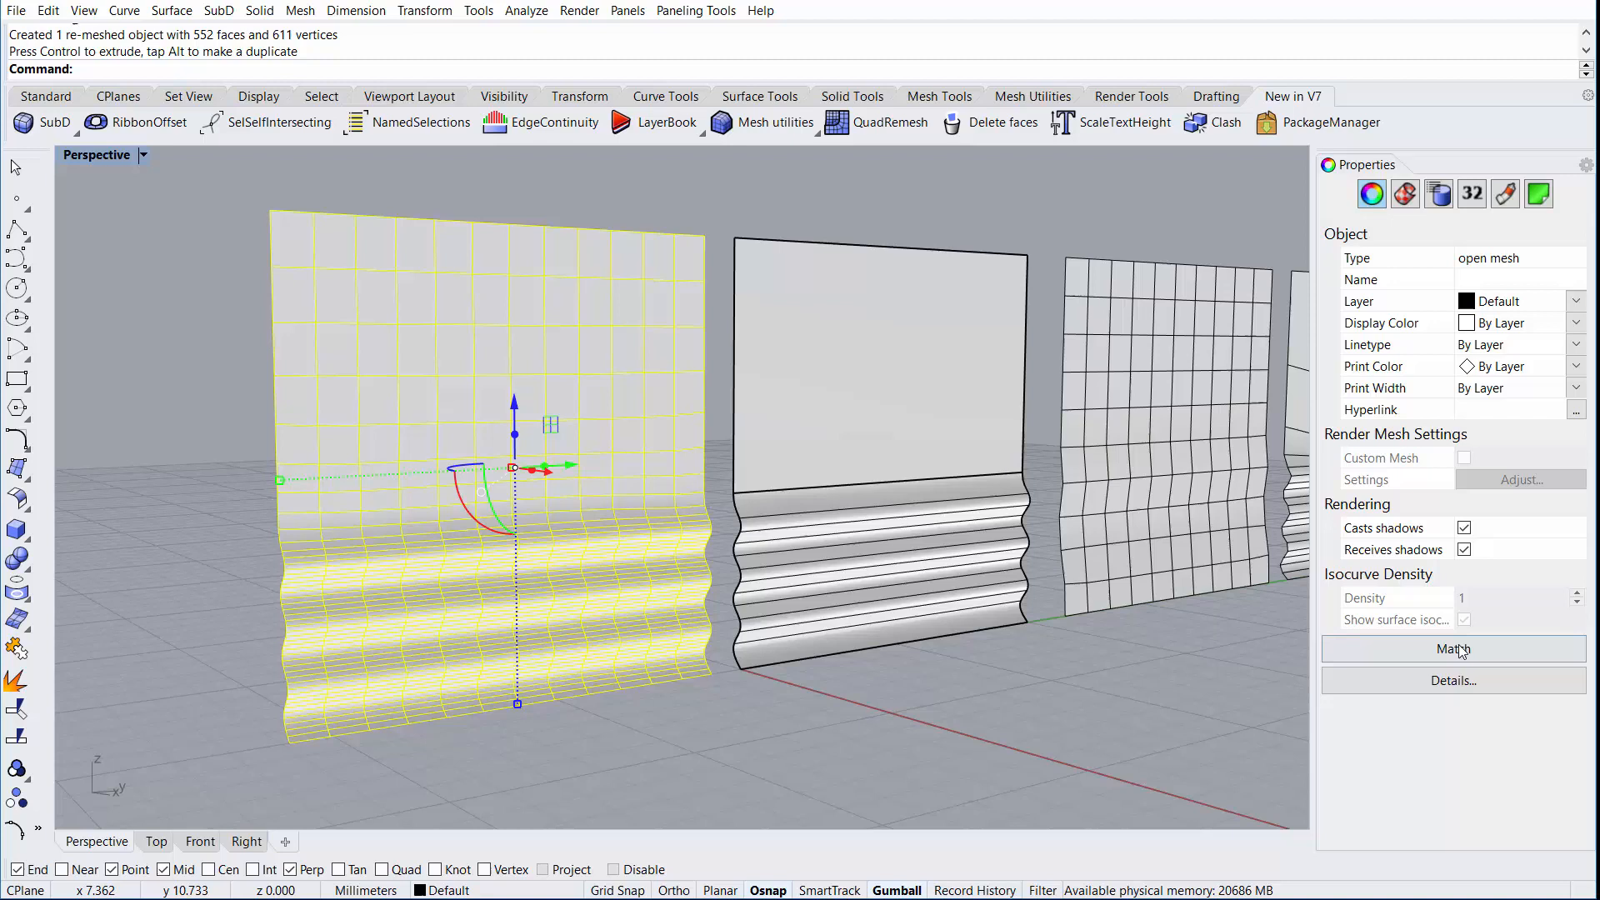
click(1450, 680)
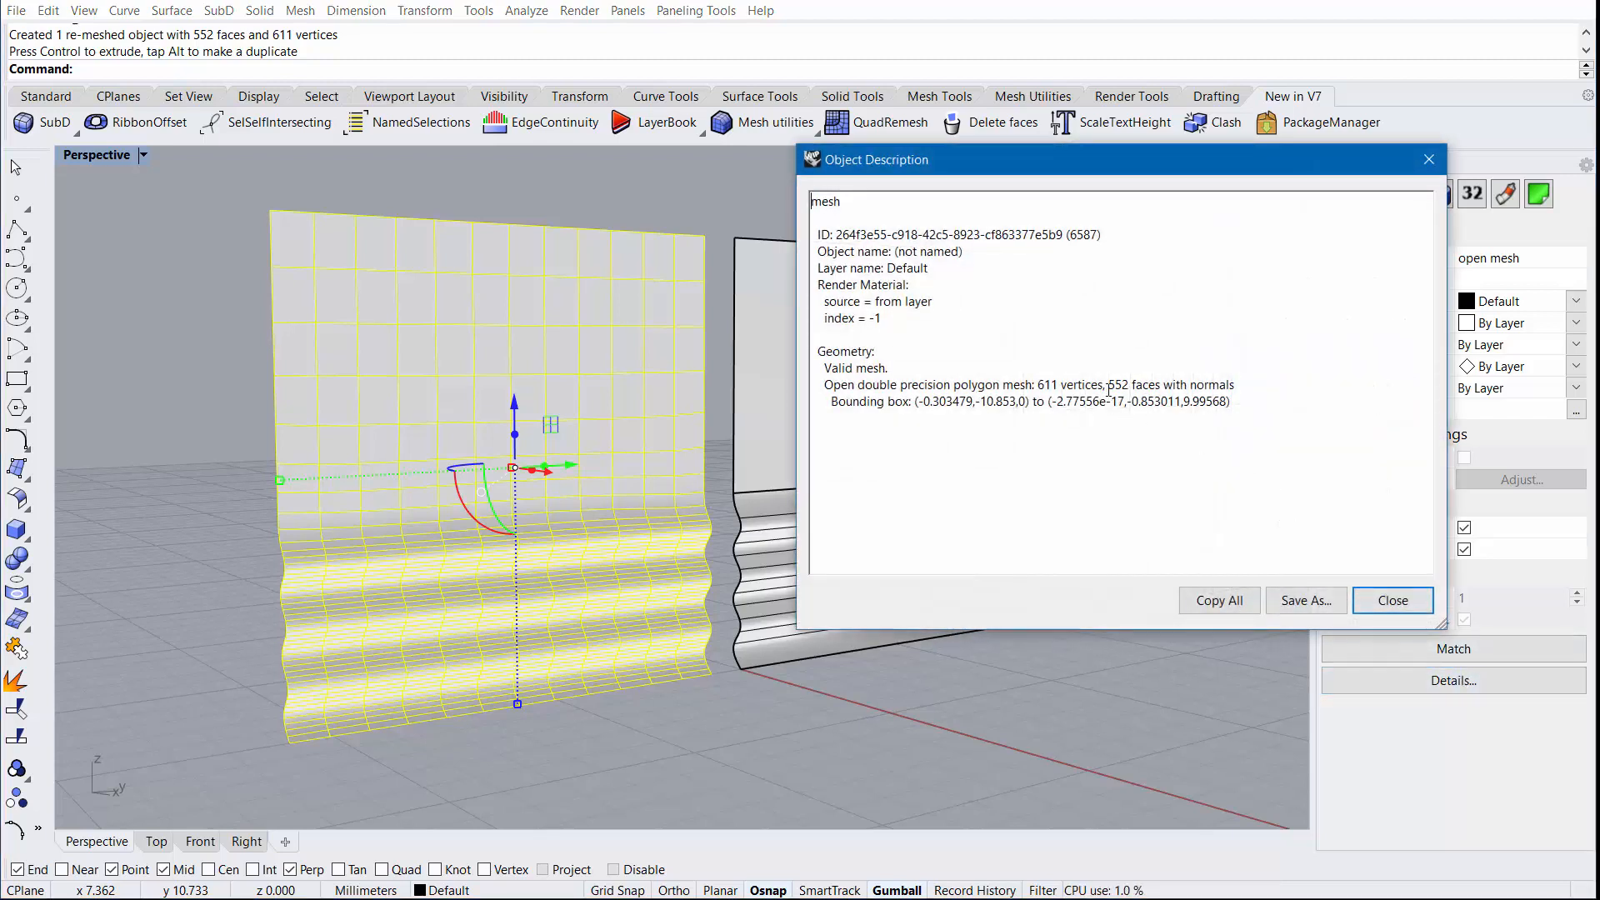
double_click(1117, 385)
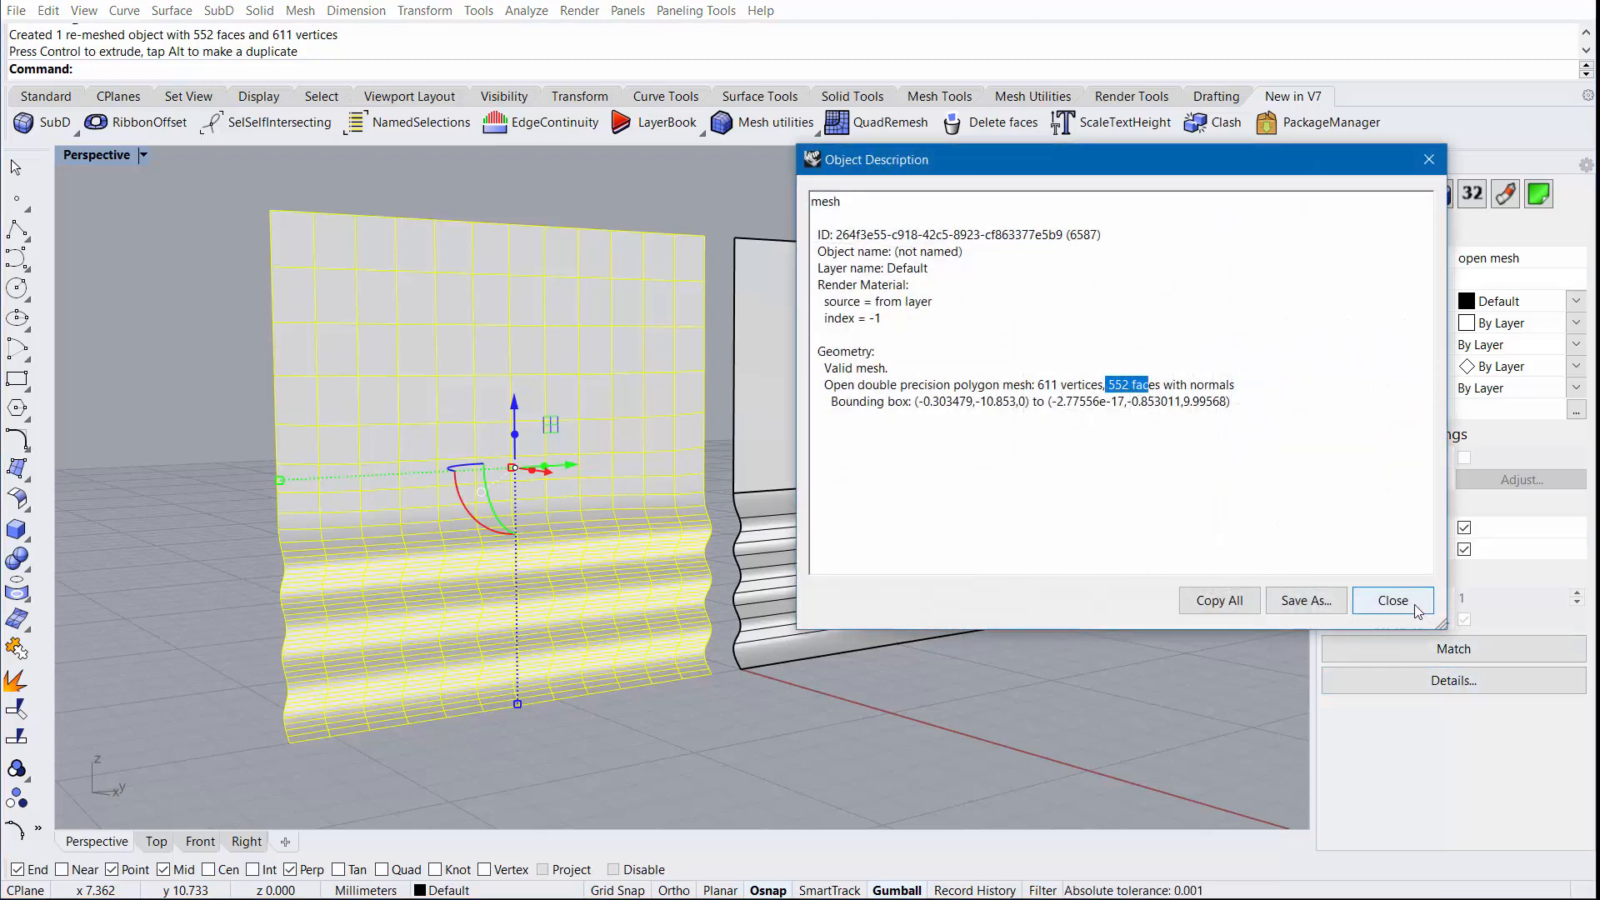
Close the report and preview a 2000-quad, hard-edge remesh of the circle polysurface
click(1392, 600)
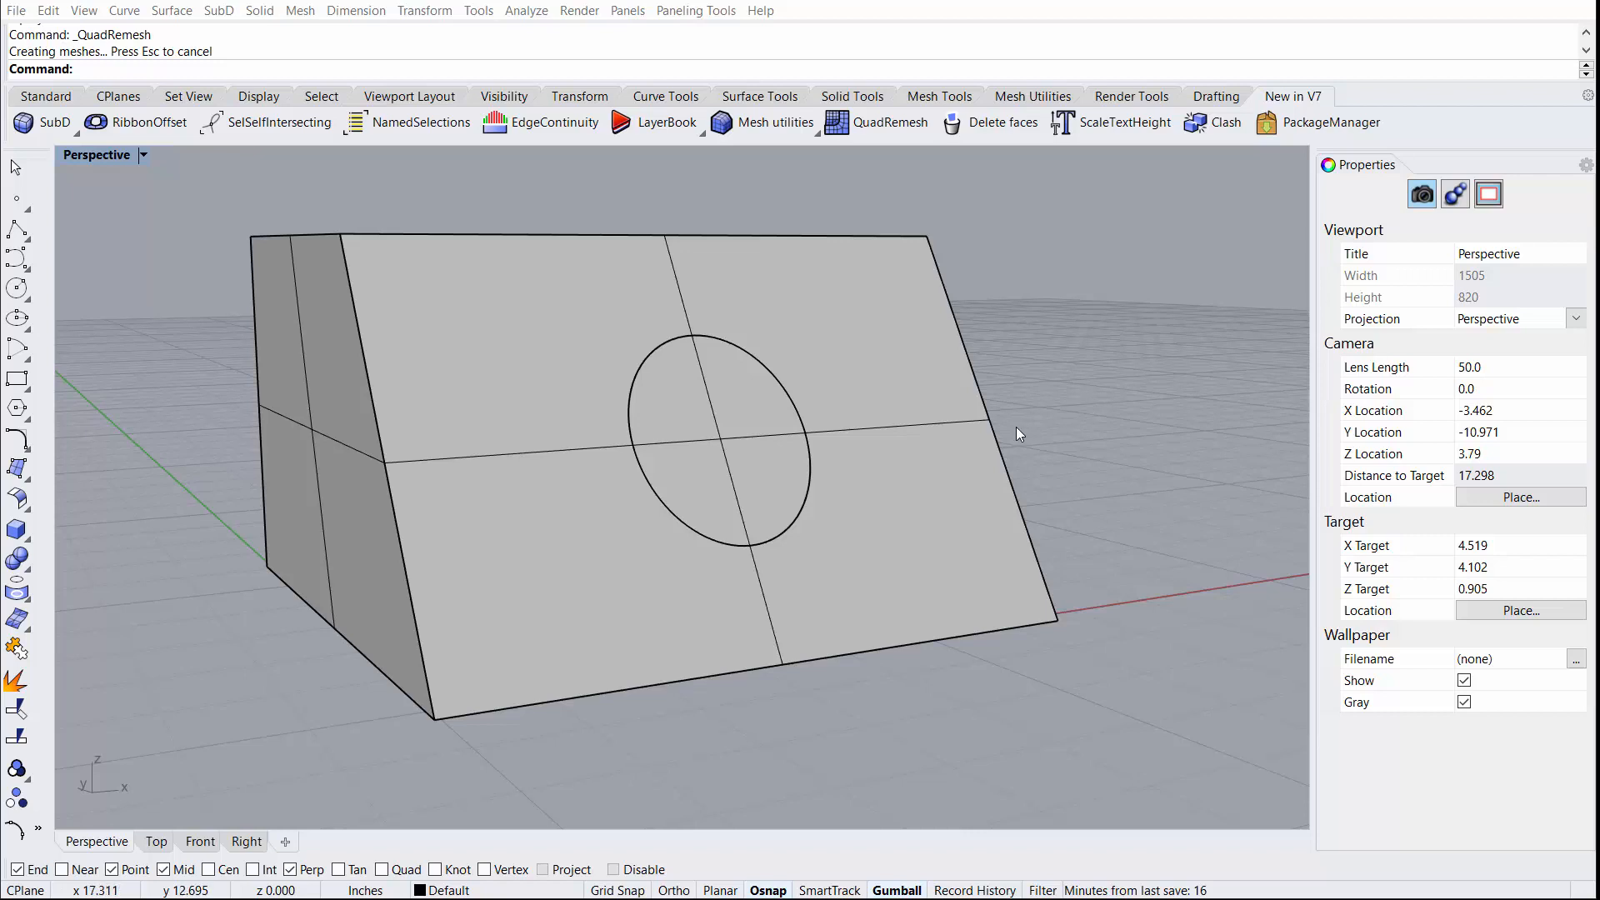
mouse_move(773, 354)
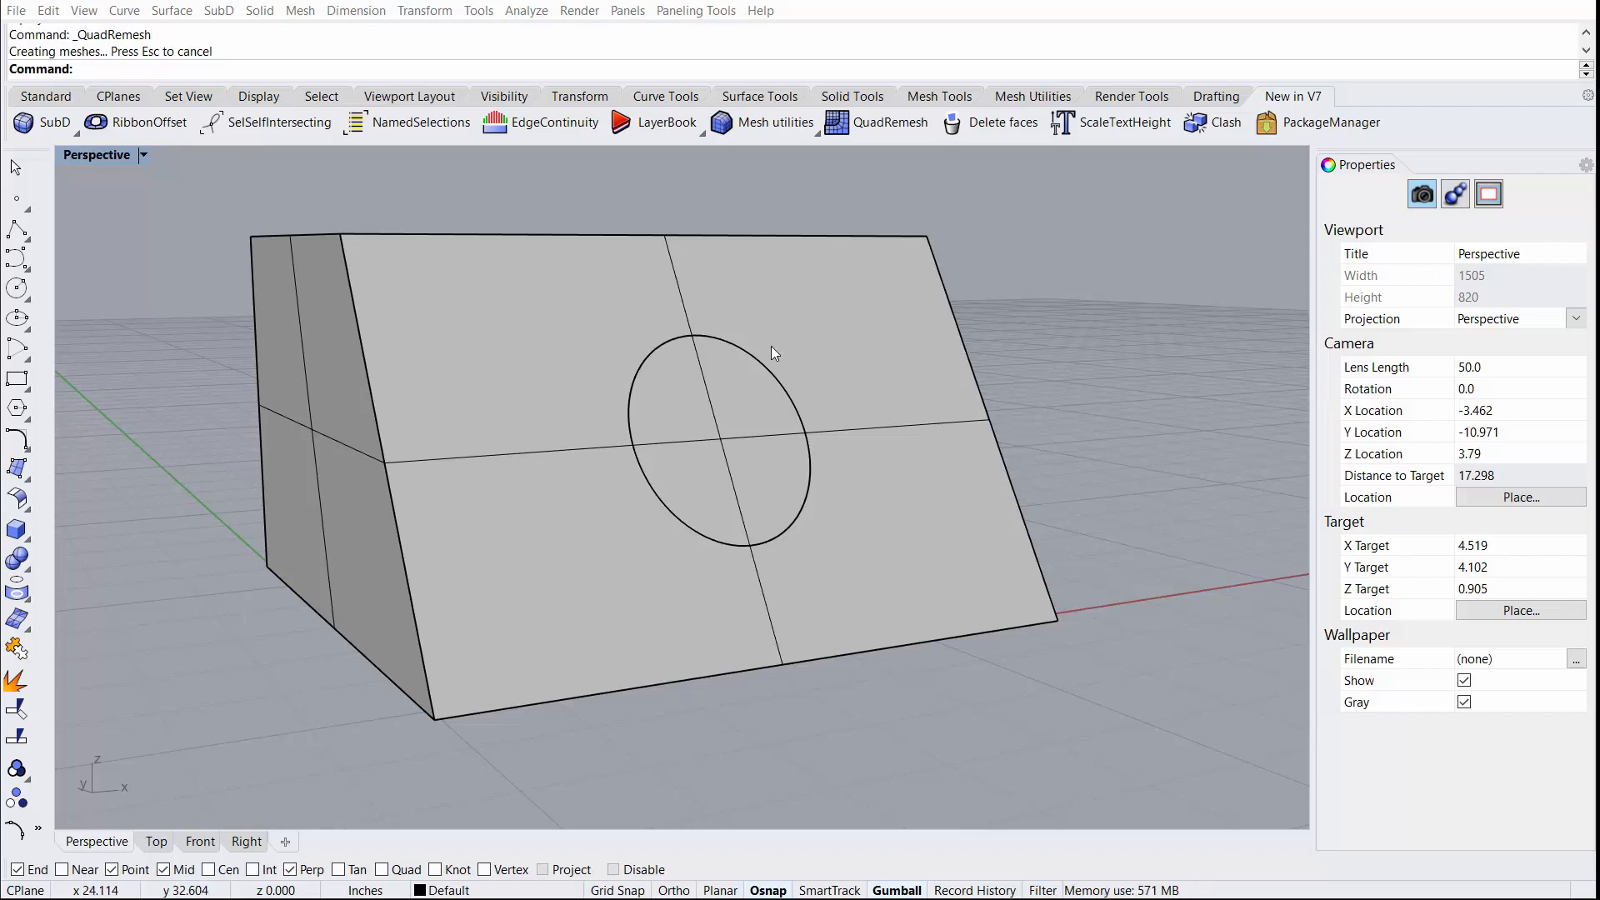
click(890, 122)
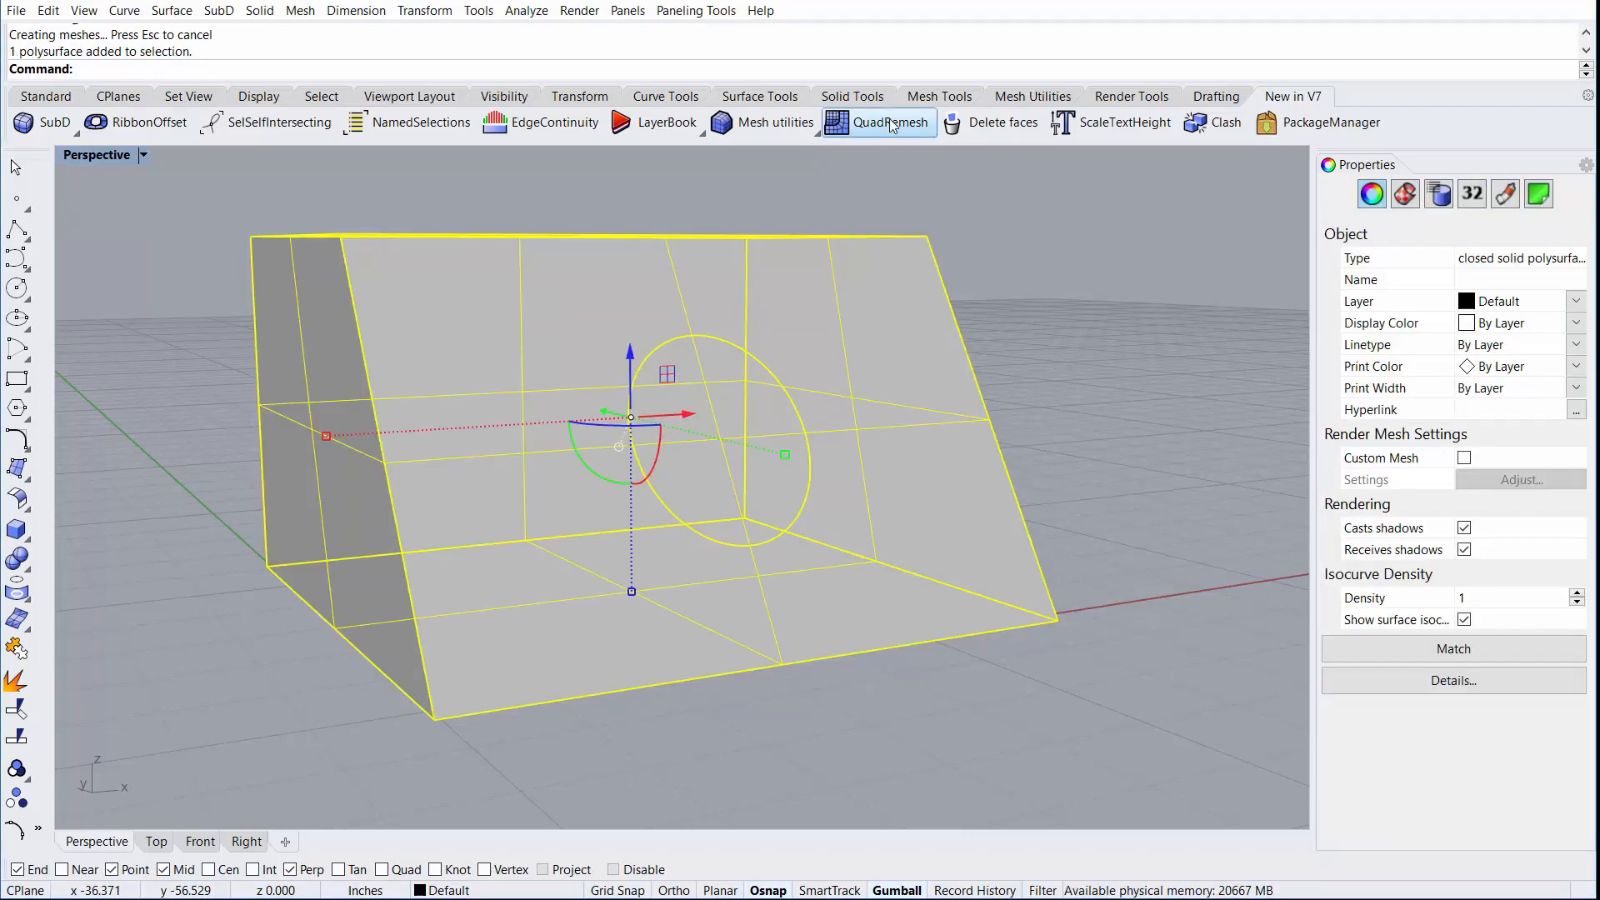
click(879, 122)
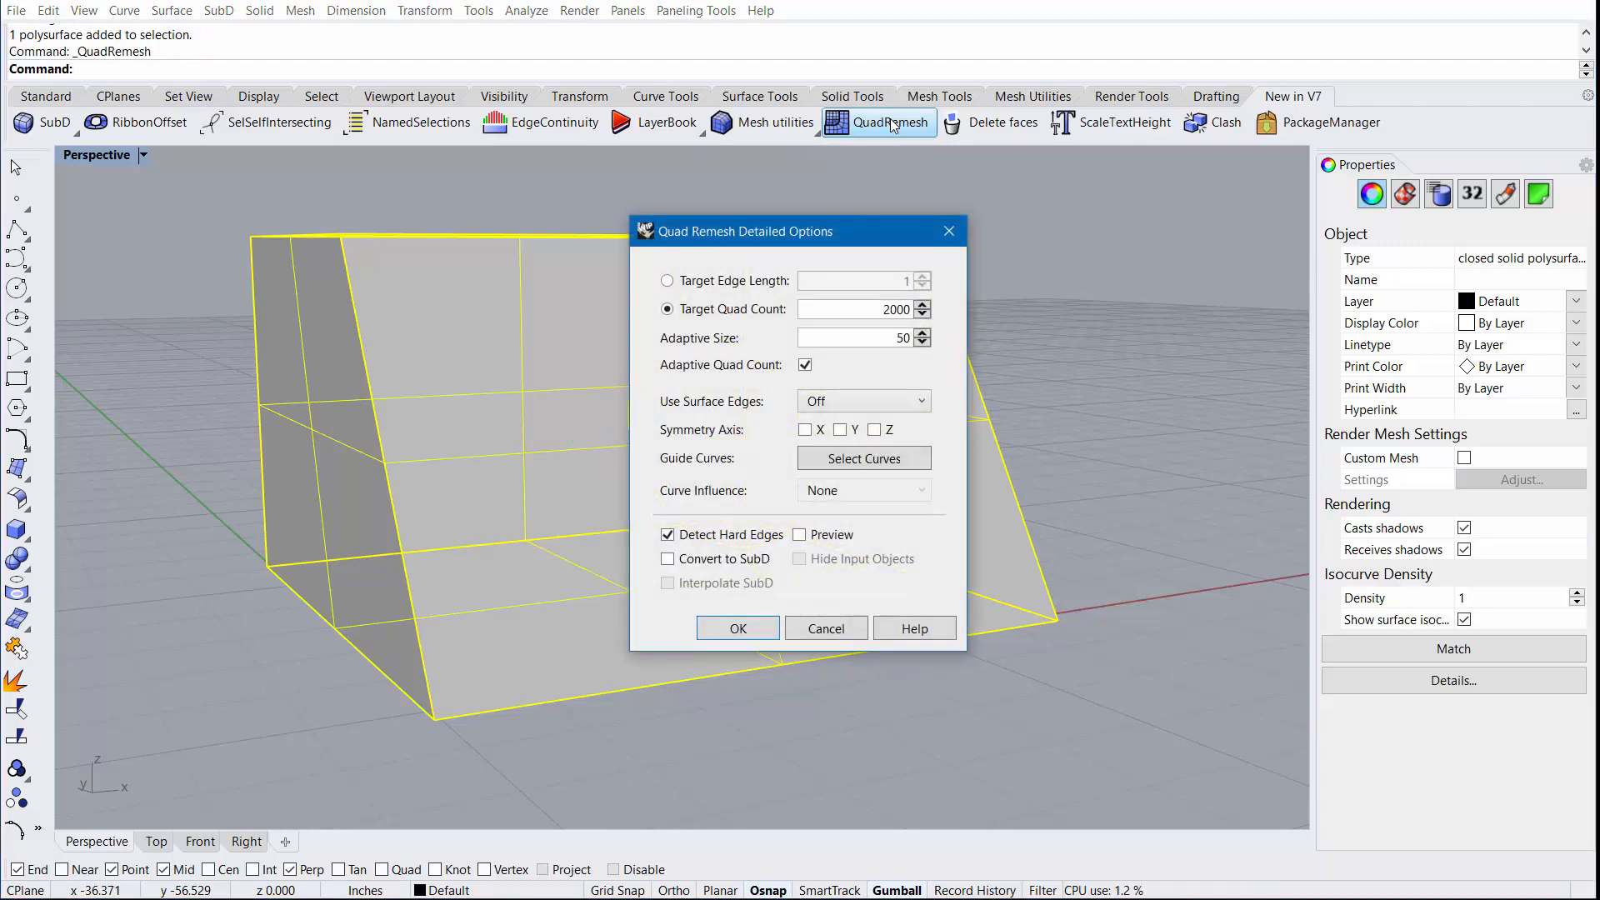
click(800, 535)
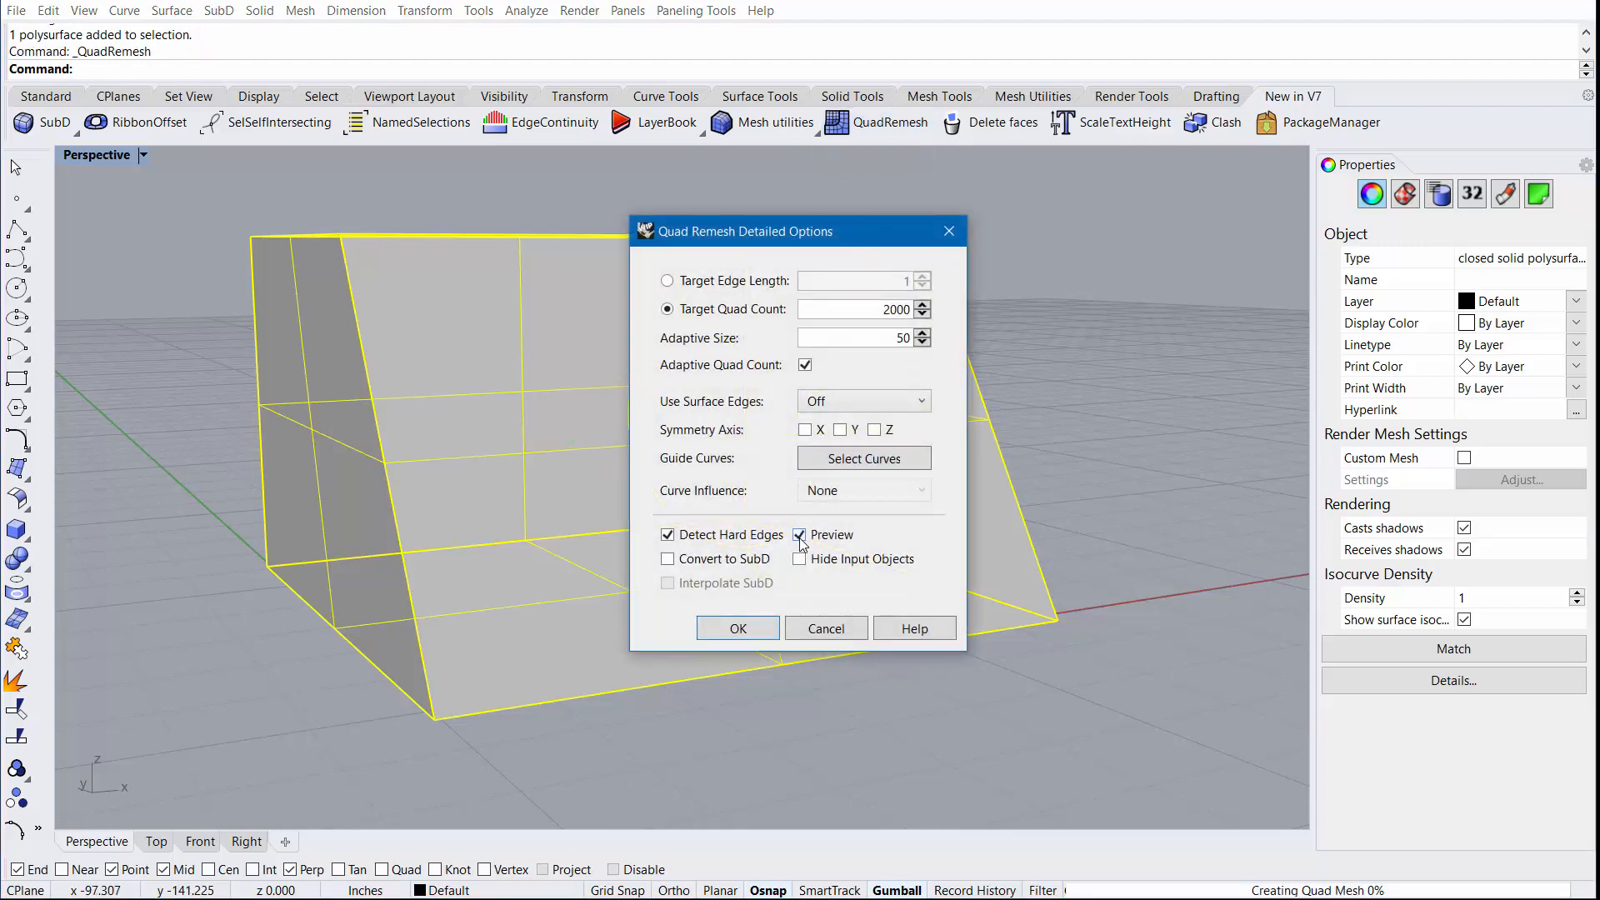
click(800, 535)
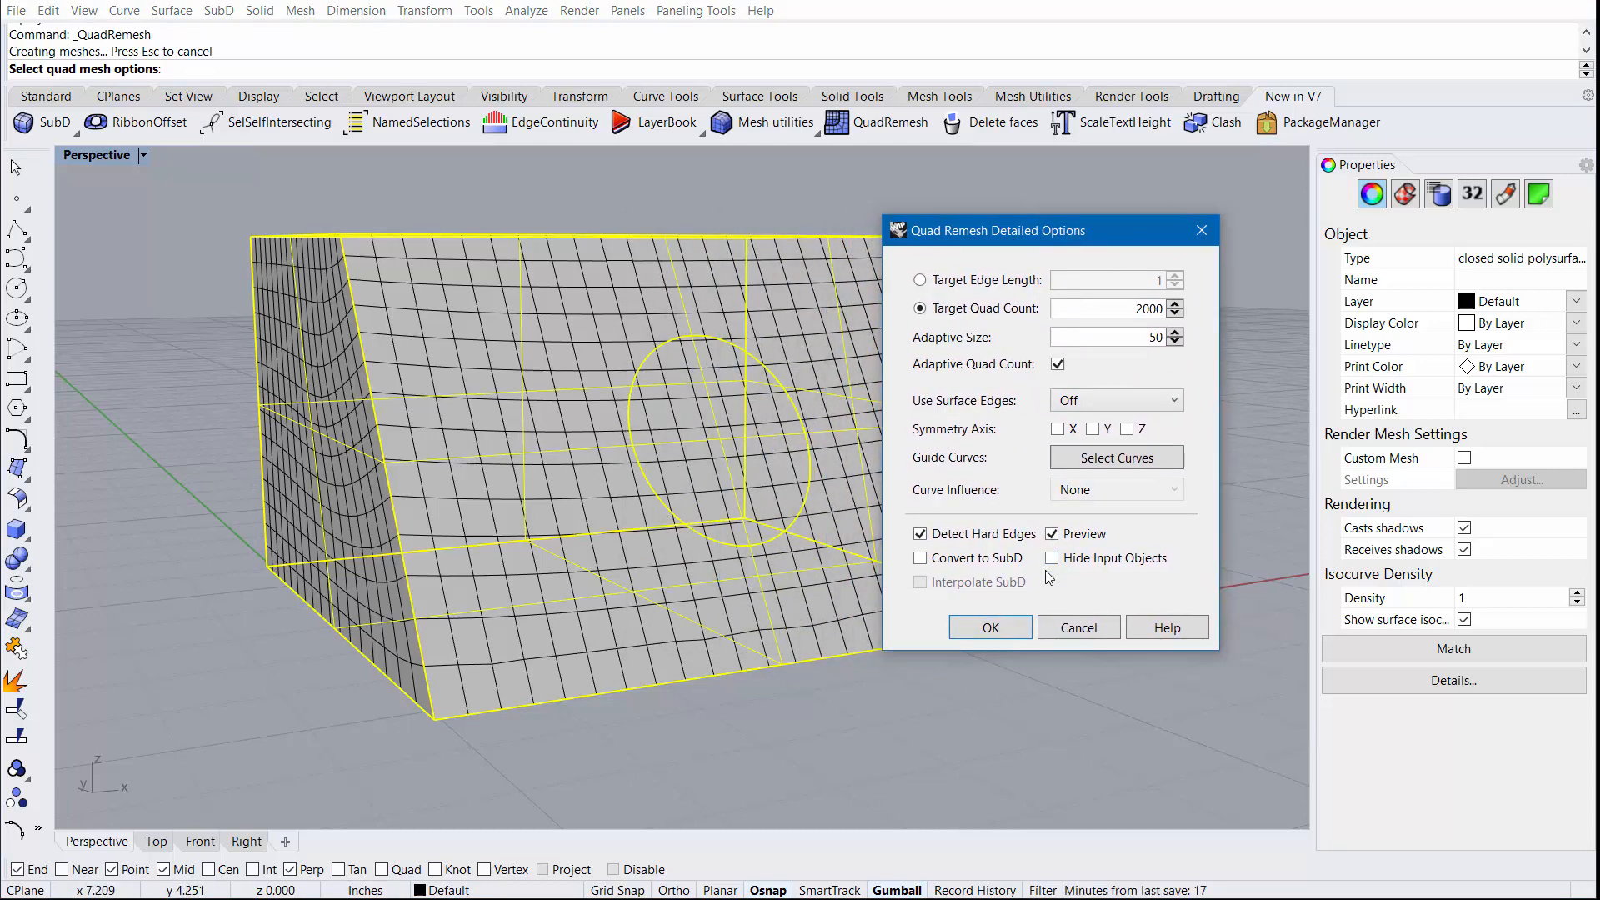
Set Use Surface Edges to Smart, briefly hiding the original polysurface to inspect the preview
click(1051, 558)
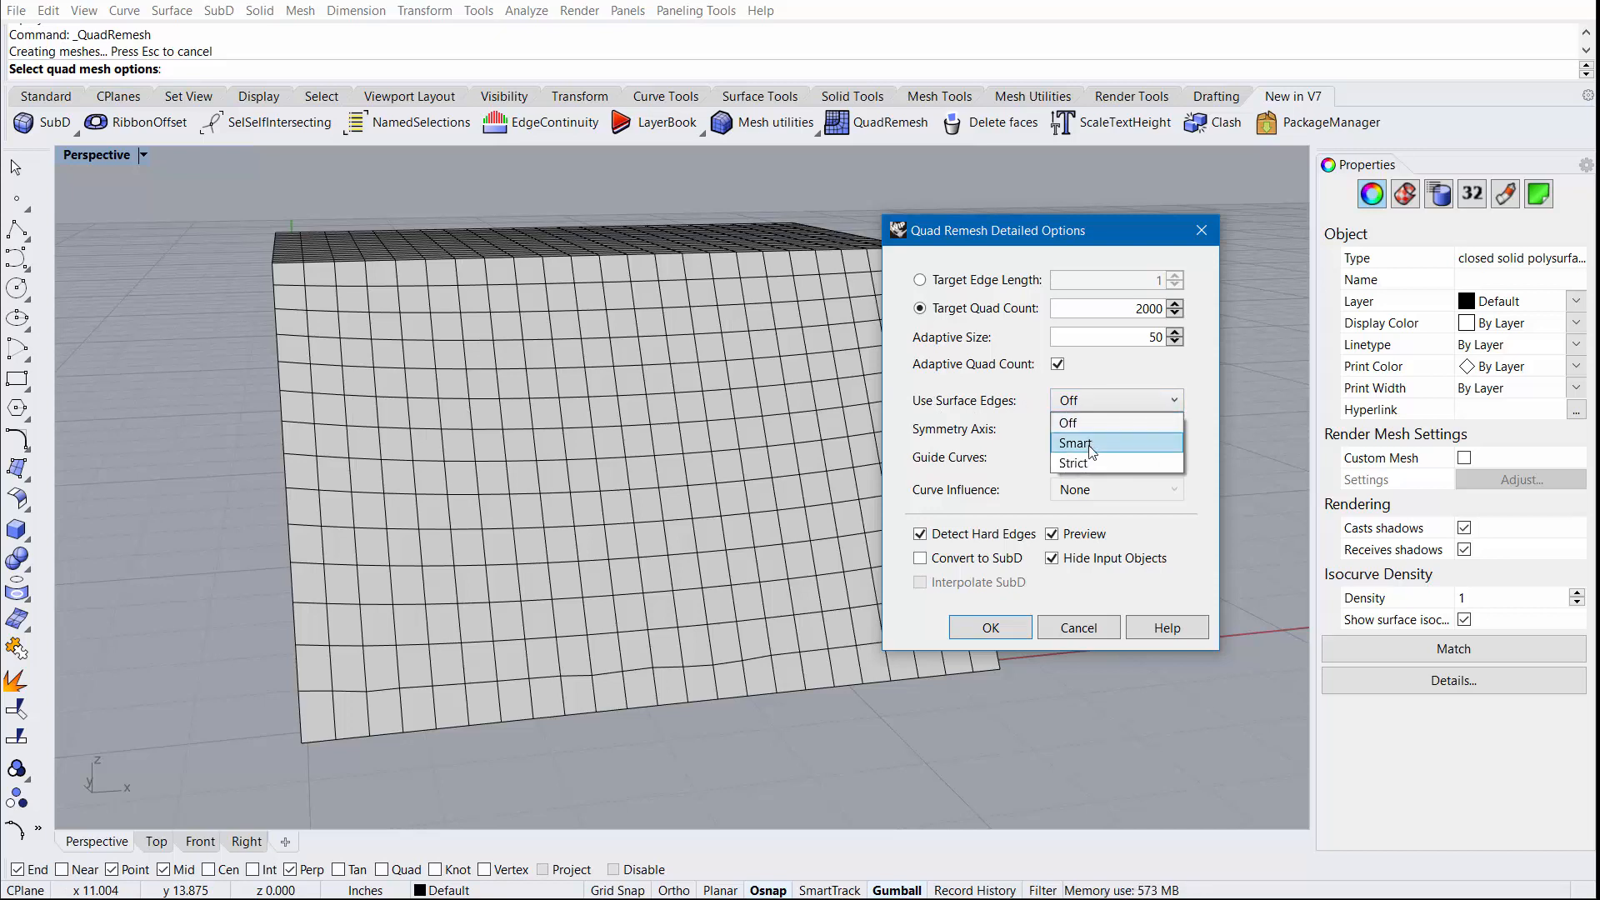
click(1074, 441)
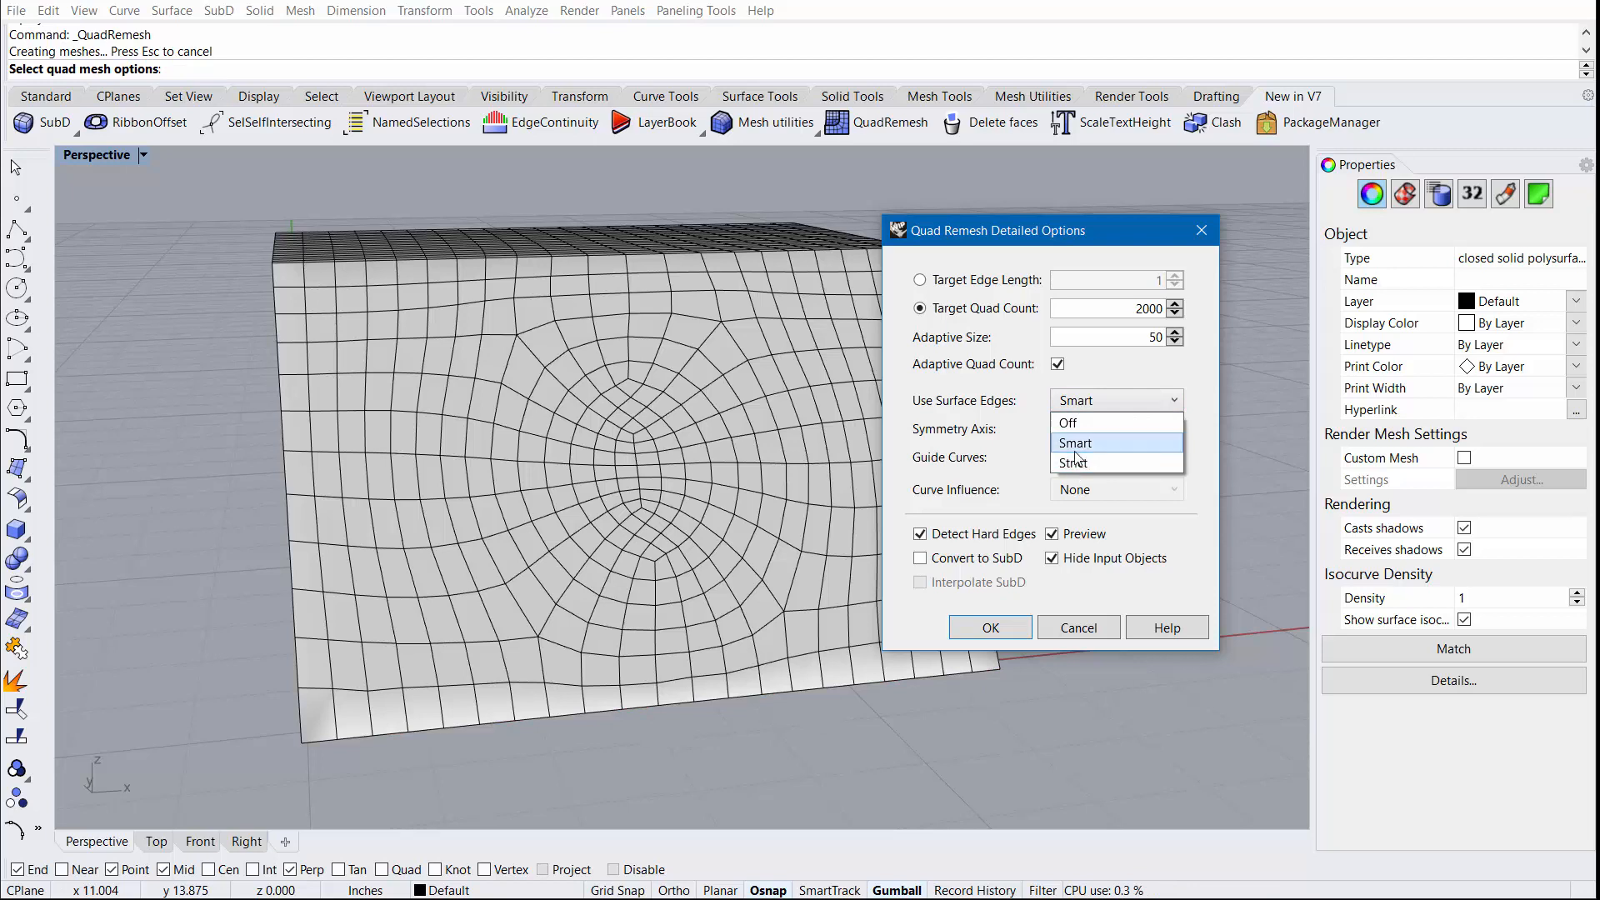
click(1074, 442)
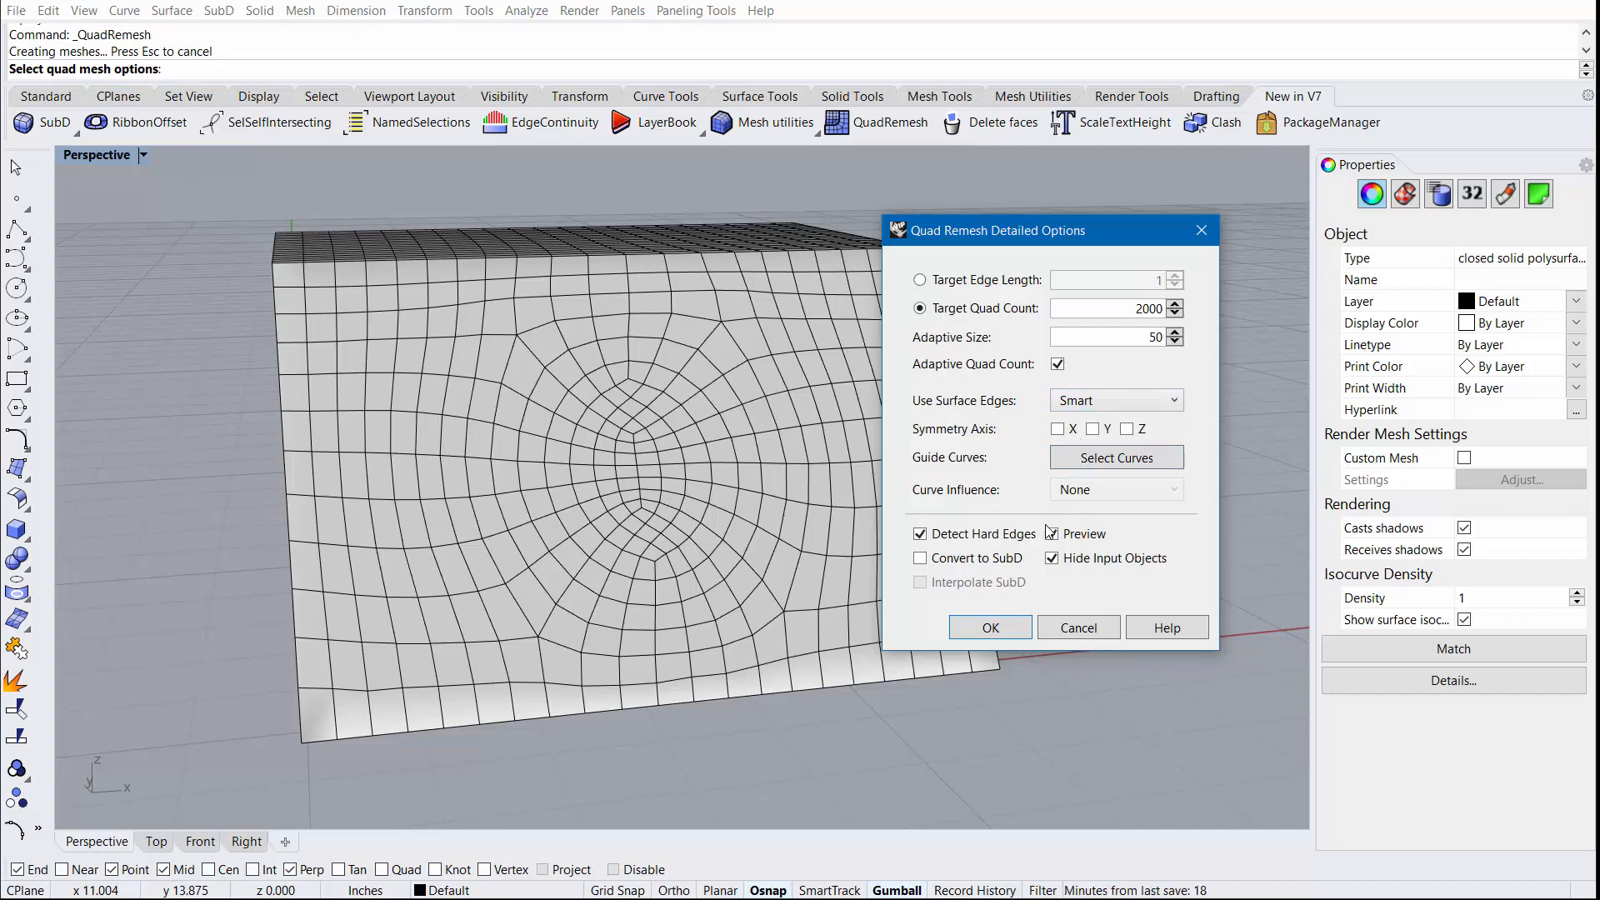
click(1051, 558)
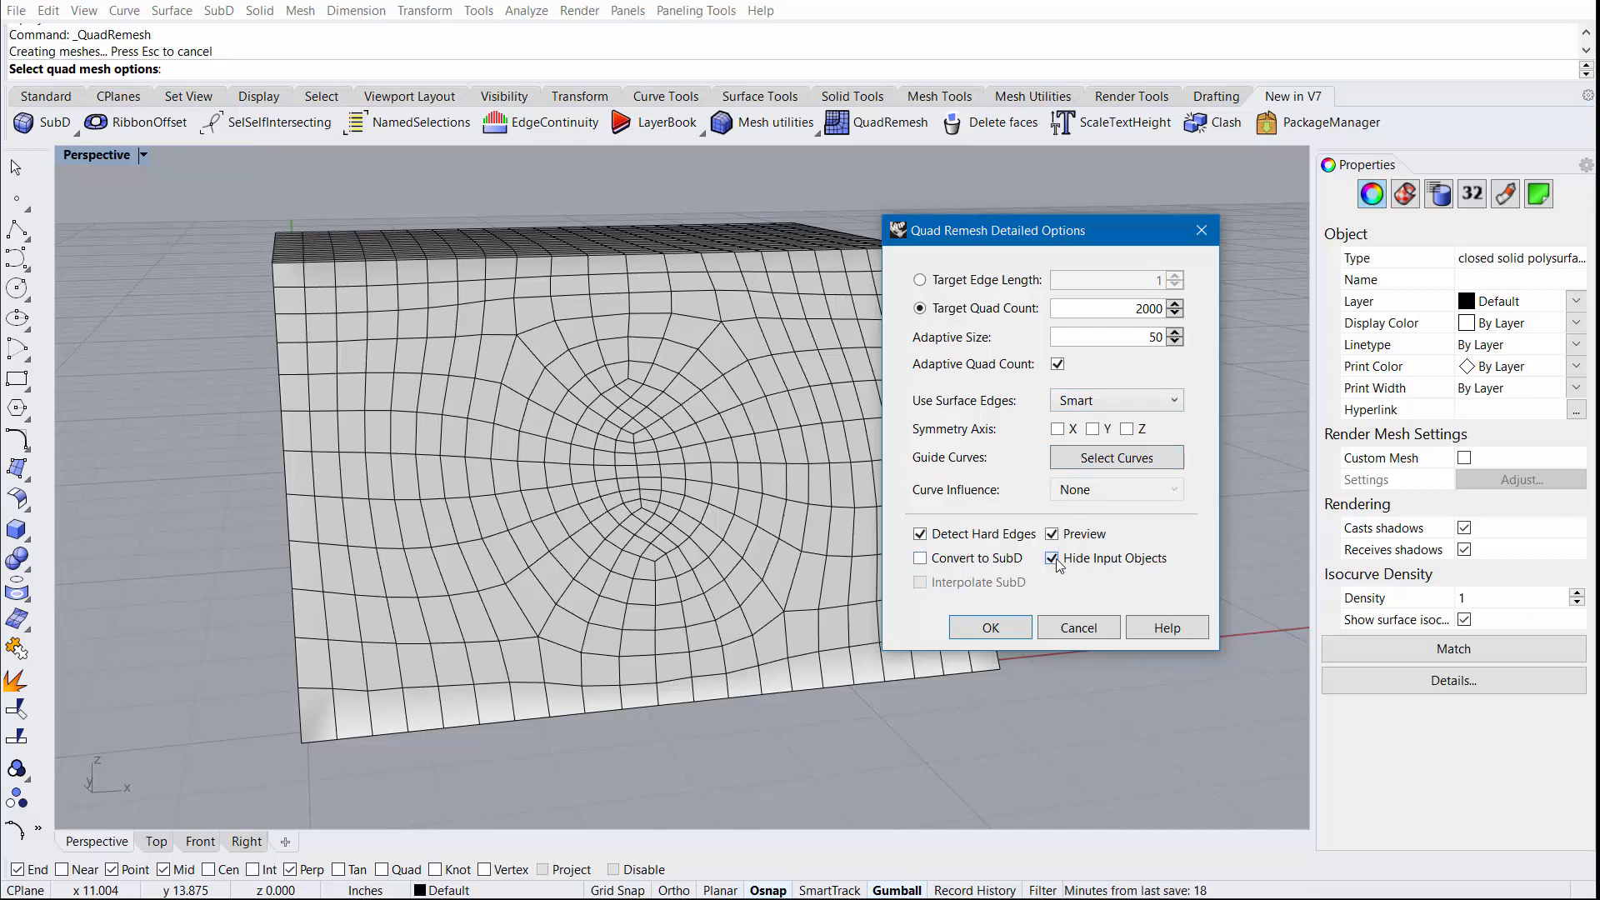
click(1052, 558)
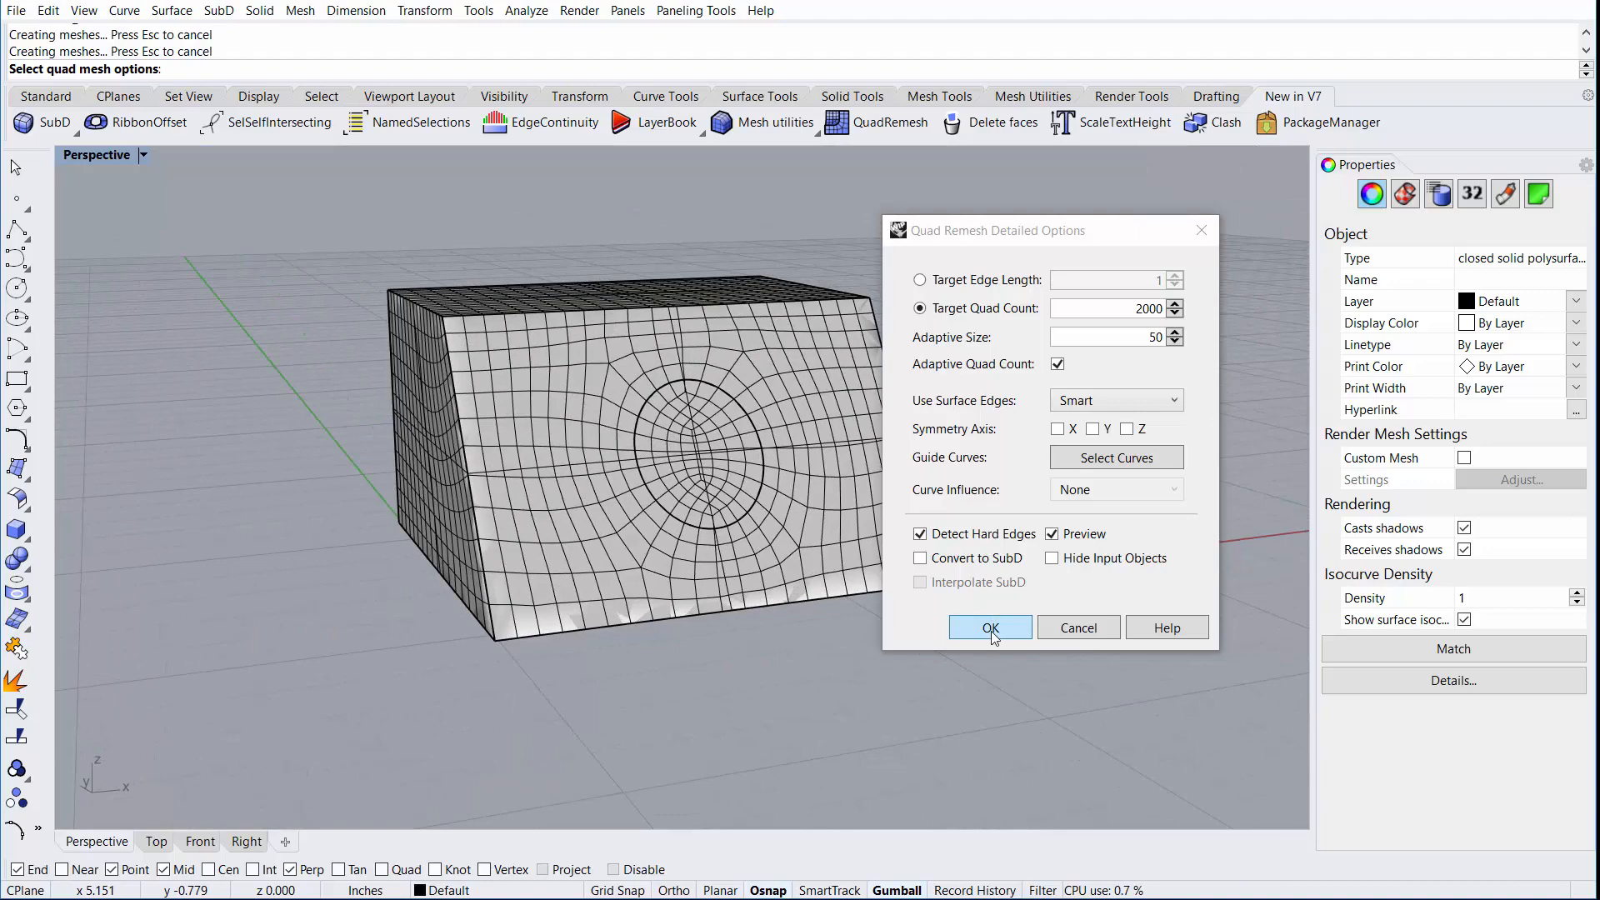
Create the 1736-face quad mesh of the block and start remeshing the flat panel
click(987, 627)
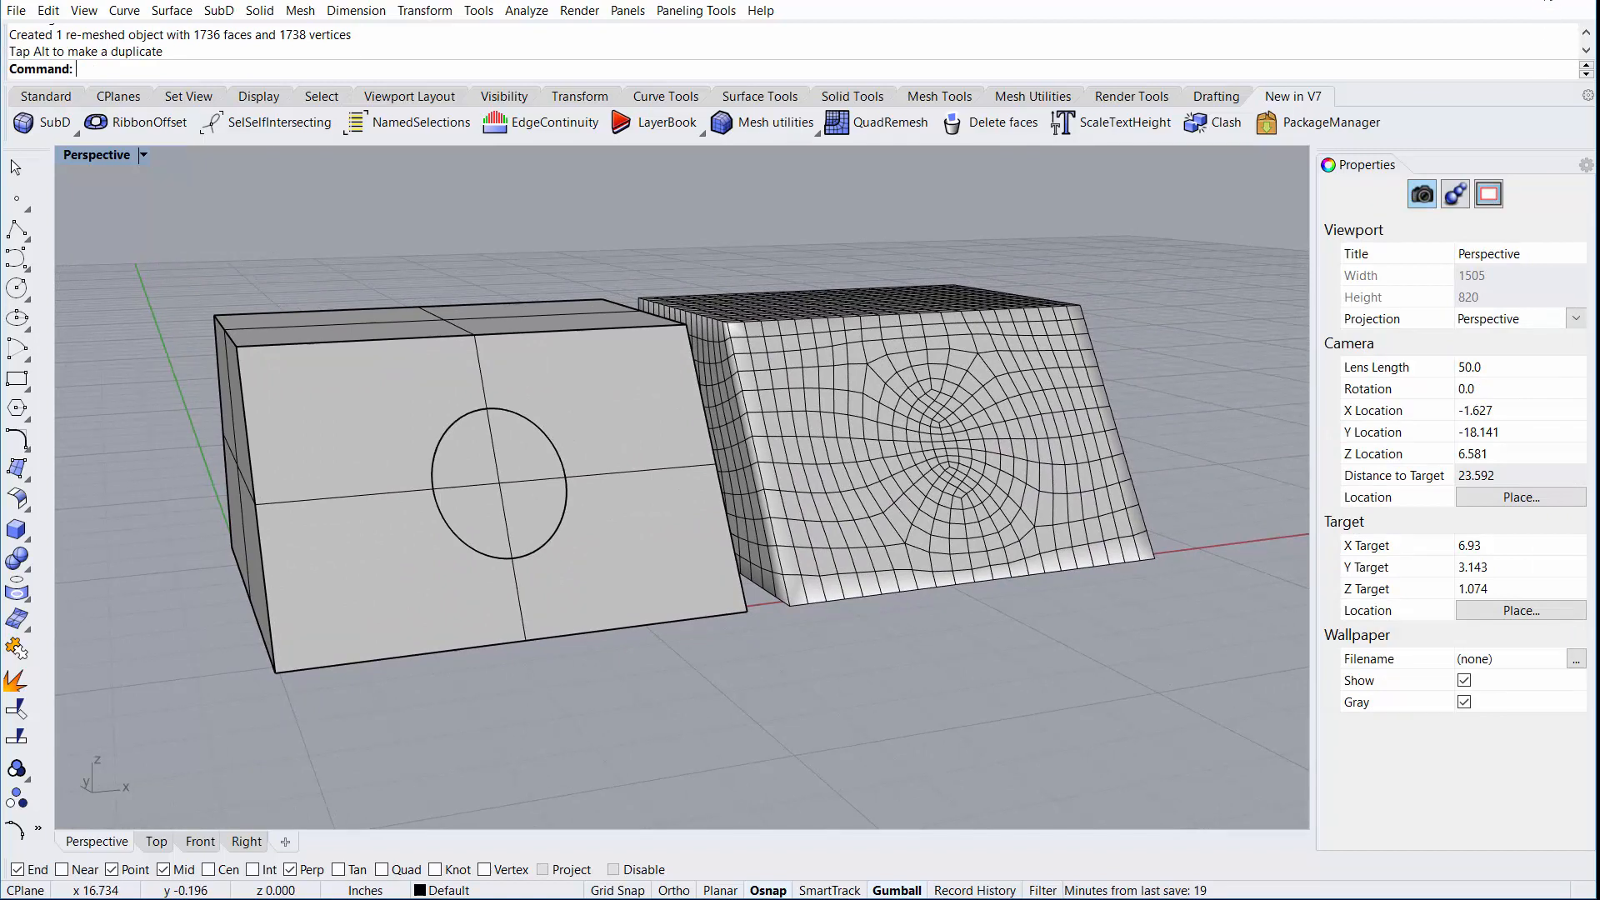
click(888, 123)
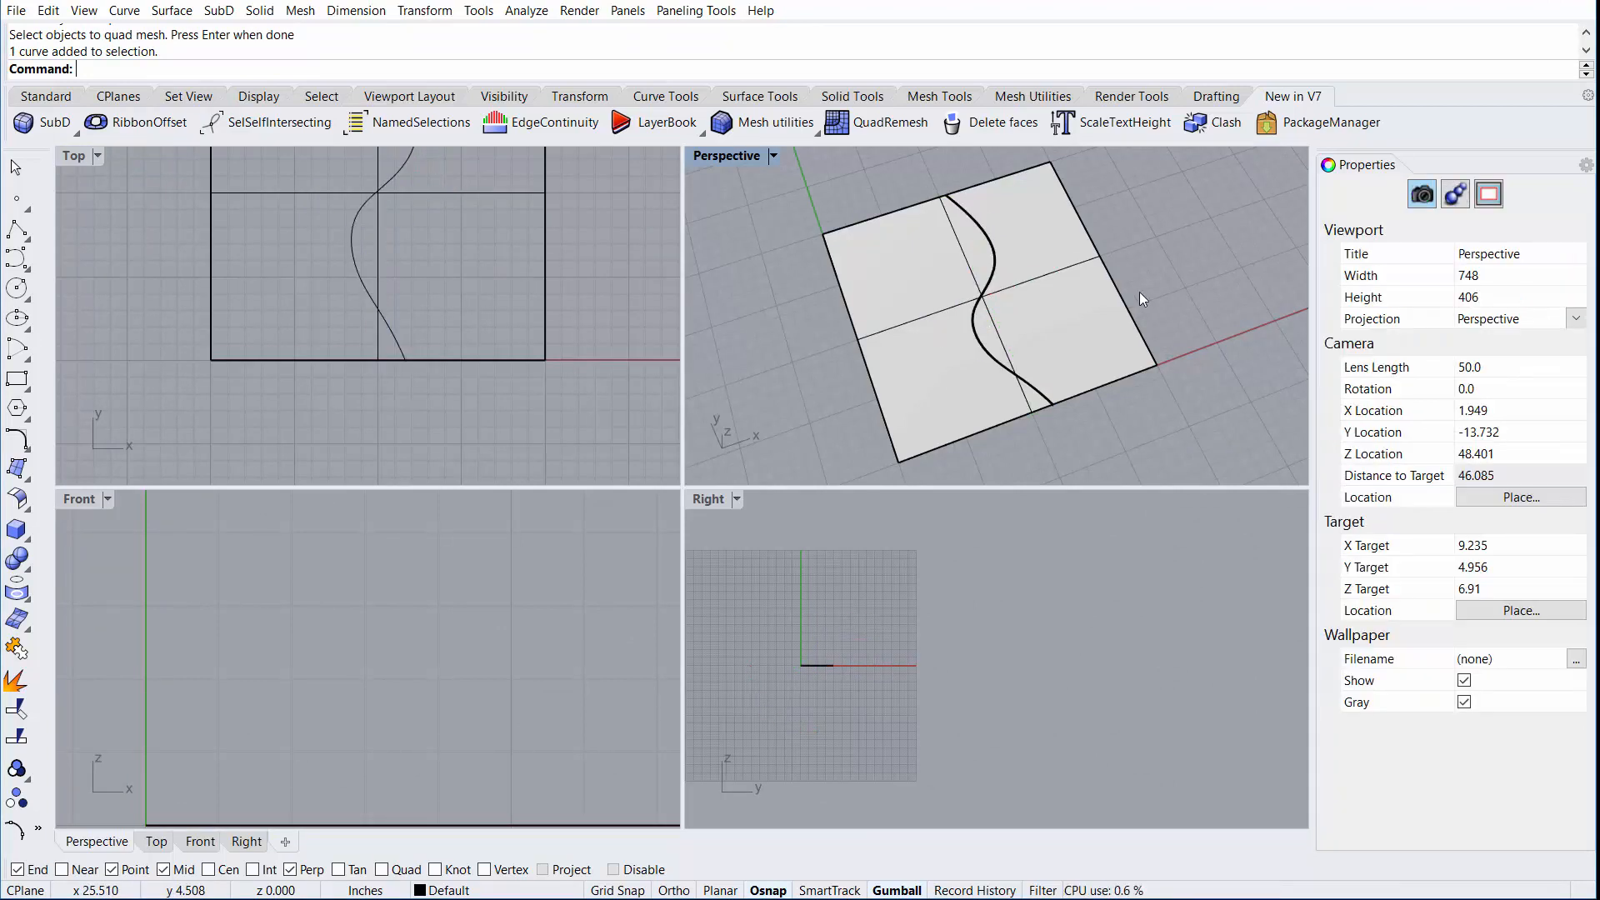
Preview the flat panel remesh with the original hidden, sized by target edge length 1
click(890, 122)
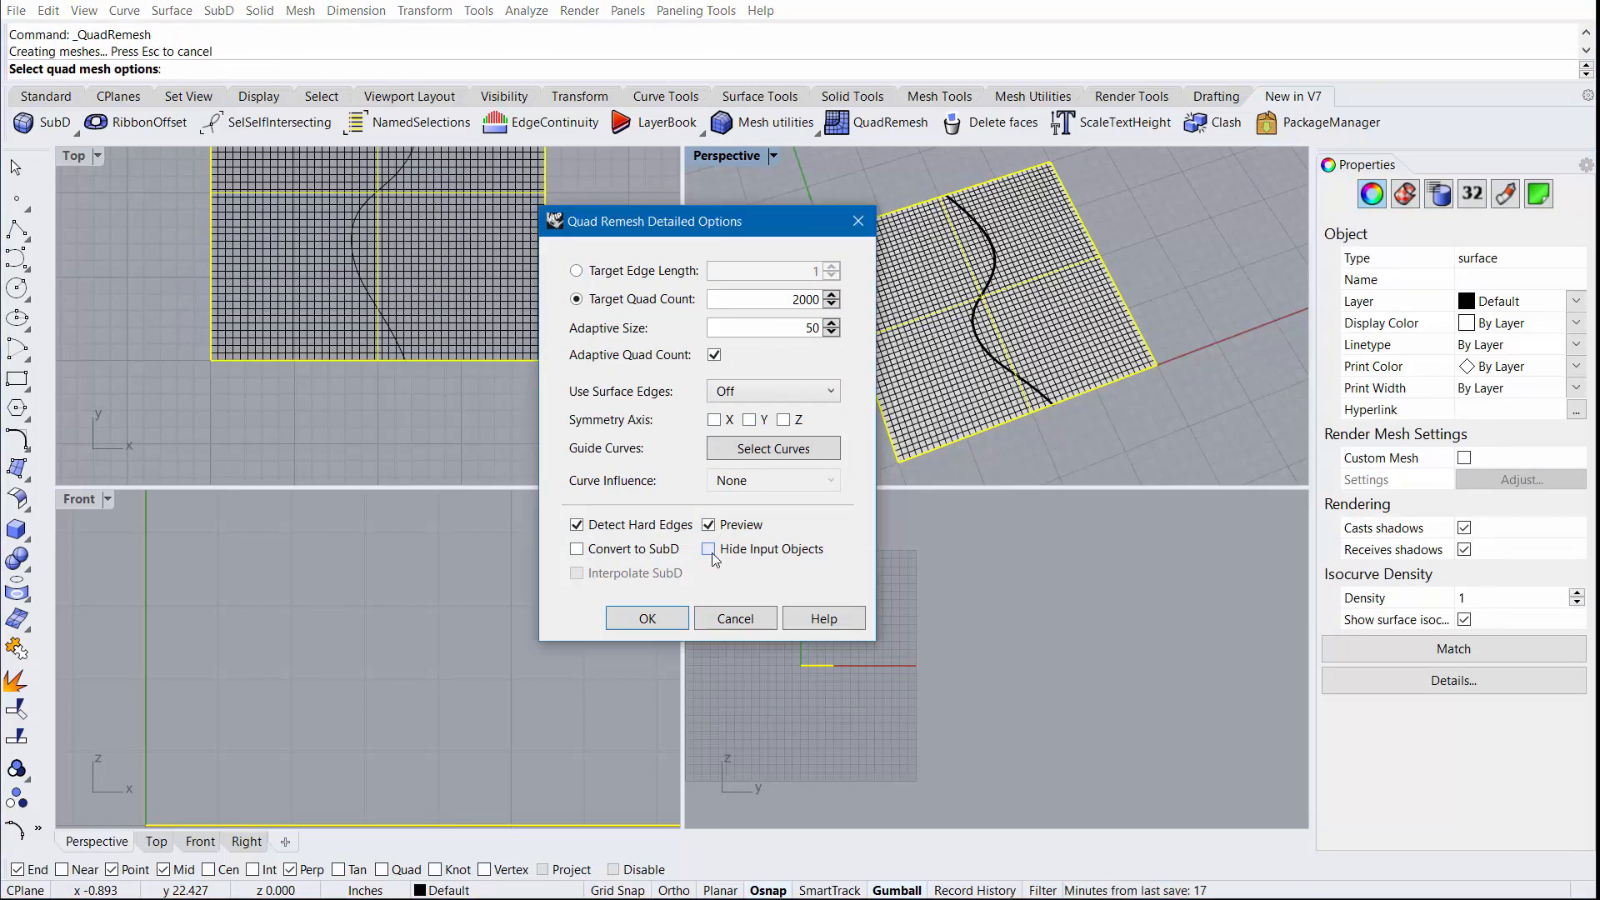
click(708, 549)
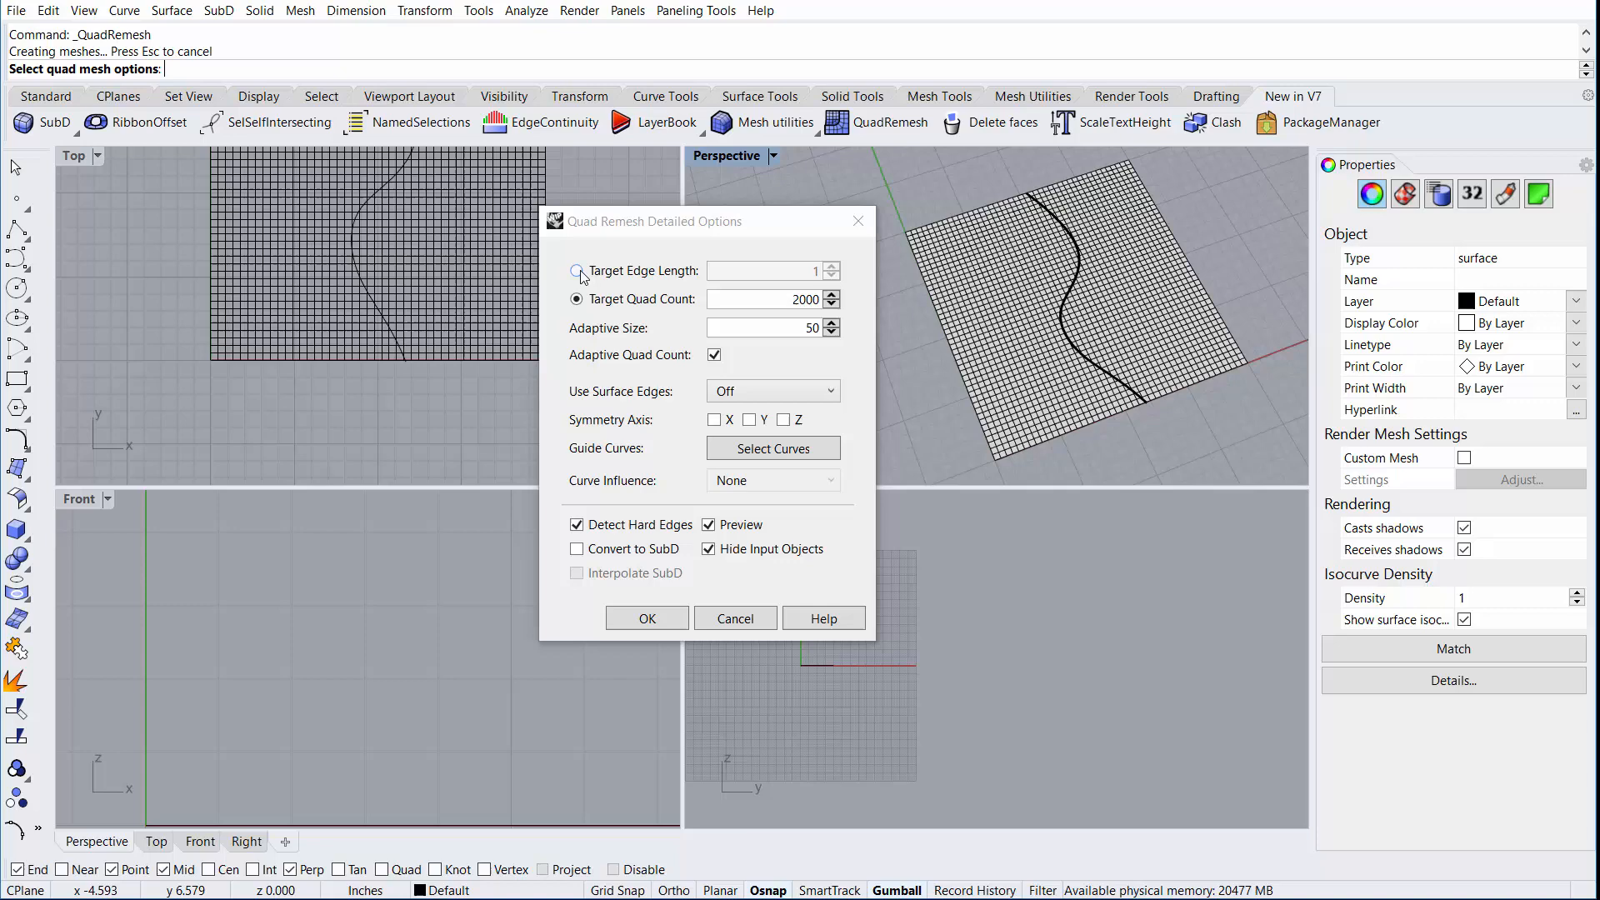
click(578, 270)
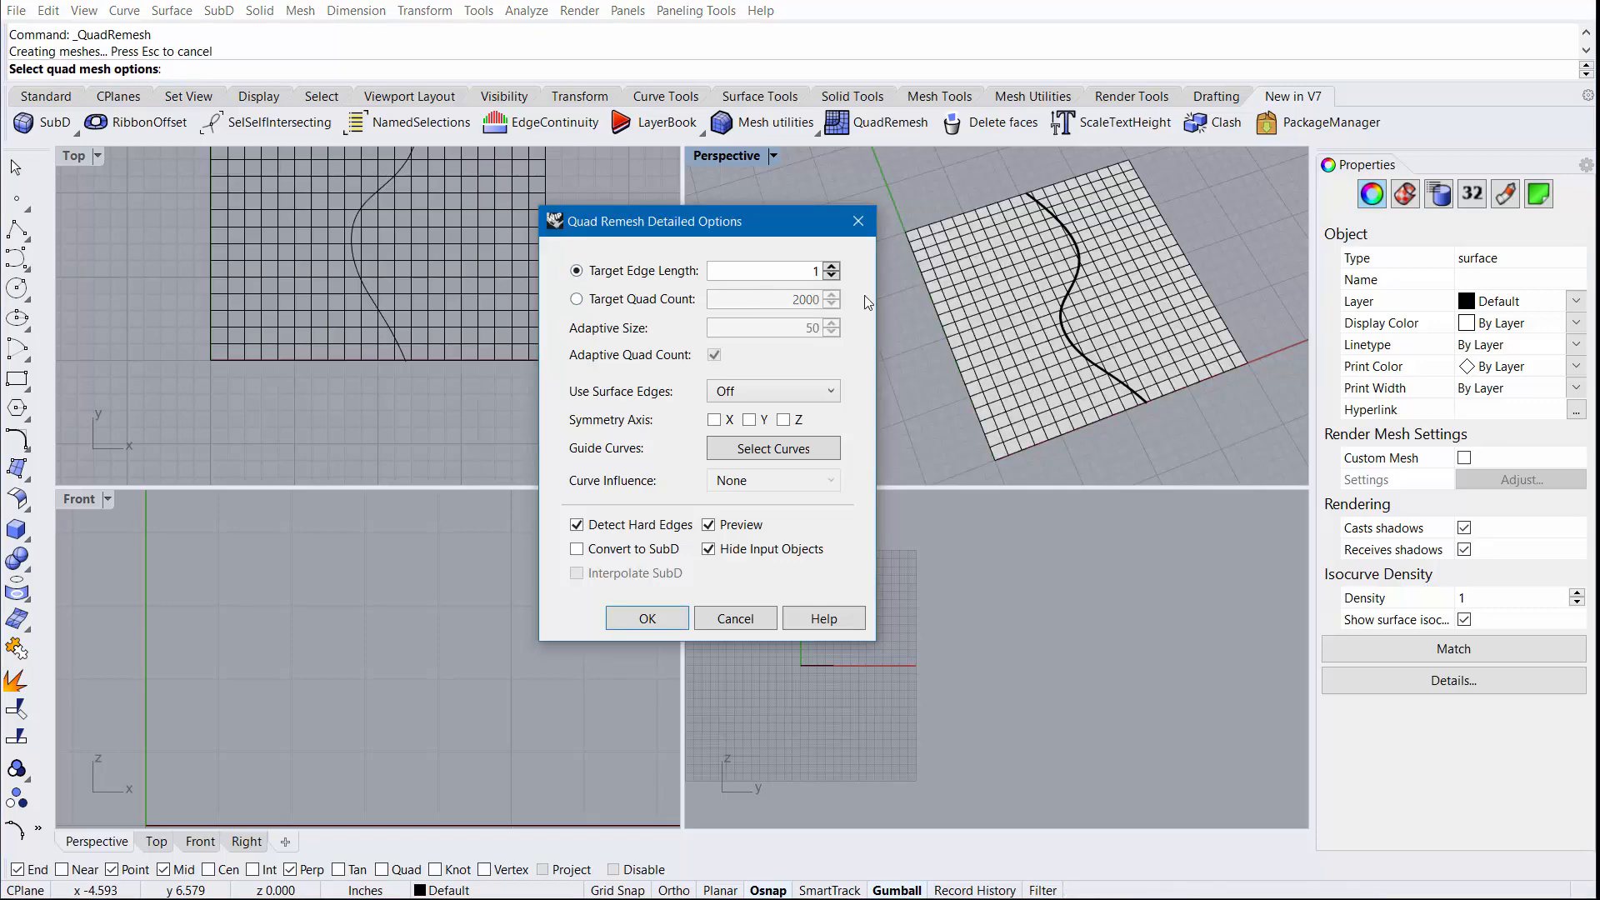
mouse_move(1199, 432)
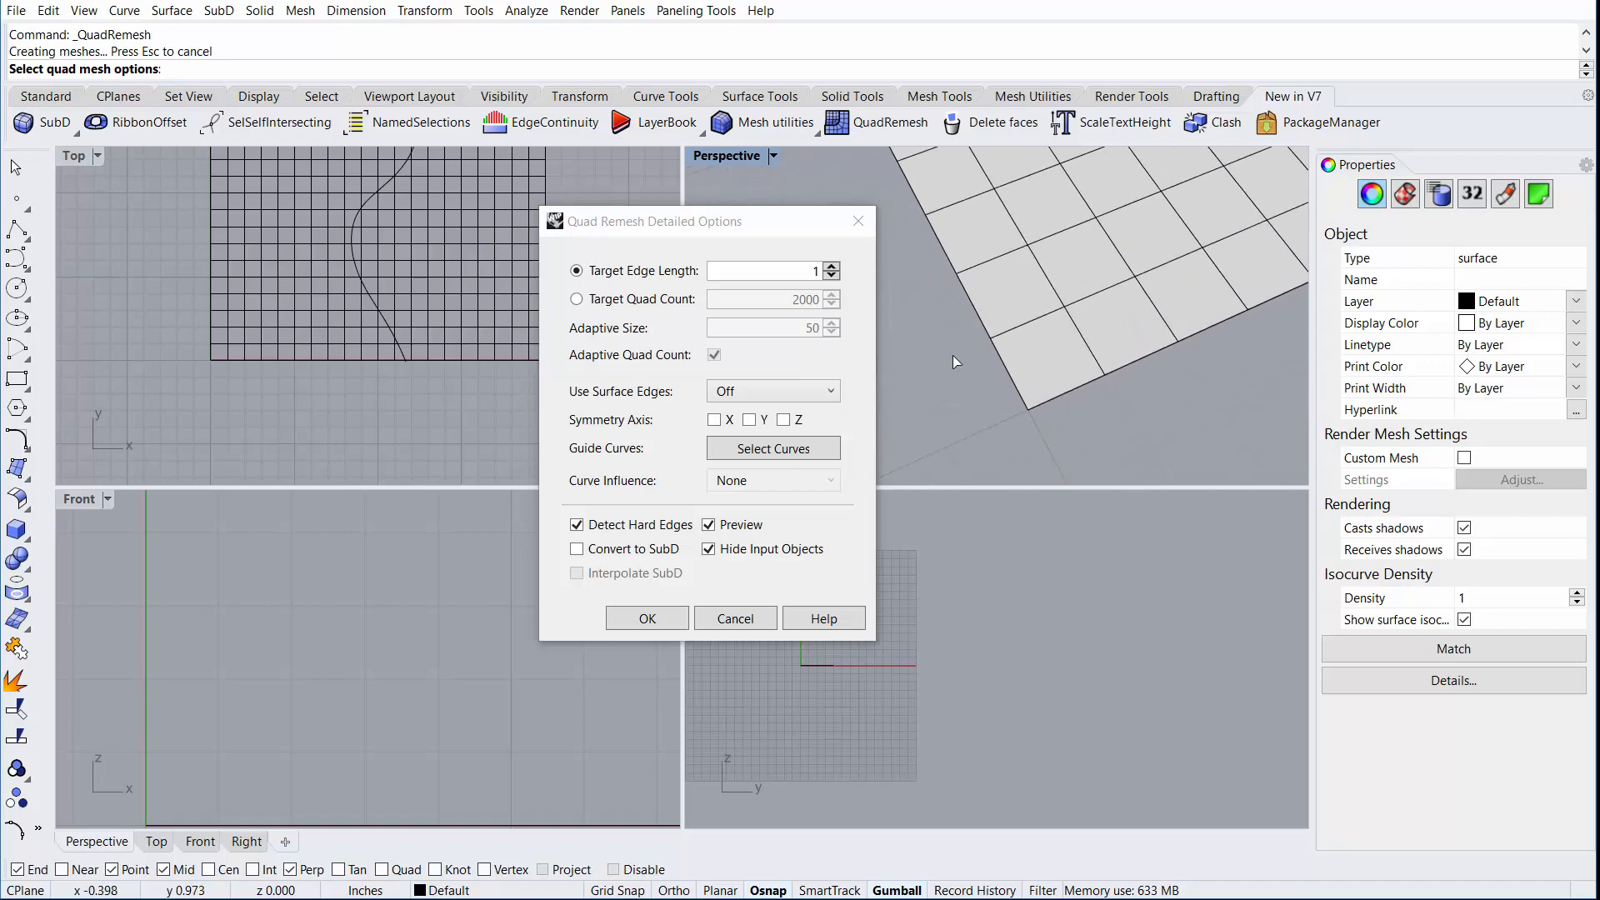
mouse_move(1020, 374)
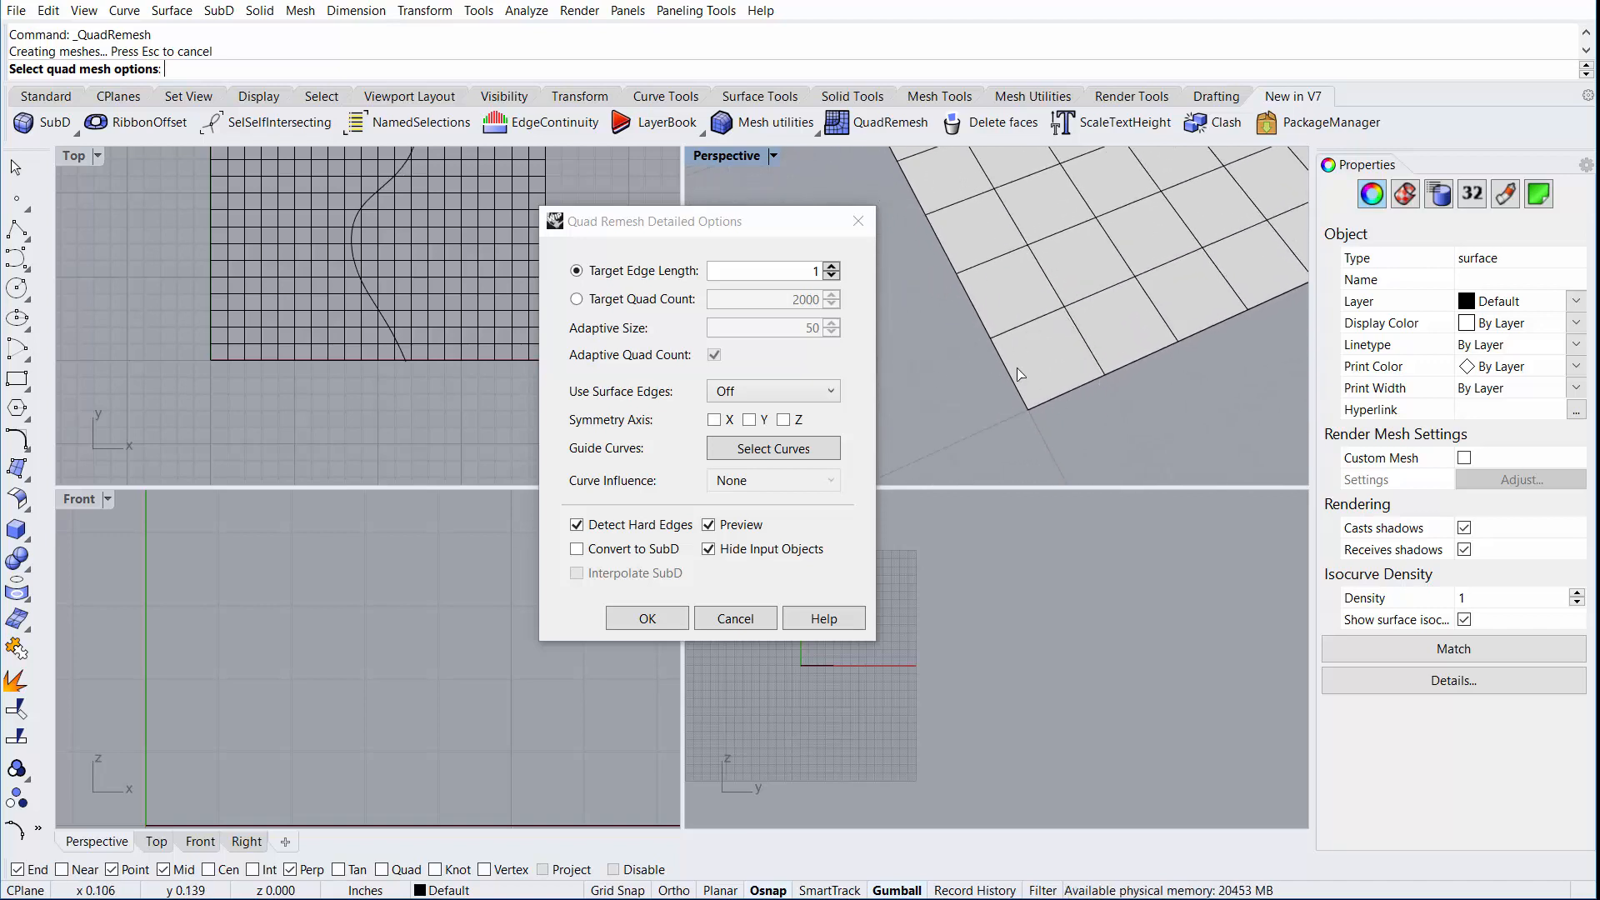
mouse_move(1030, 340)
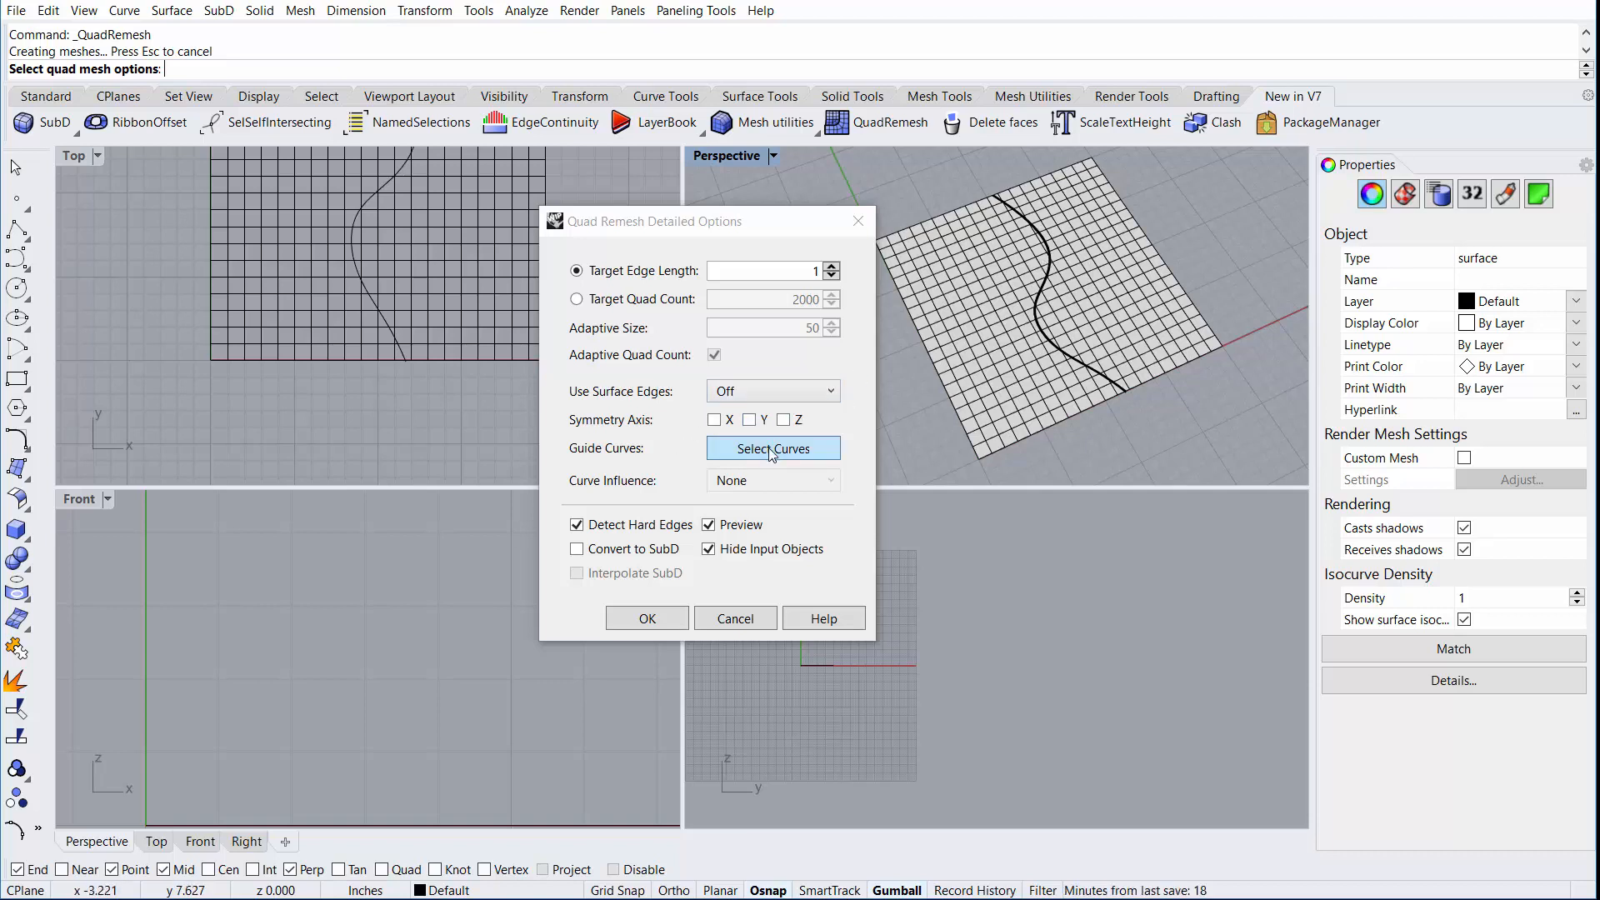
Guide the flat panel remesh with the S-curve as an edge loop and accept it
click(773, 448)
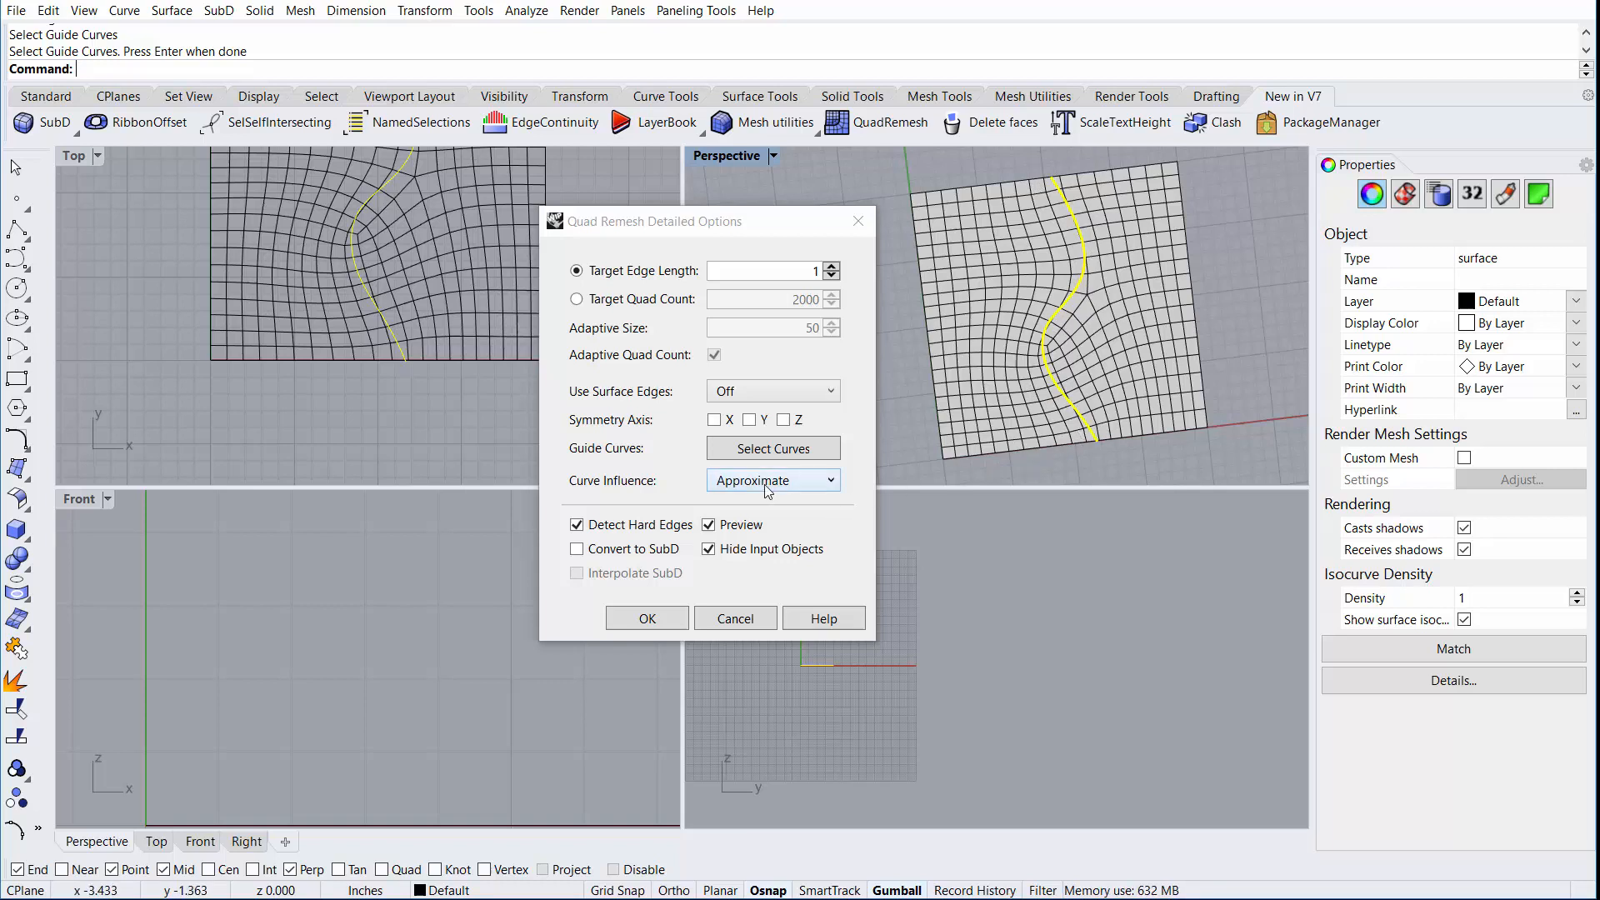
click(772, 480)
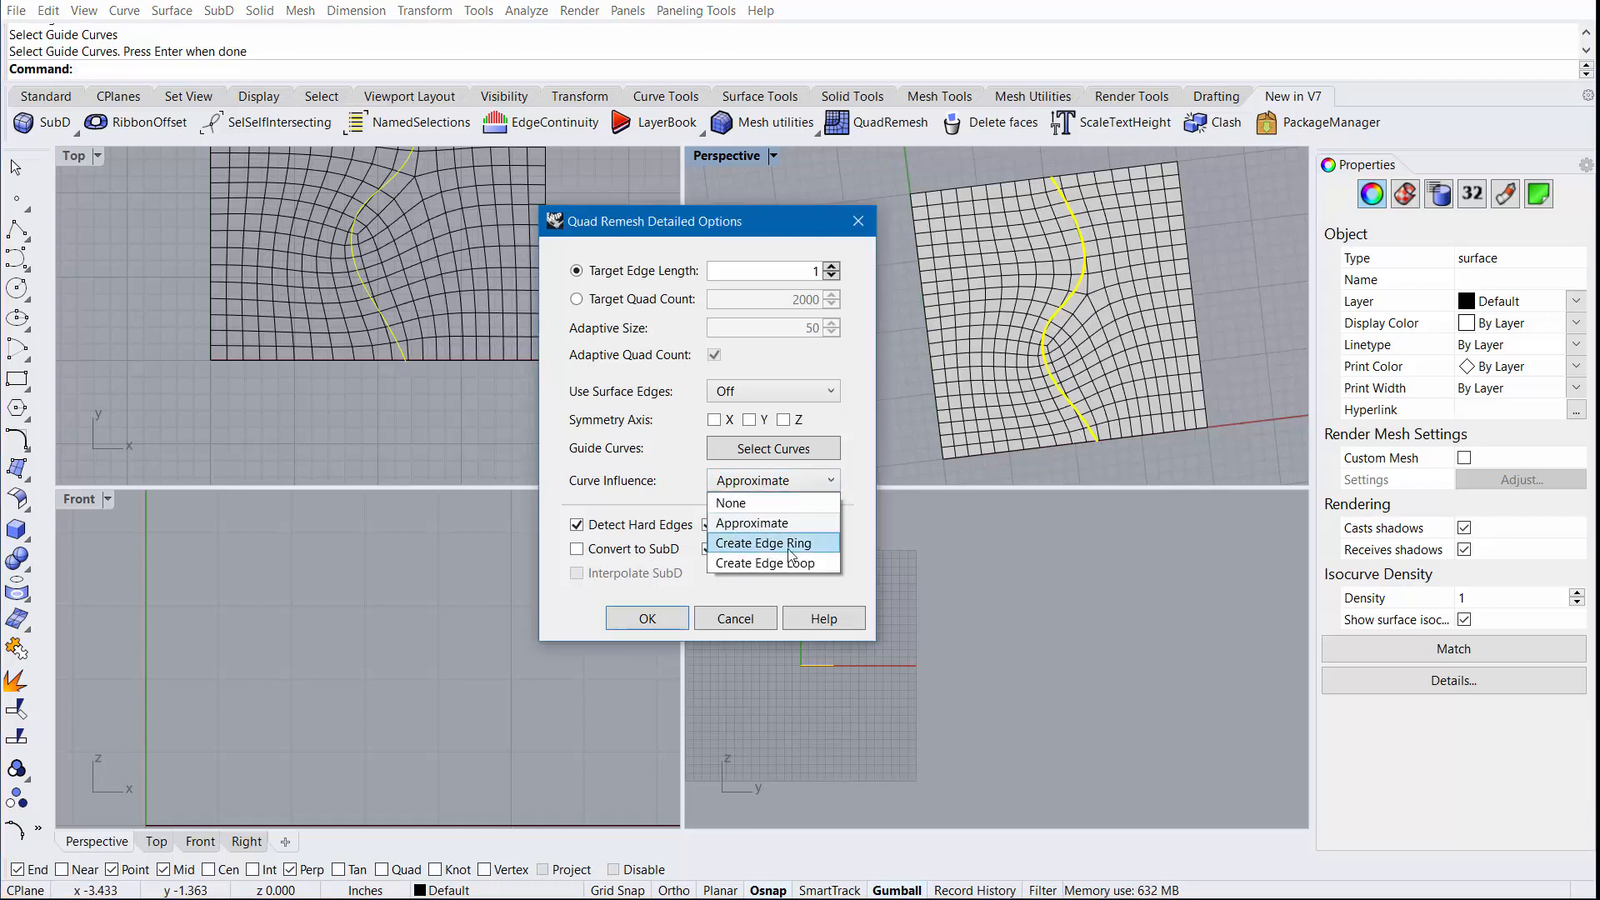
mouse_move(764, 563)
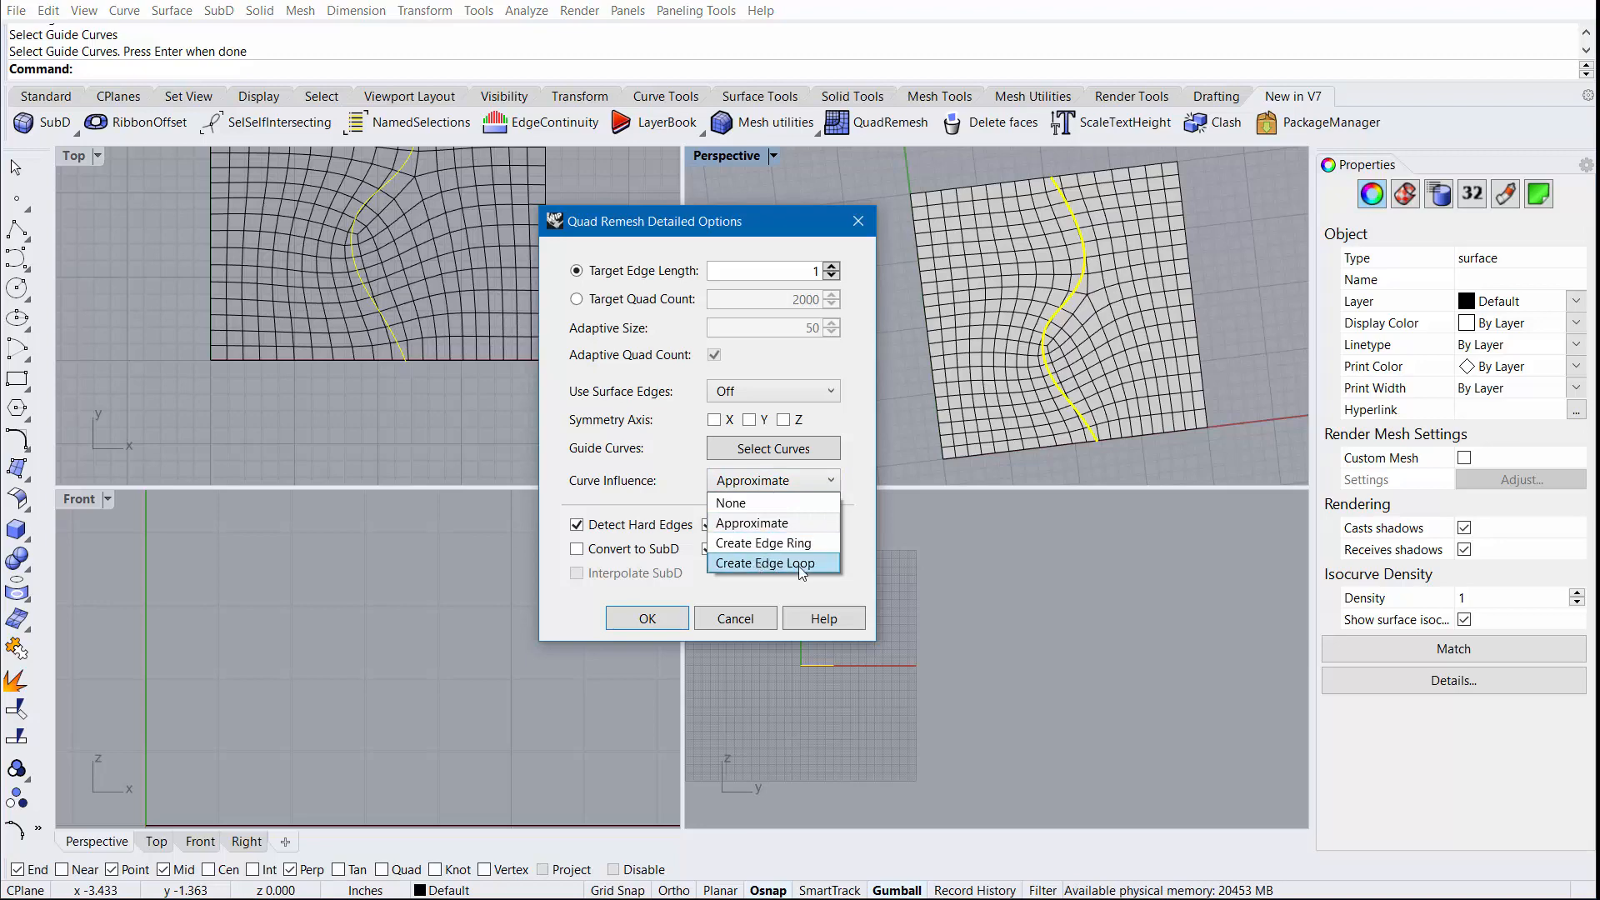
click(763, 562)
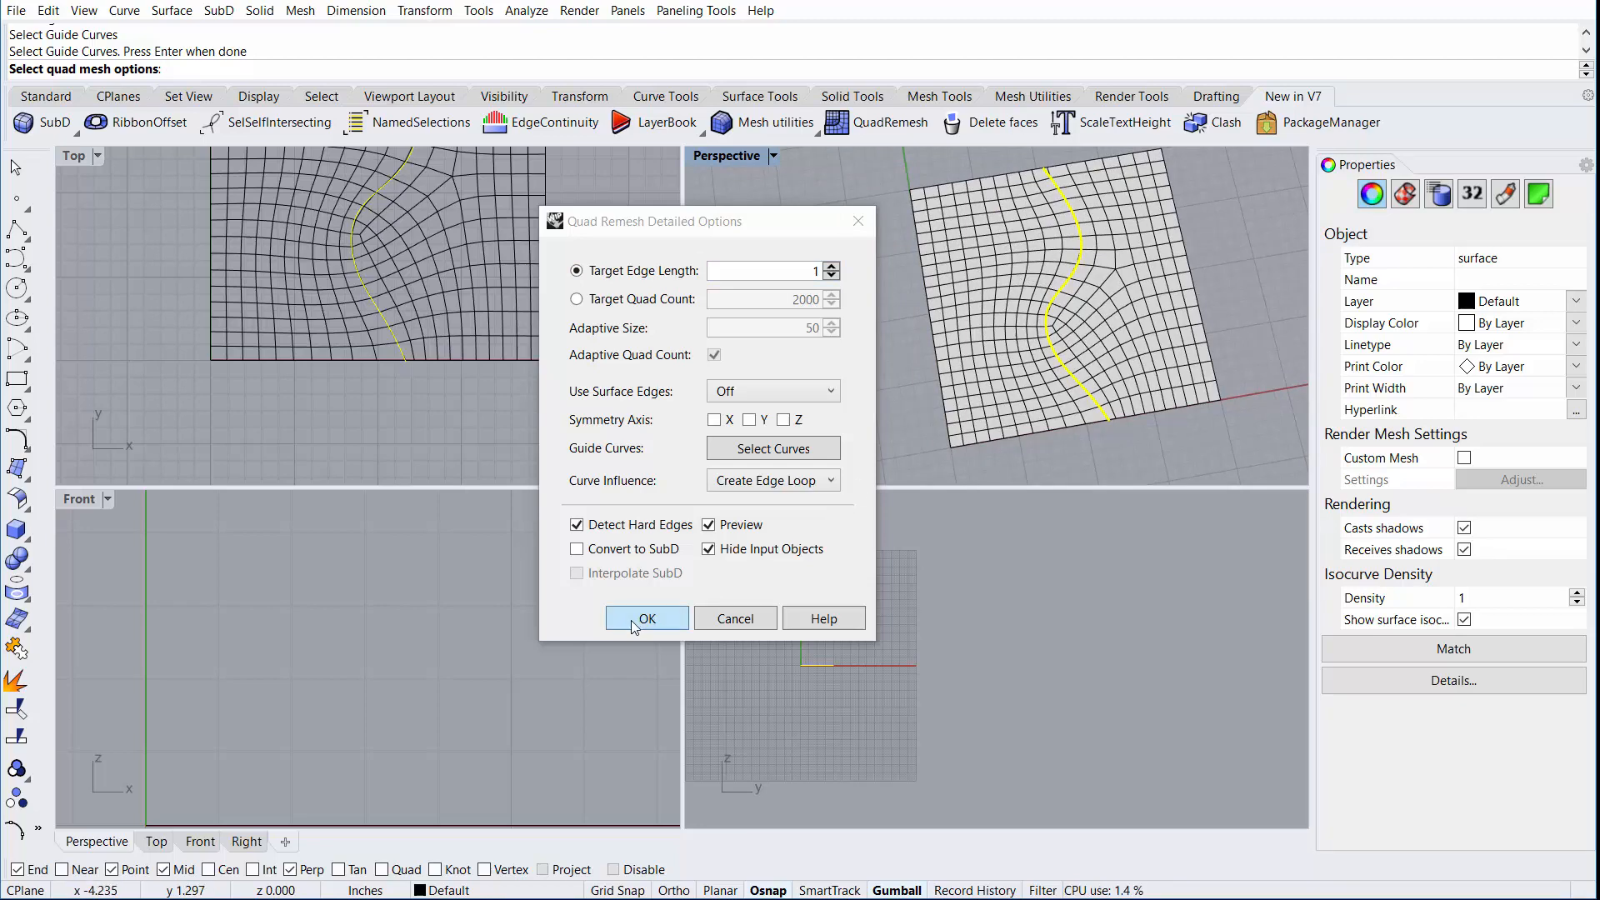
click(646, 619)
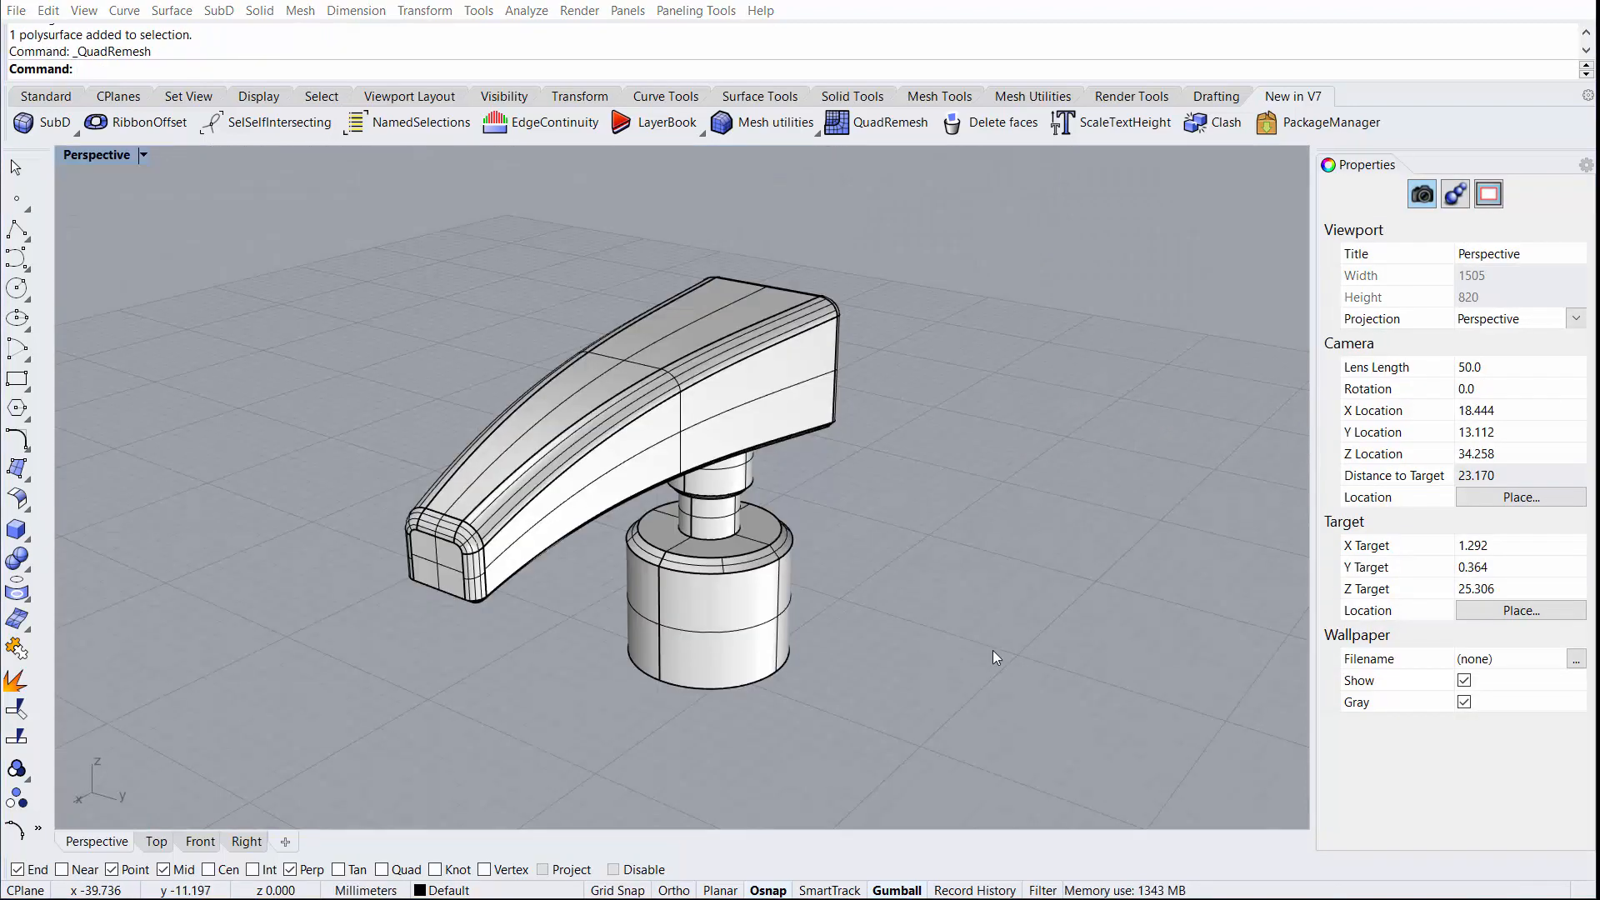
mouse_move(587, 338)
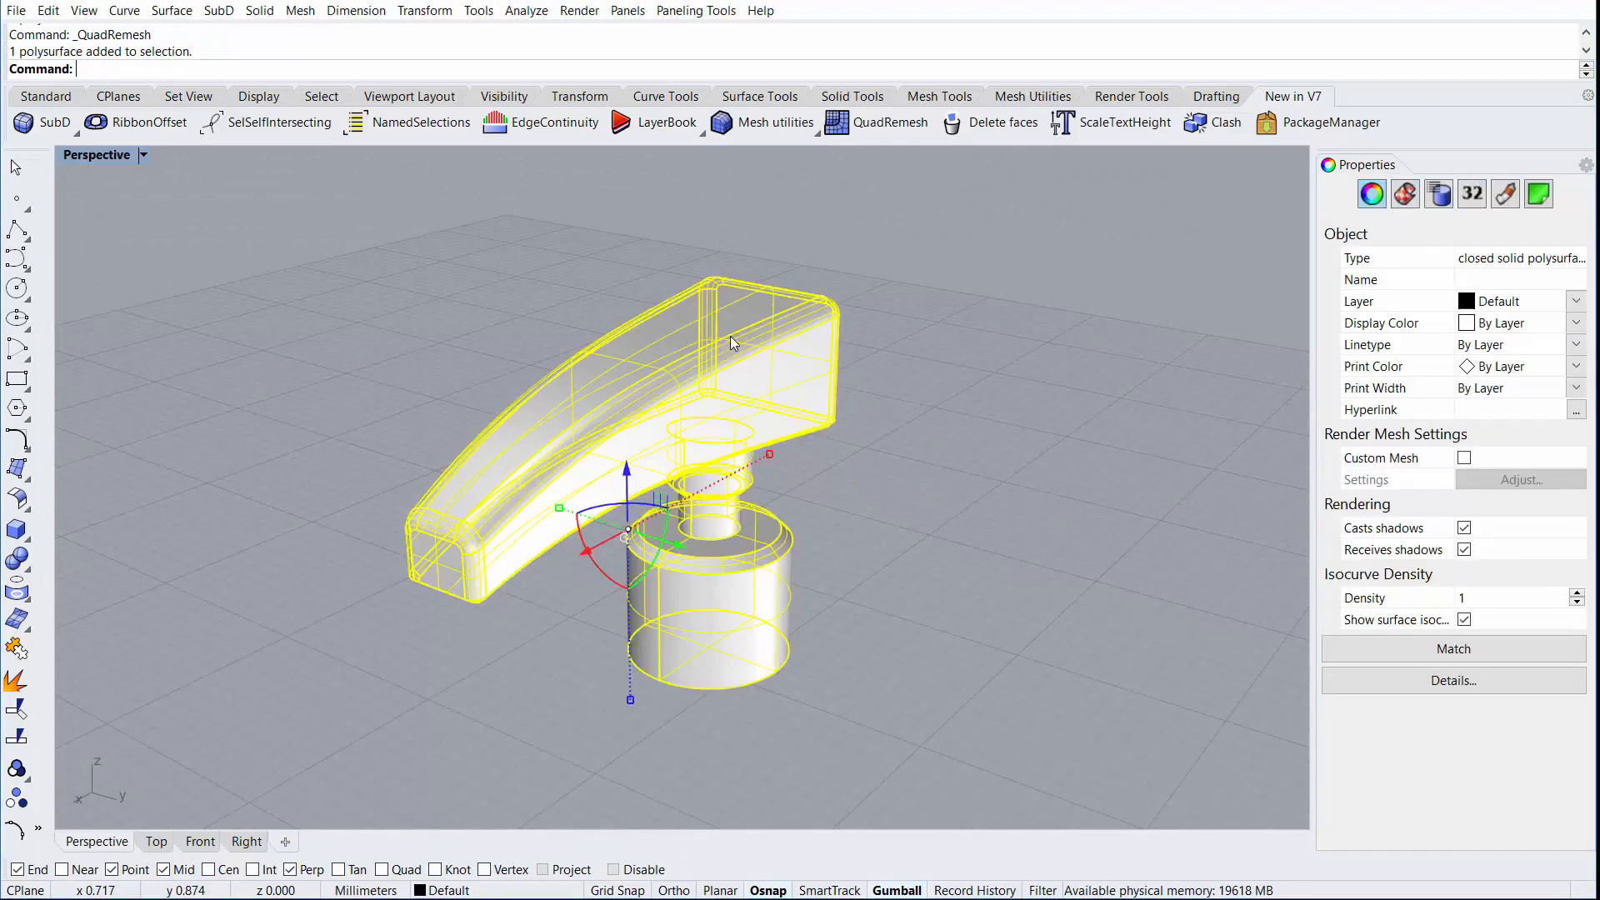
mouse_move(891, 121)
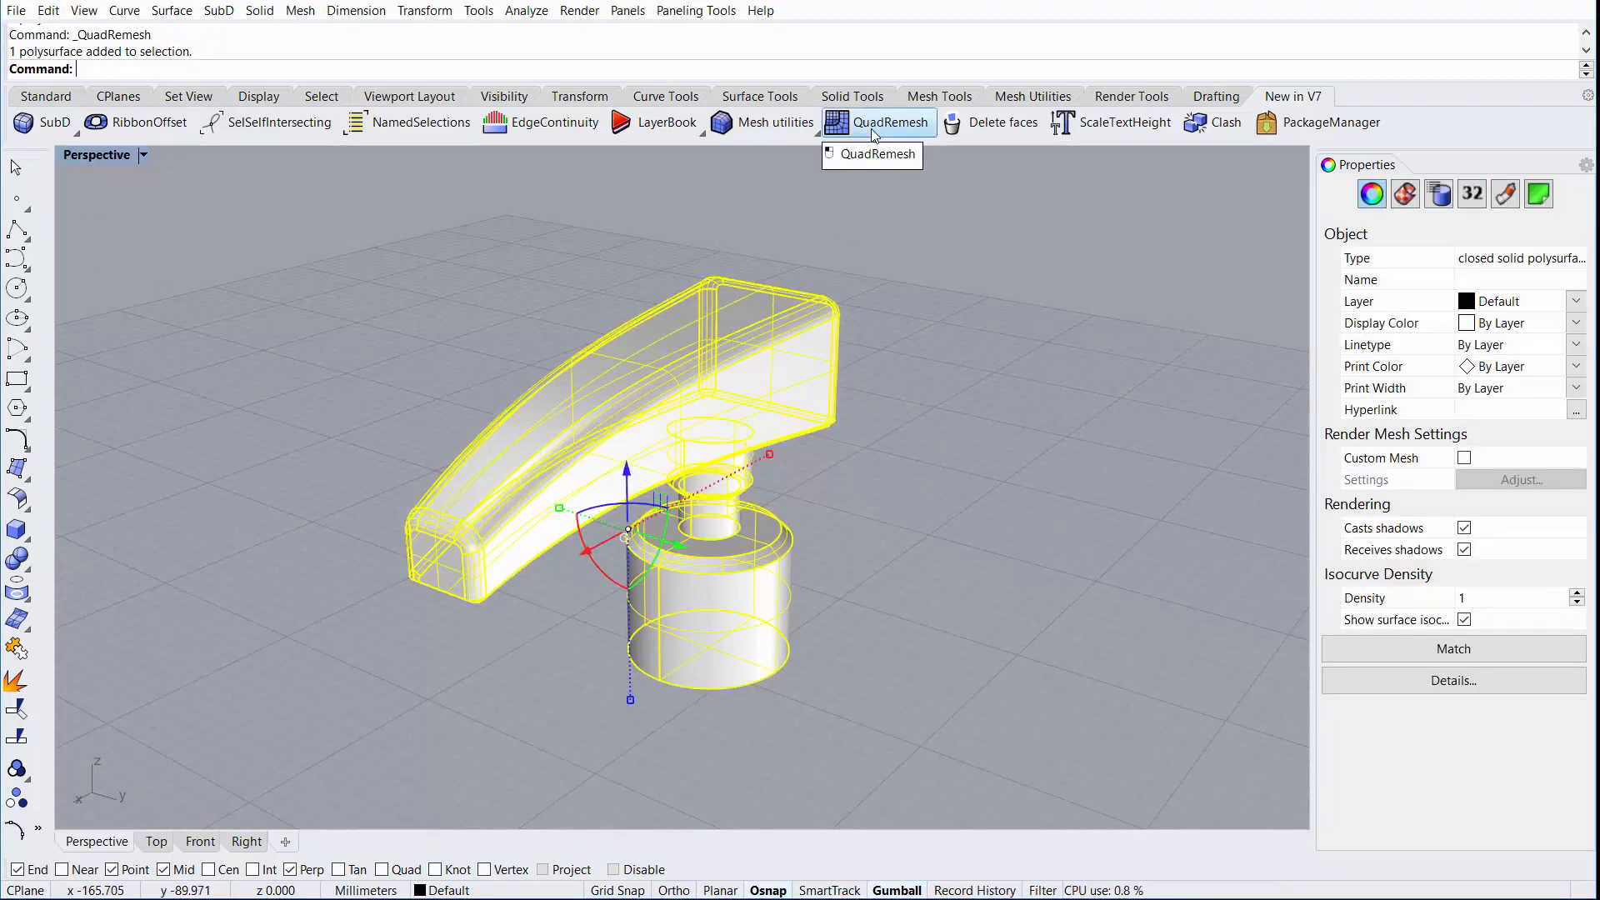
Remesh the pump top with Preview and Hide Input Objects on, setting 100 target quads
click(887, 122)
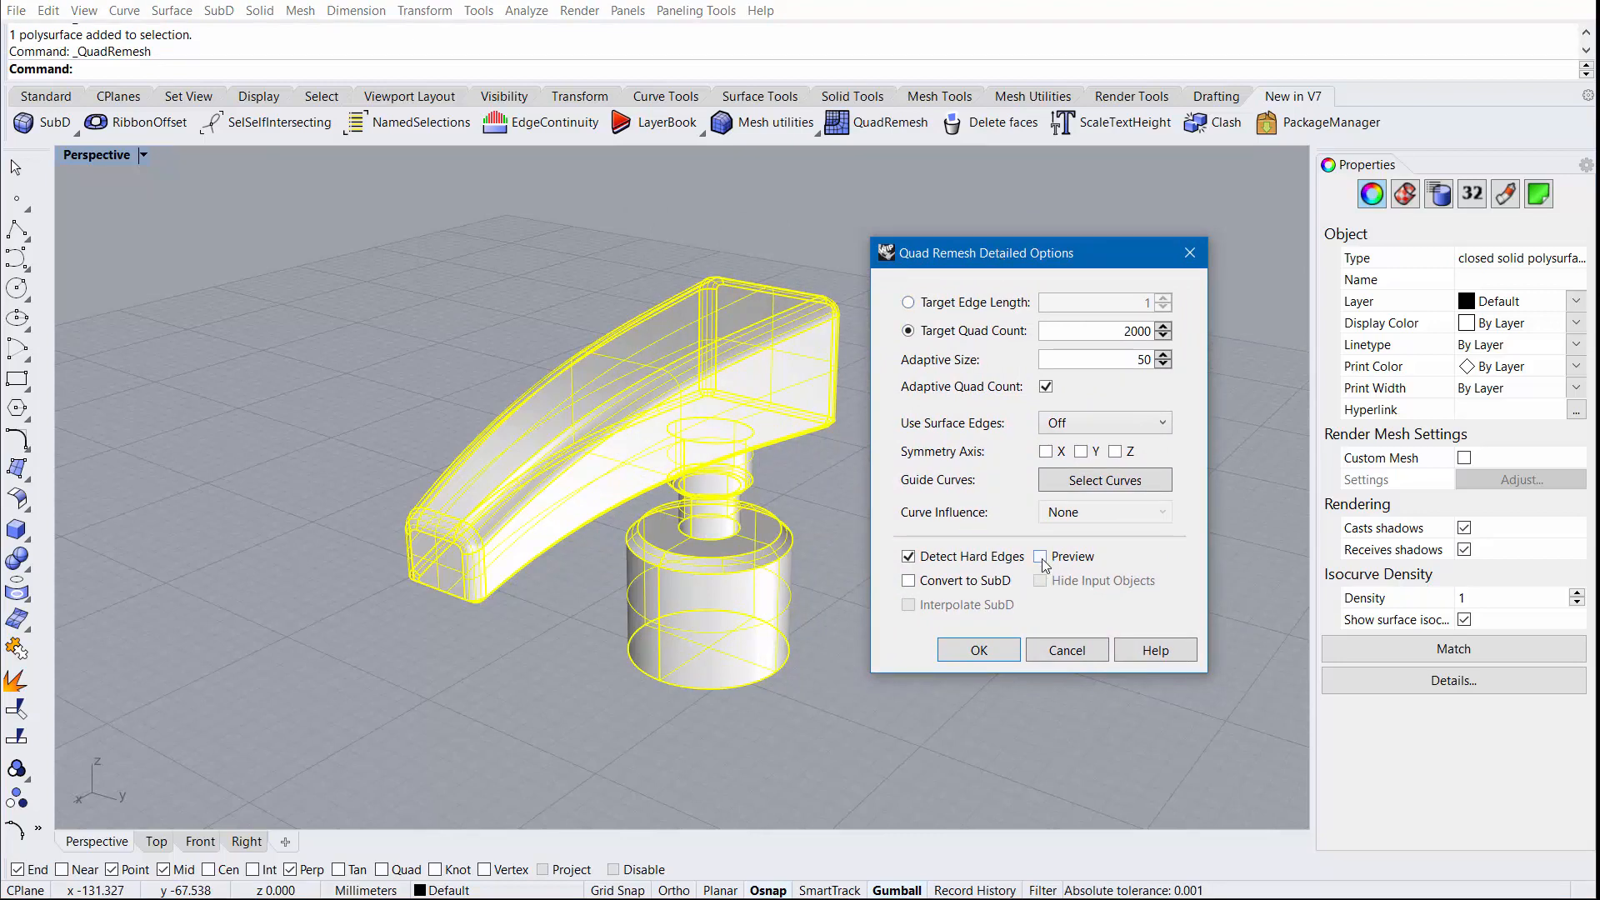
click(1040, 556)
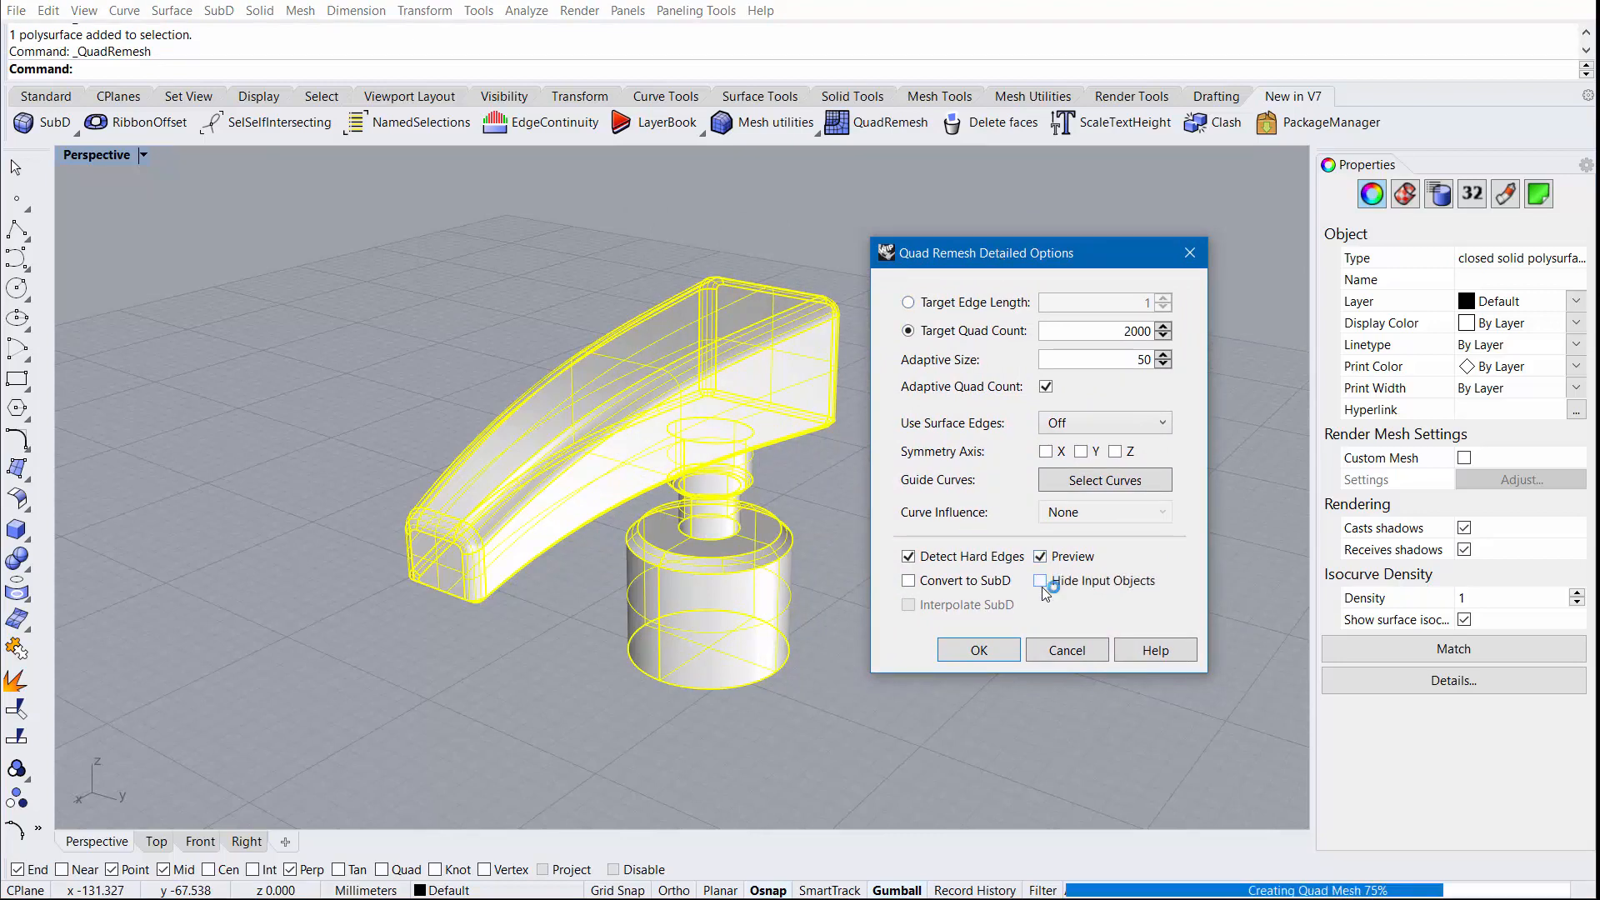
click(1040, 581)
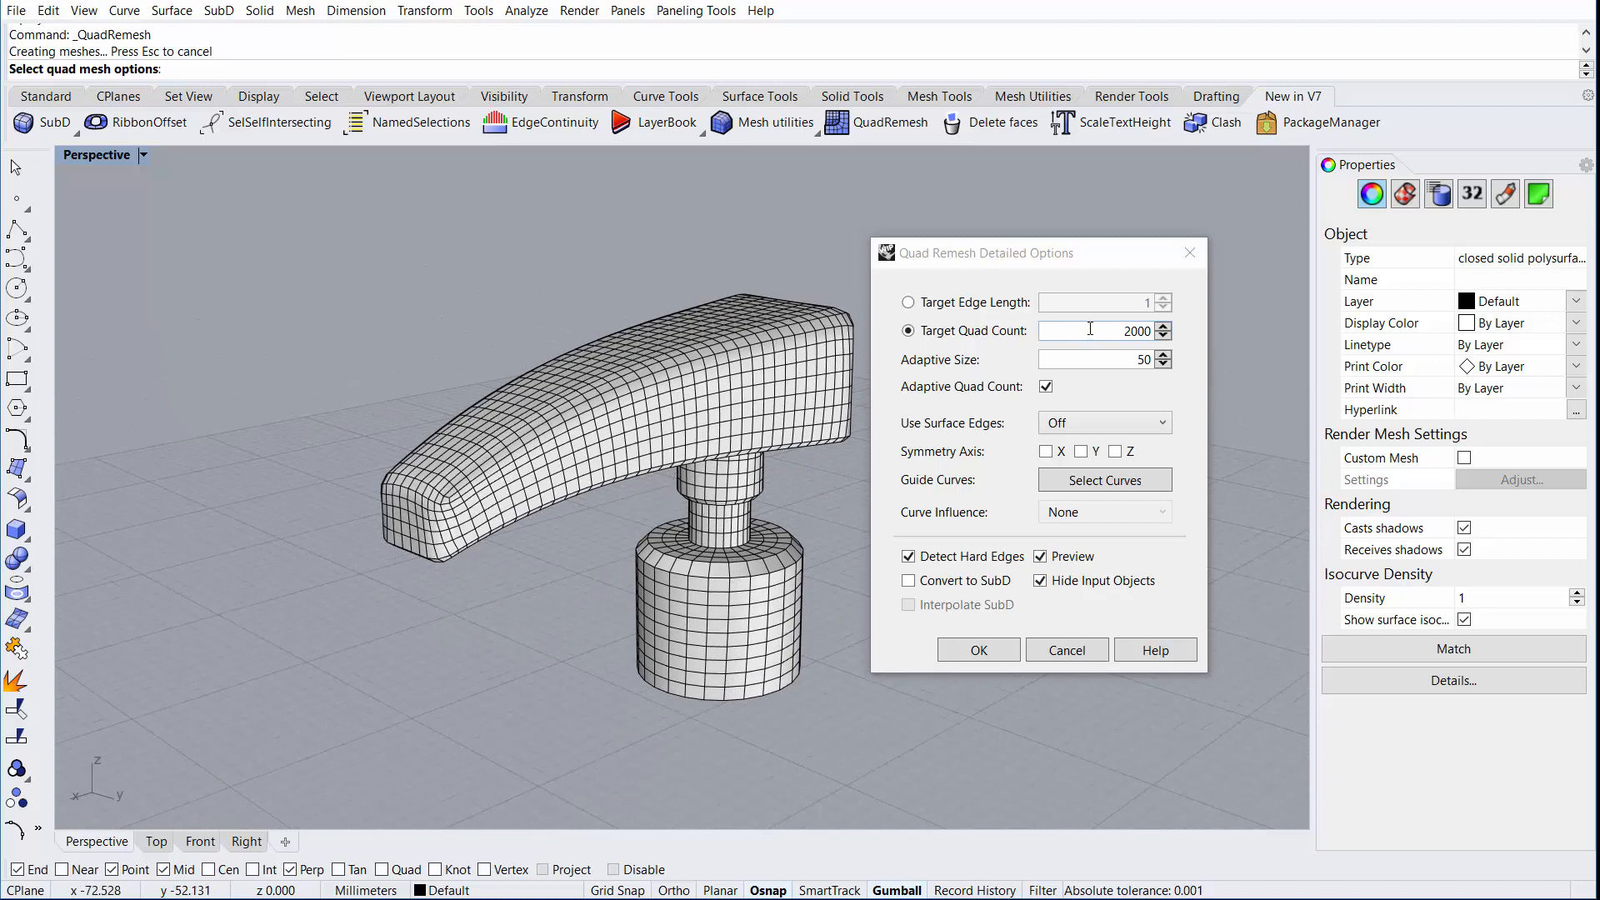
triple_click(1104, 331)
text(100)
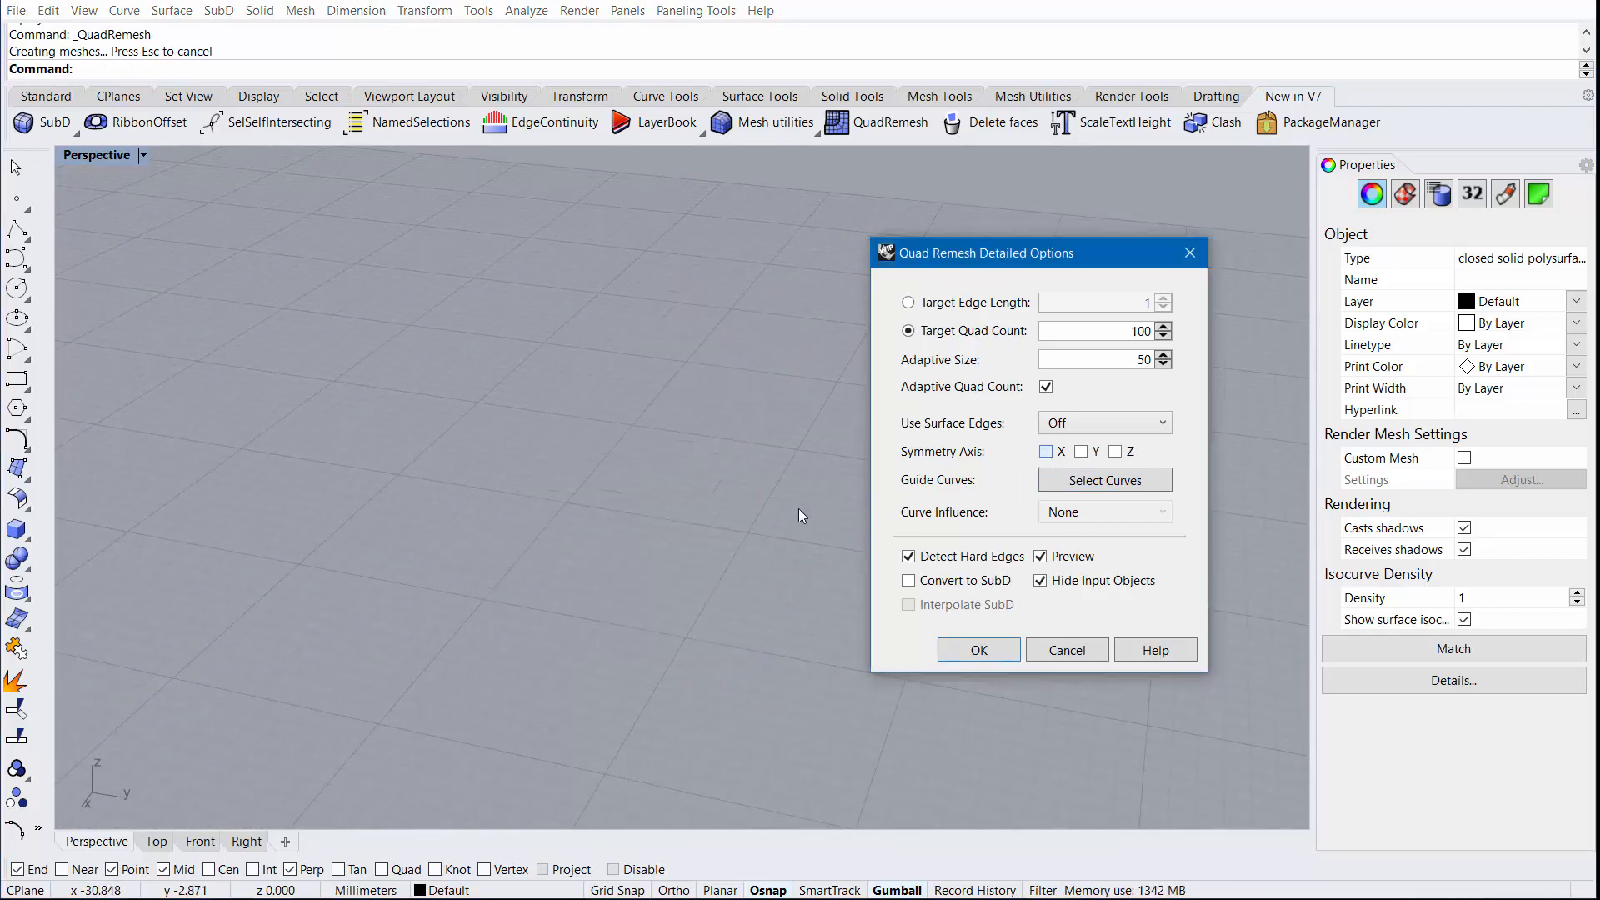
Enable X symmetry and Convert to SubD, toggling Detect Hard Edges off and back on
click(976, 650)
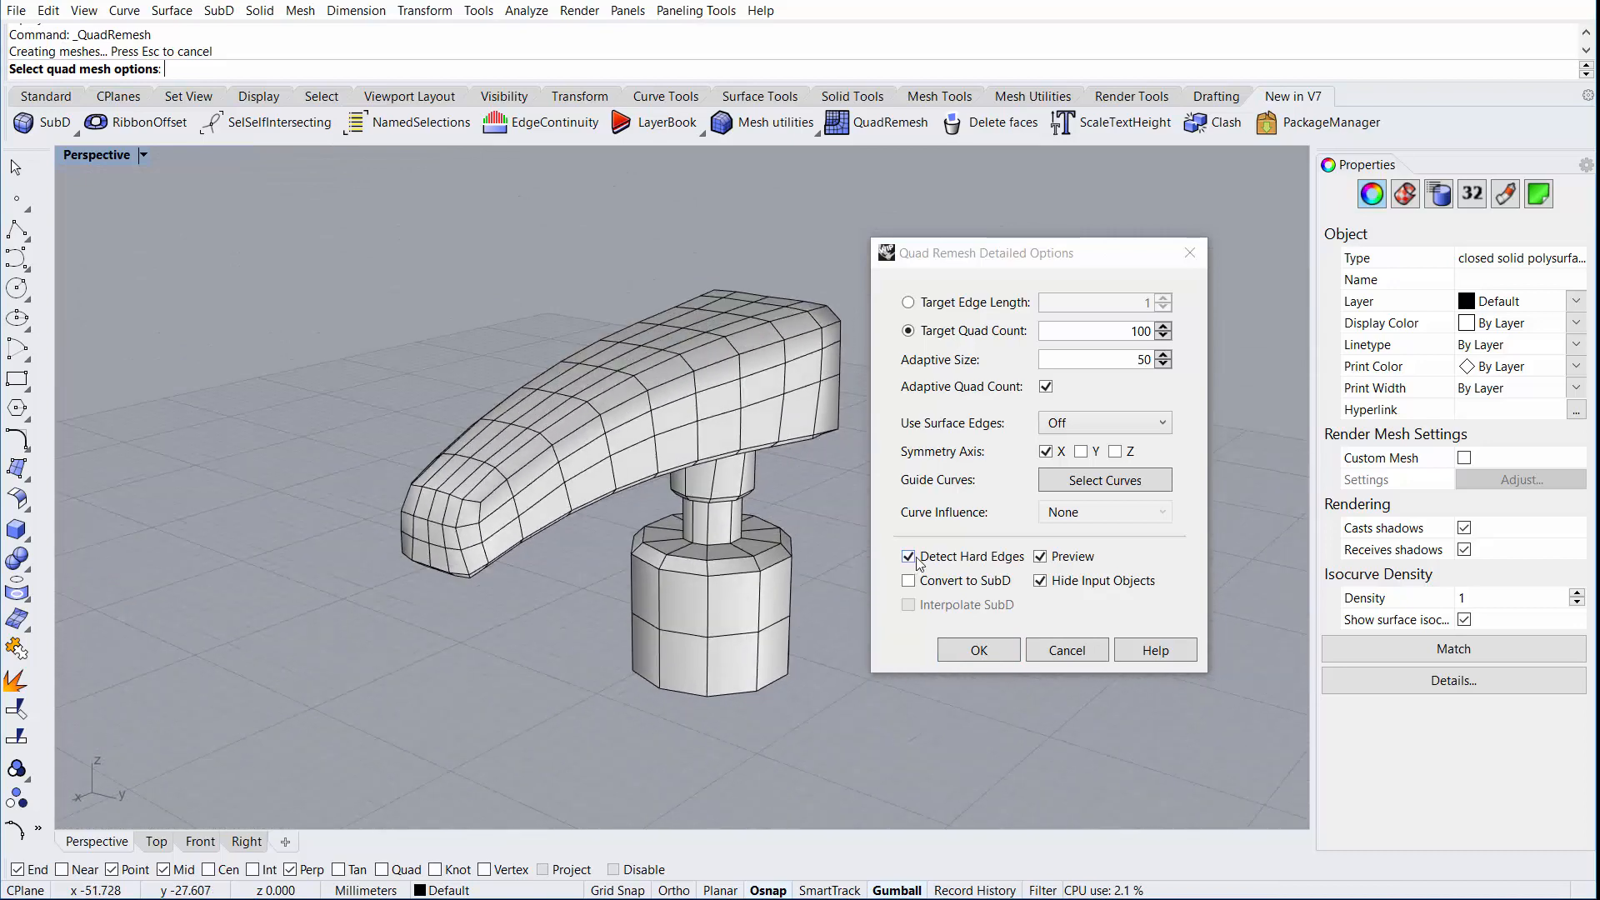
click(976, 649)
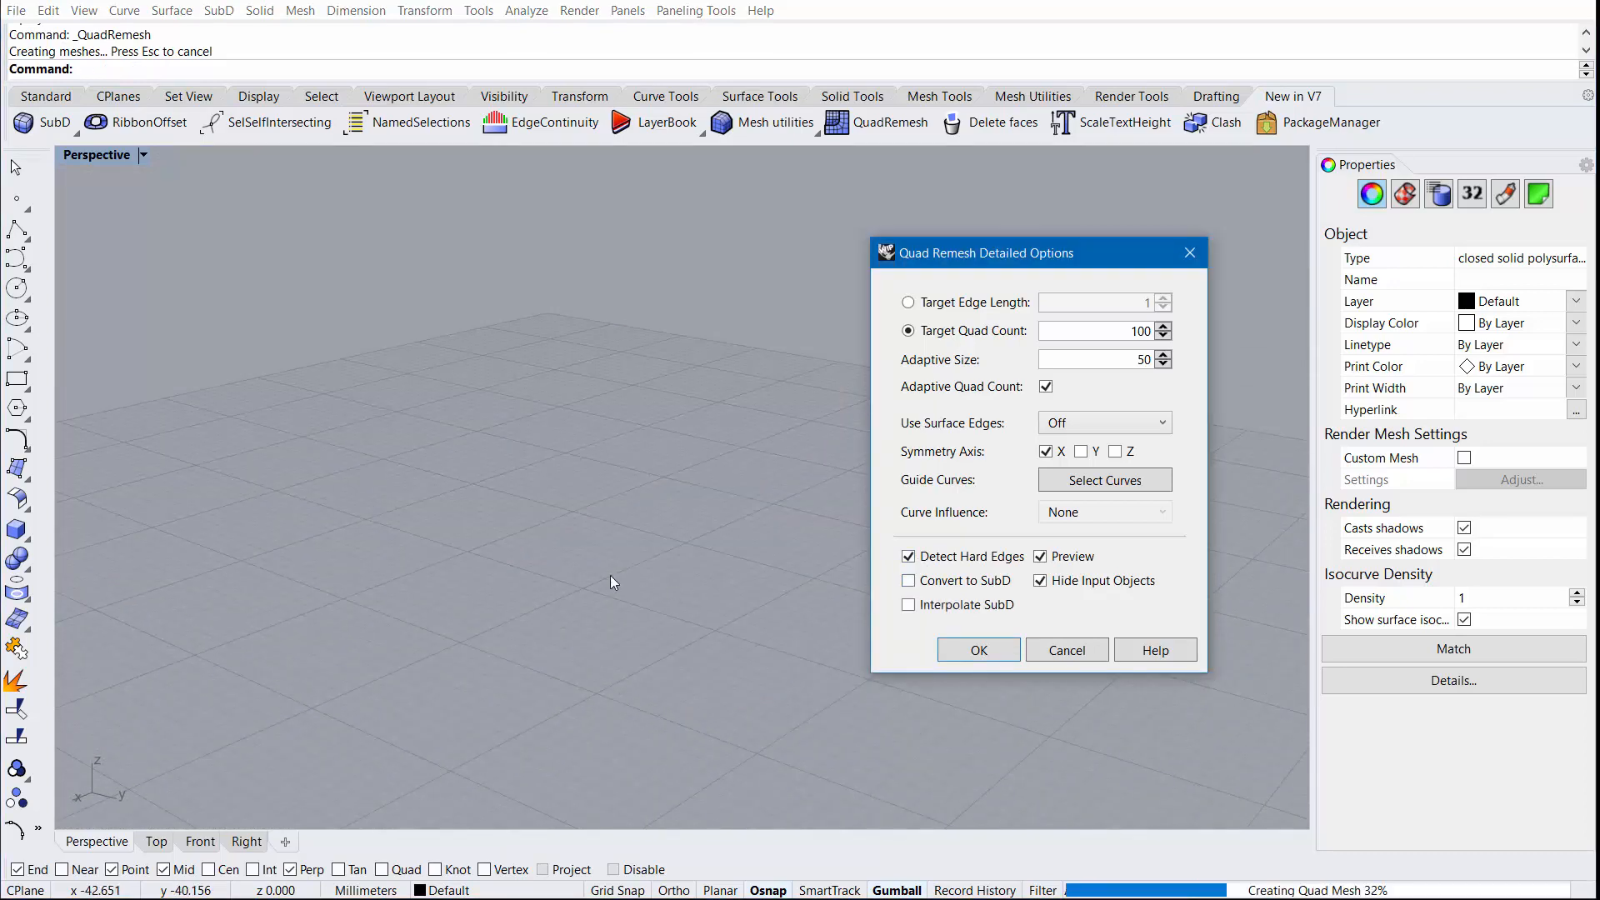
click(908, 581)
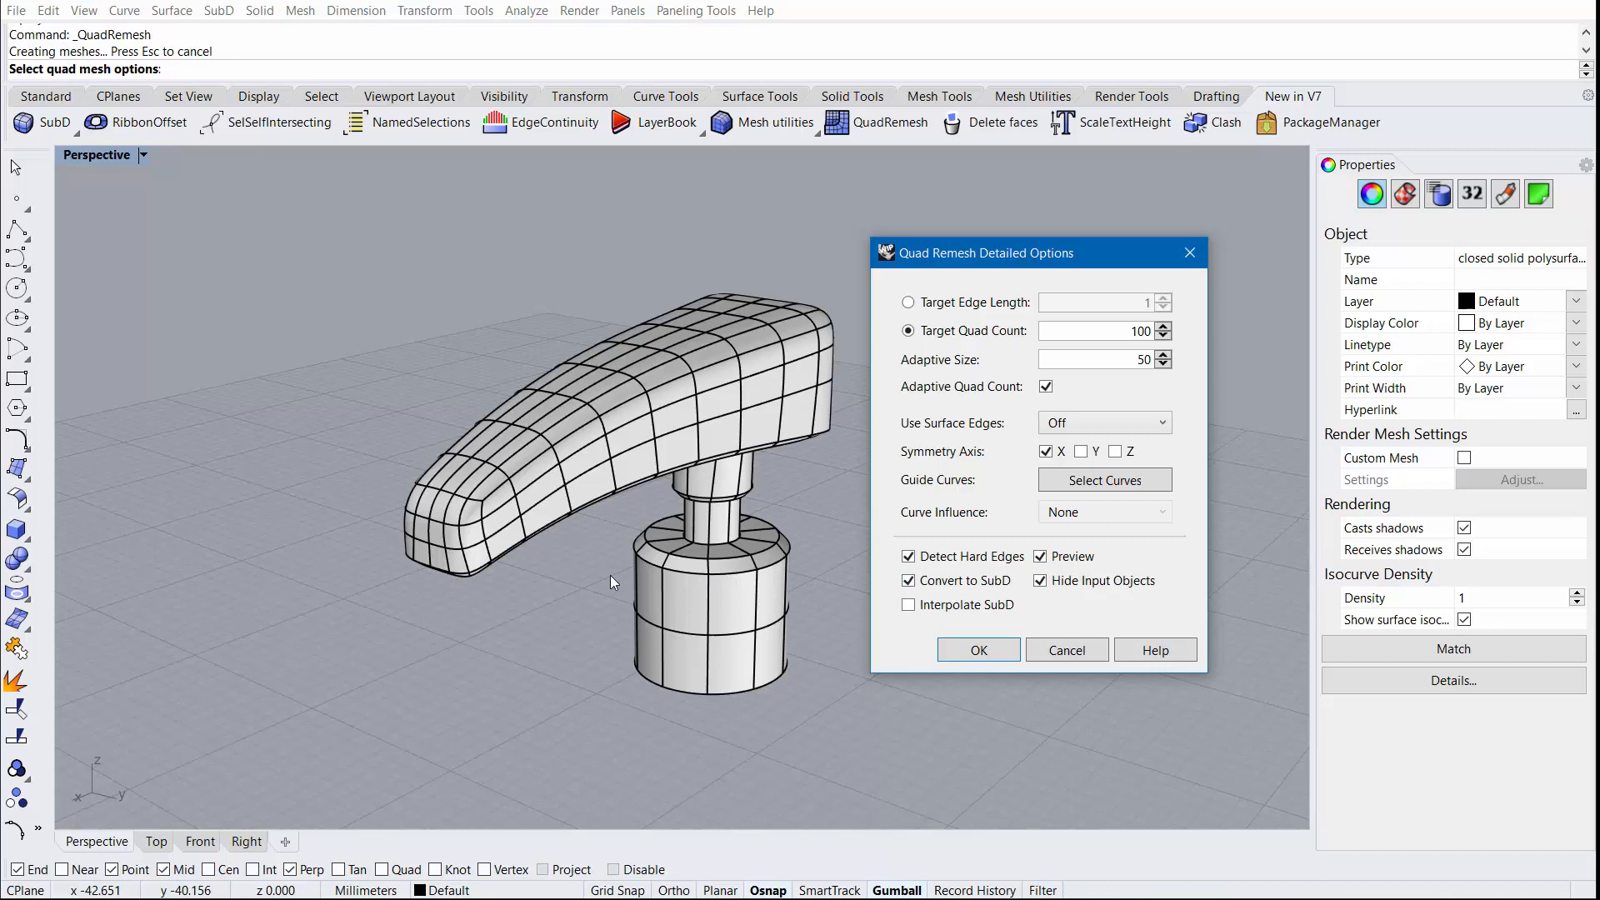
mouse_move(944, 548)
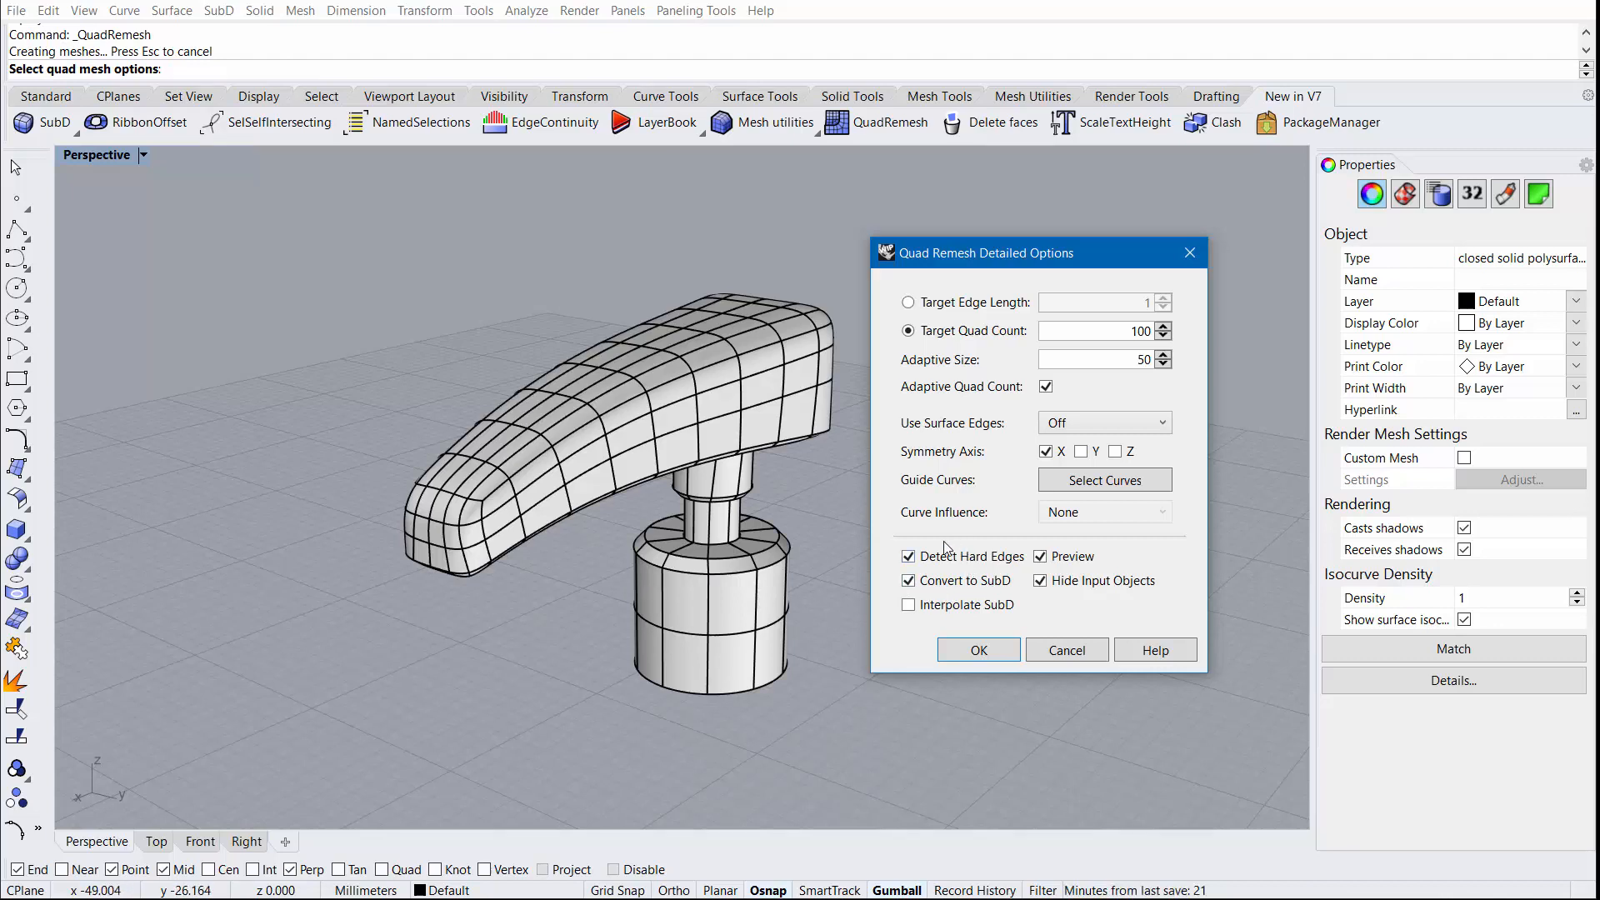
mouse_move(727, 569)
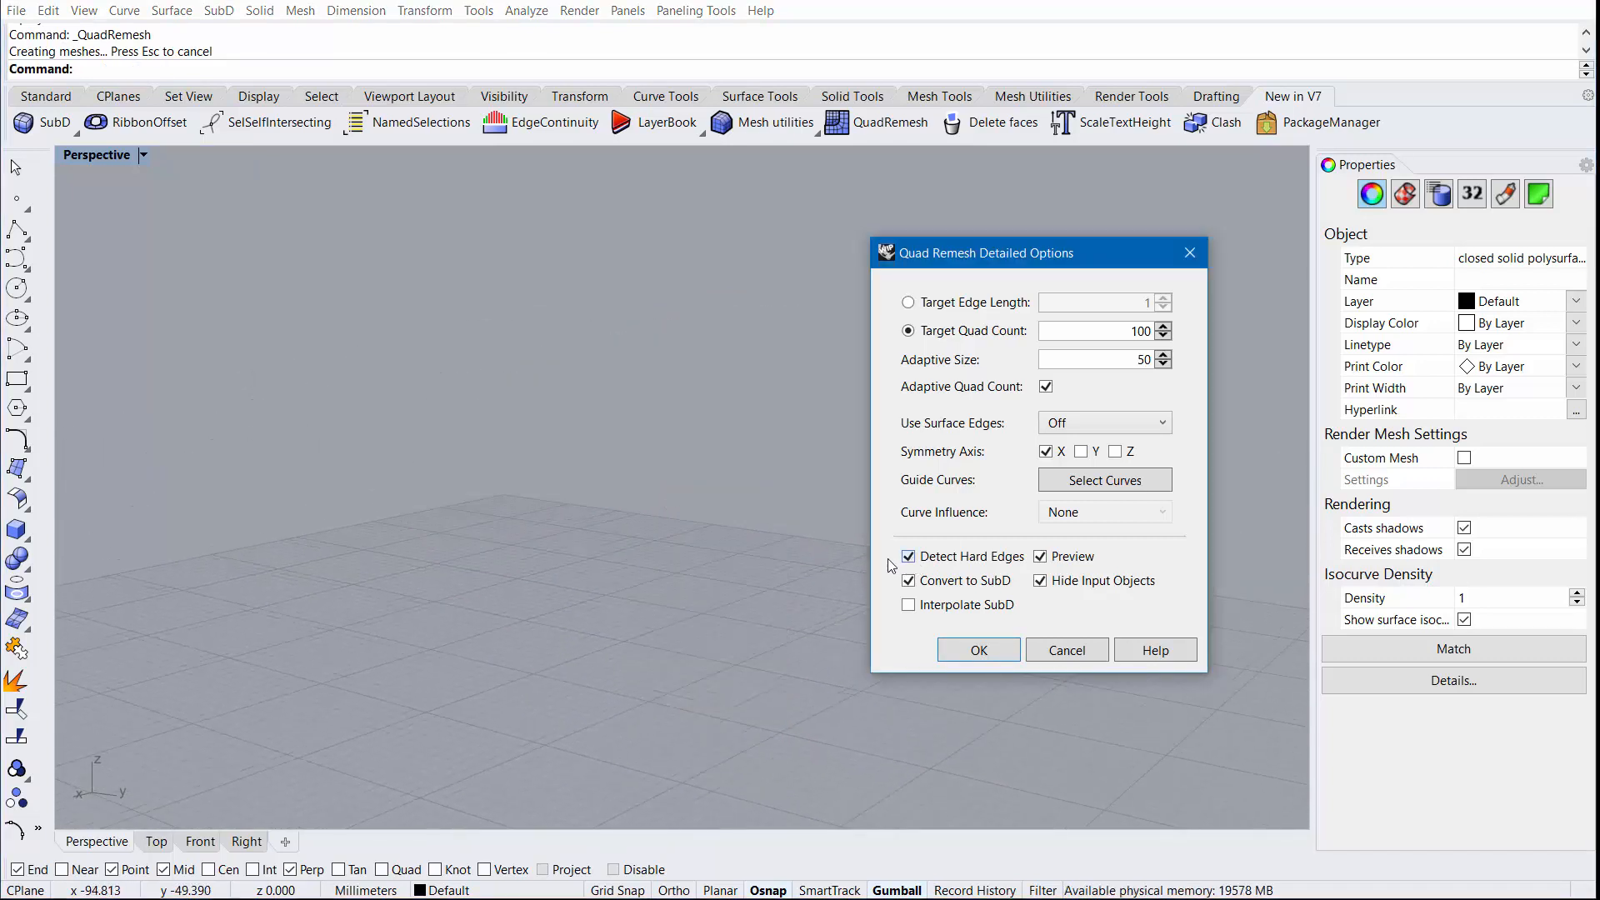
click(977, 649)
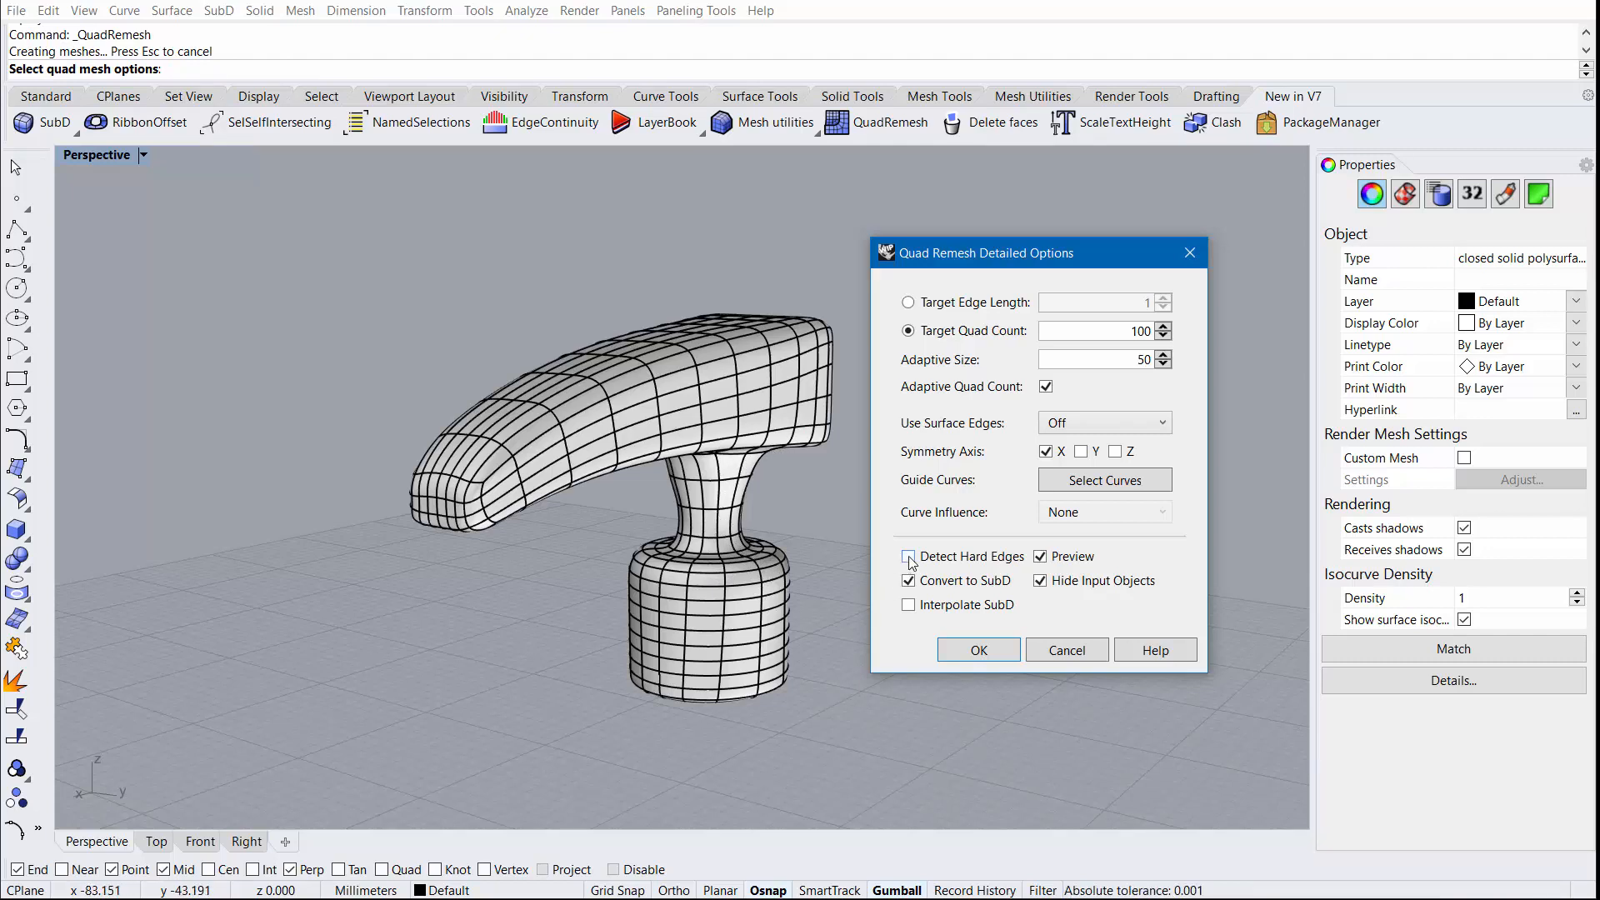
click(908, 555)
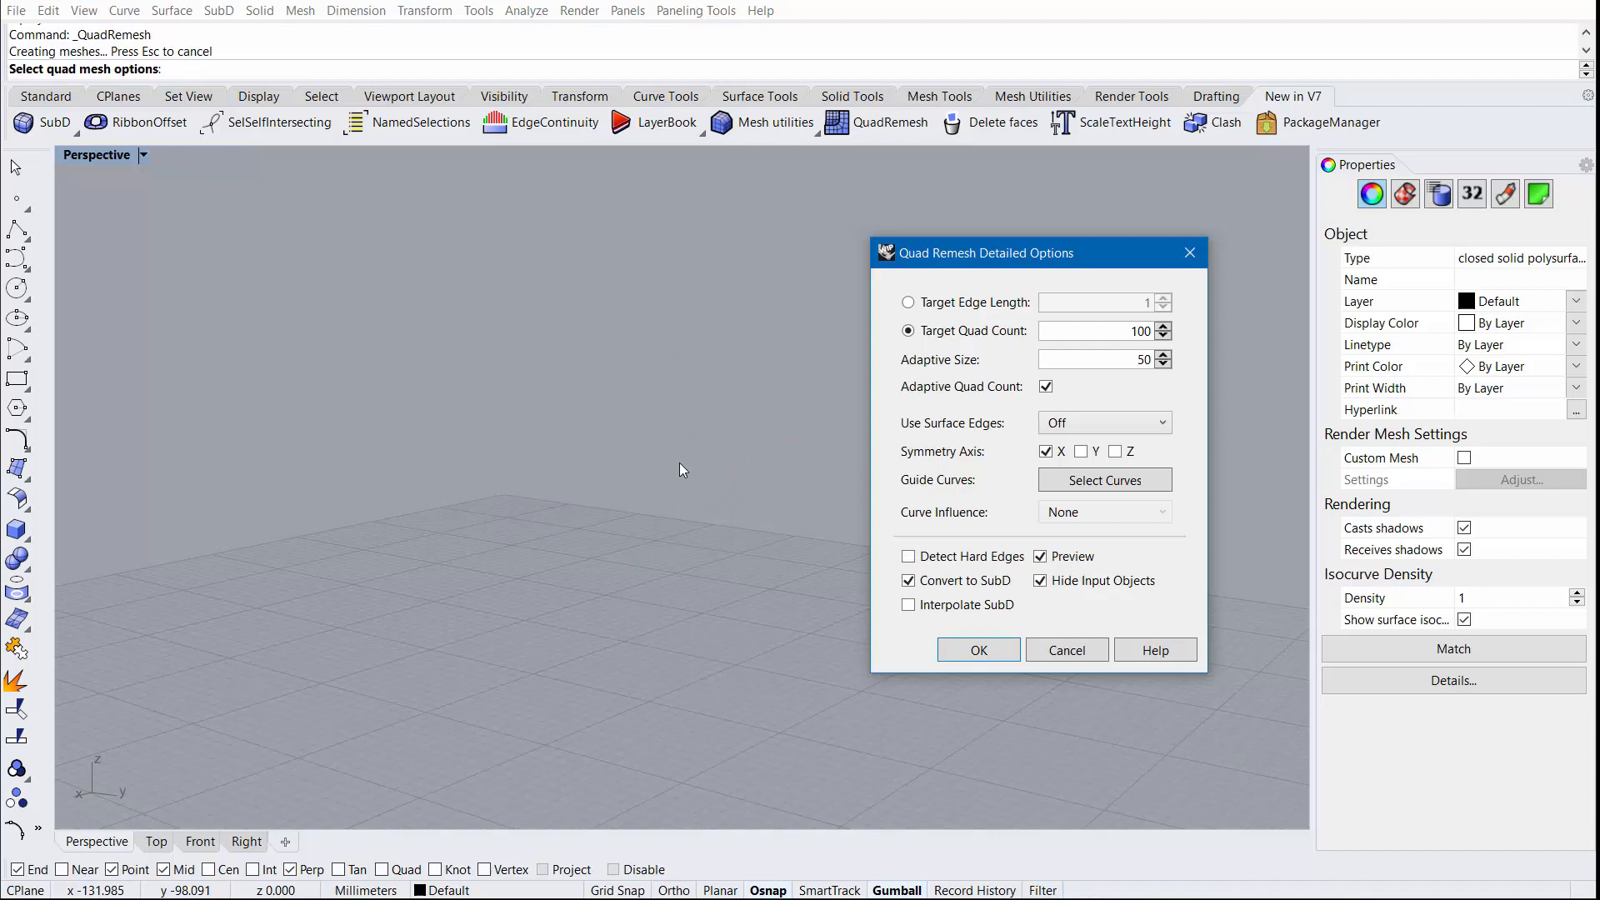
click(908, 556)
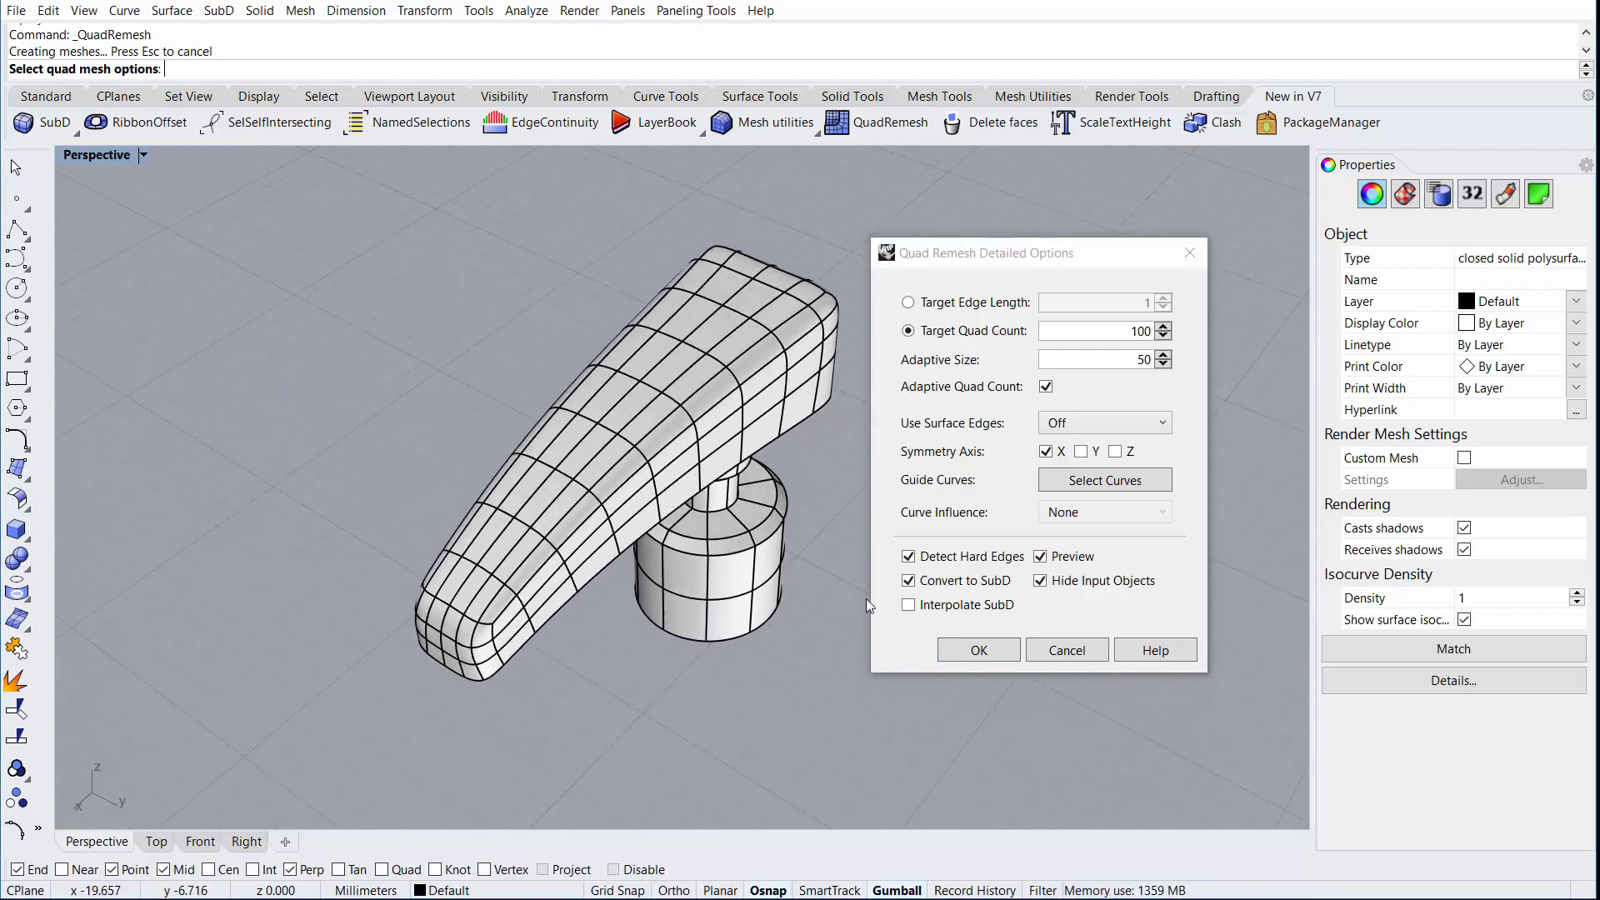
Keep the original pump top visible and accept a symmetric interpolated SubD quad remesh of it
click(1039, 581)
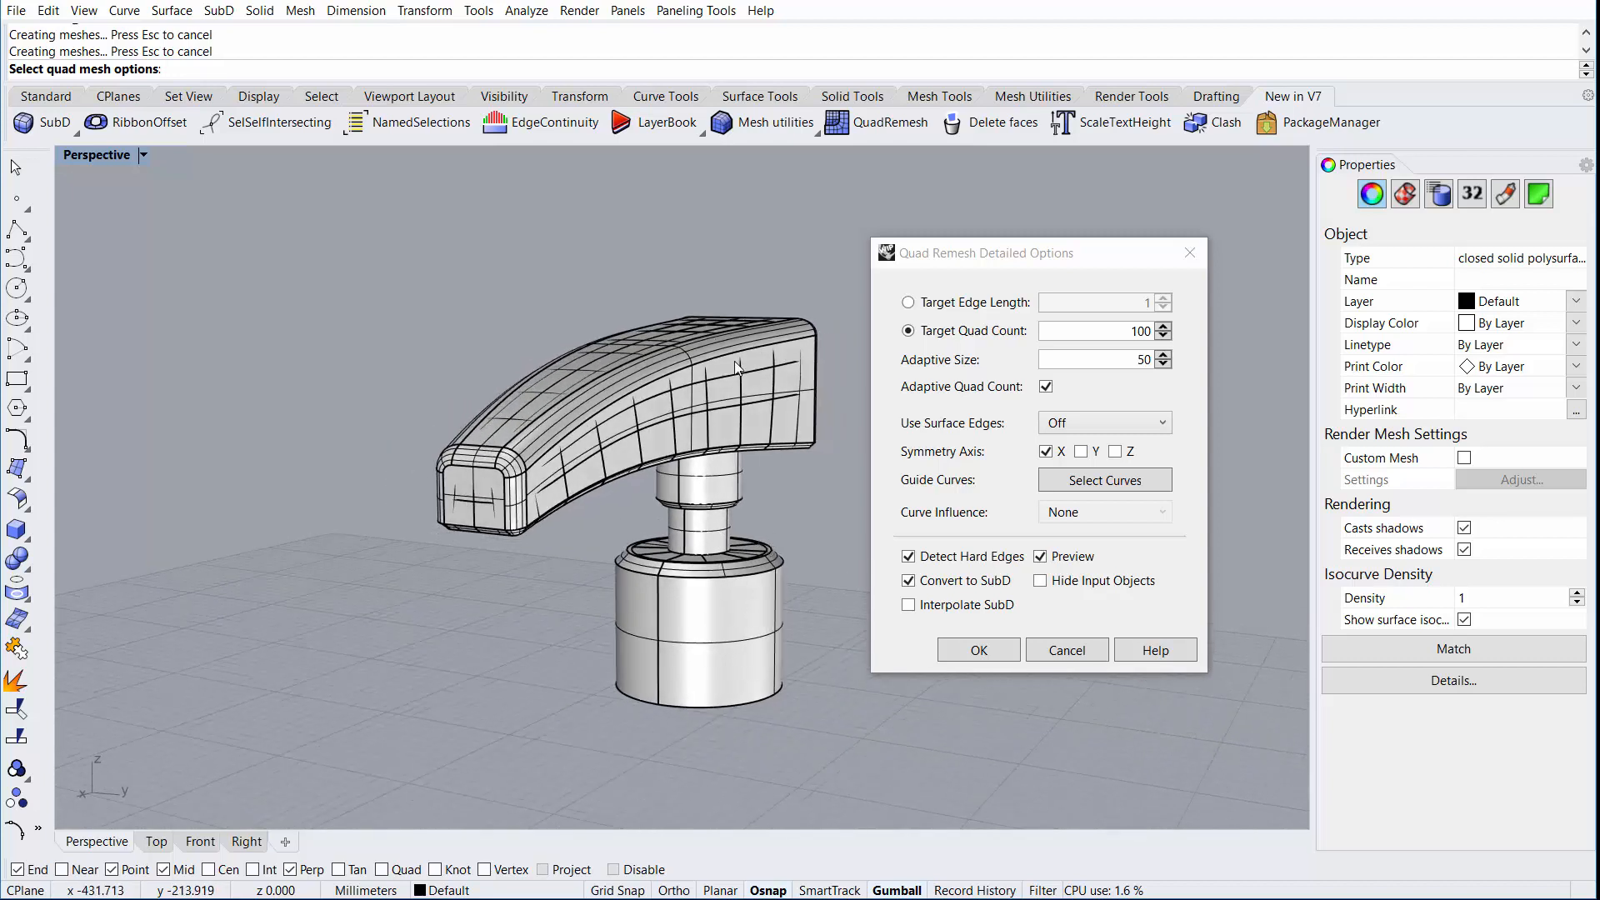
mouse_move(791, 391)
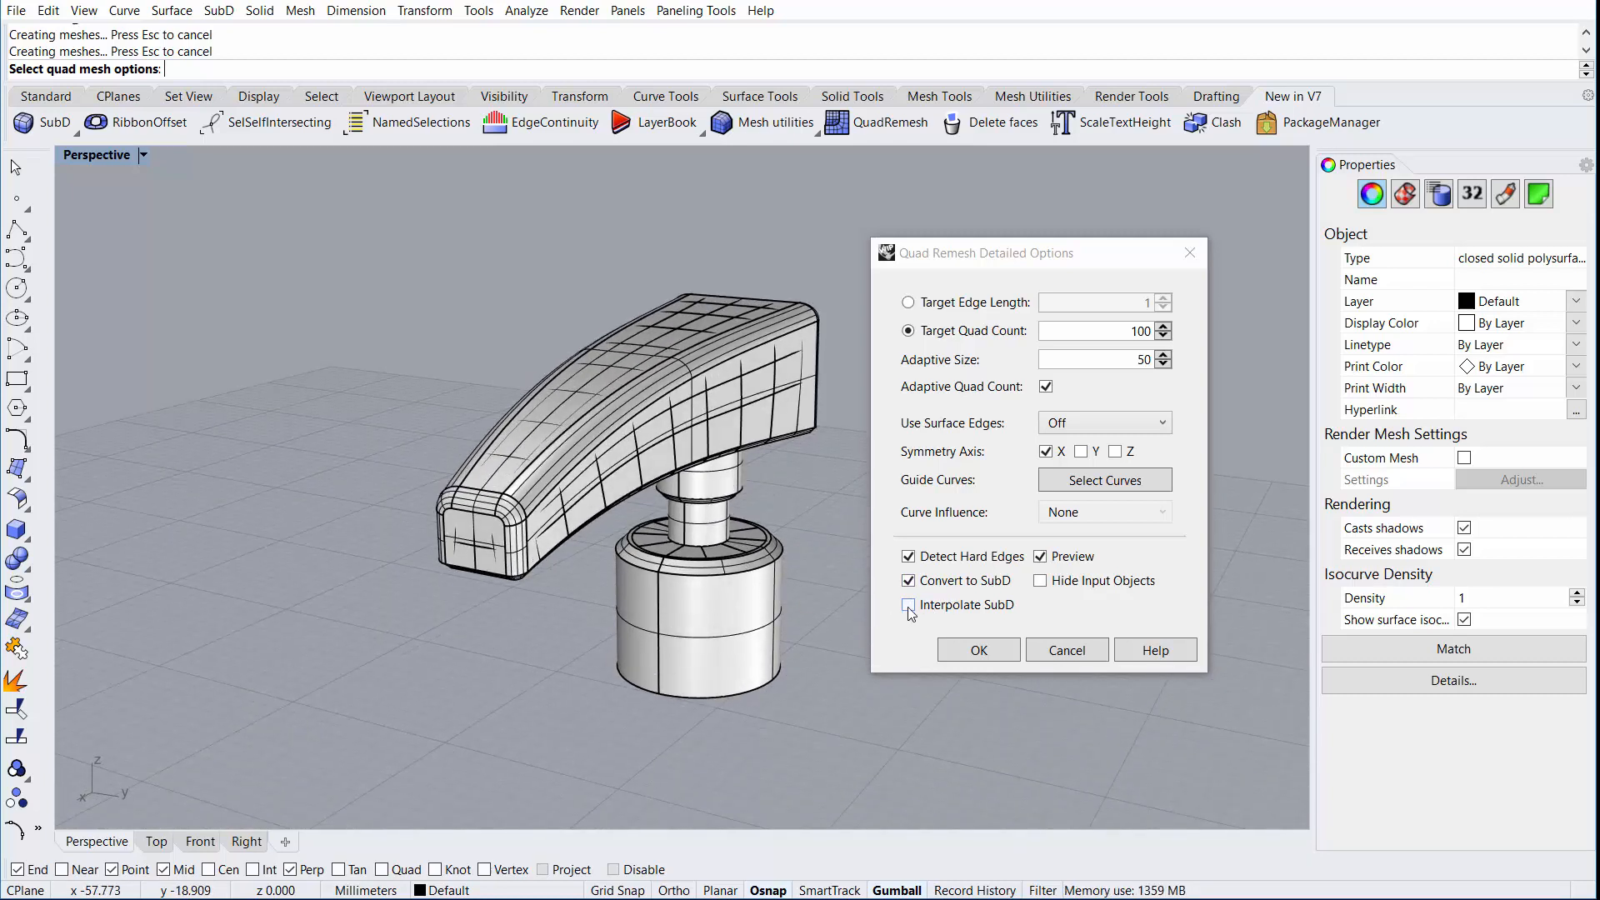
click(976, 650)
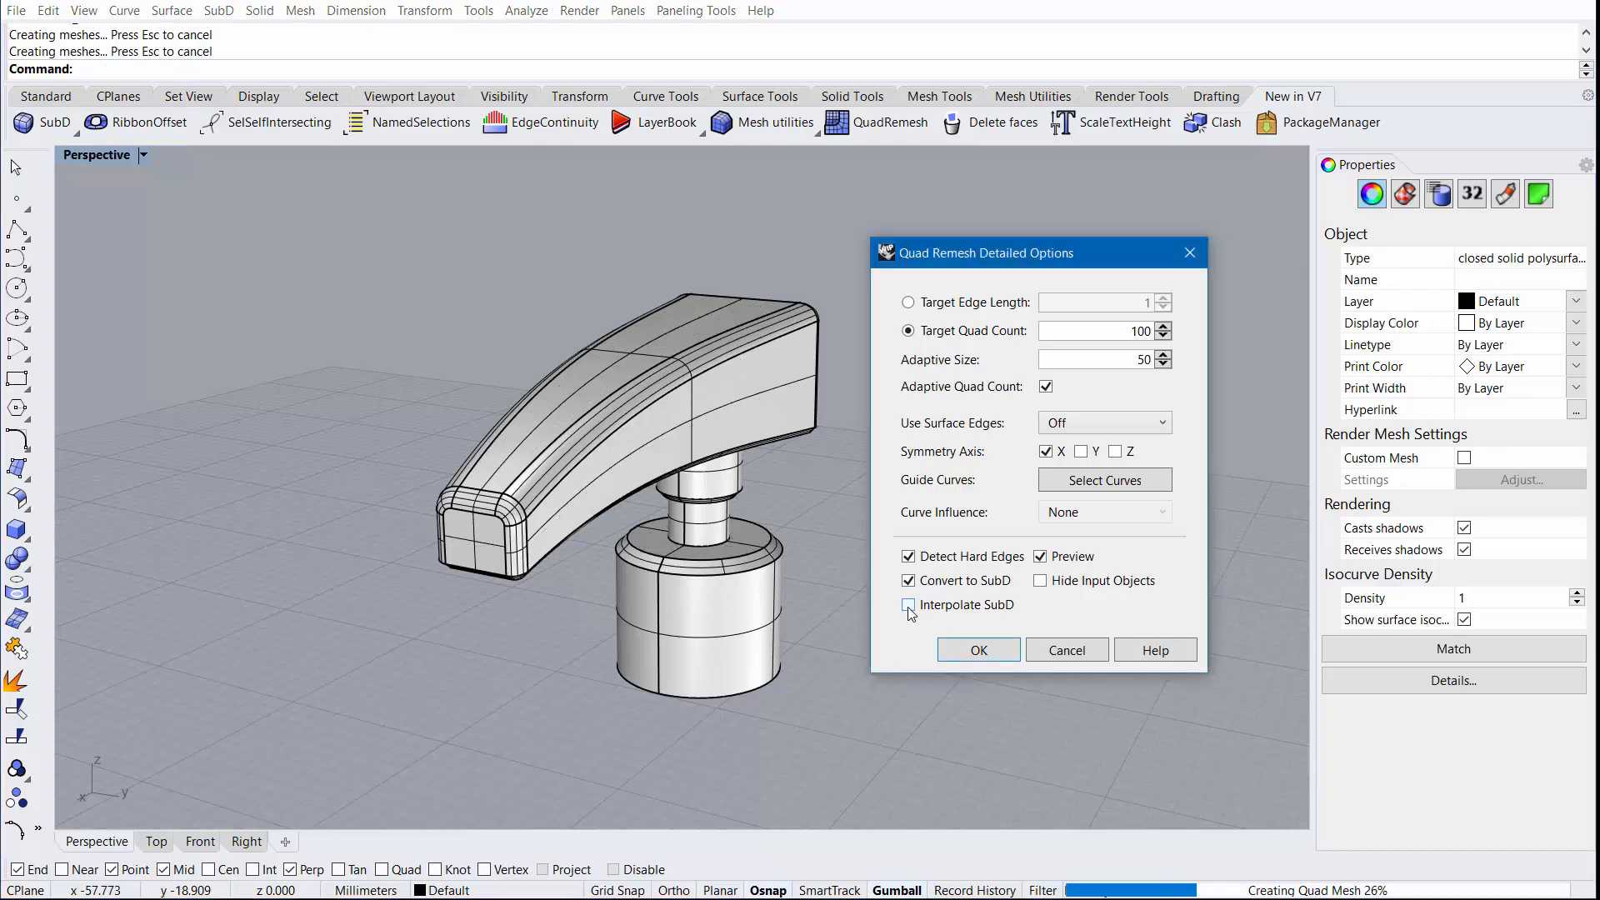
click(909, 604)
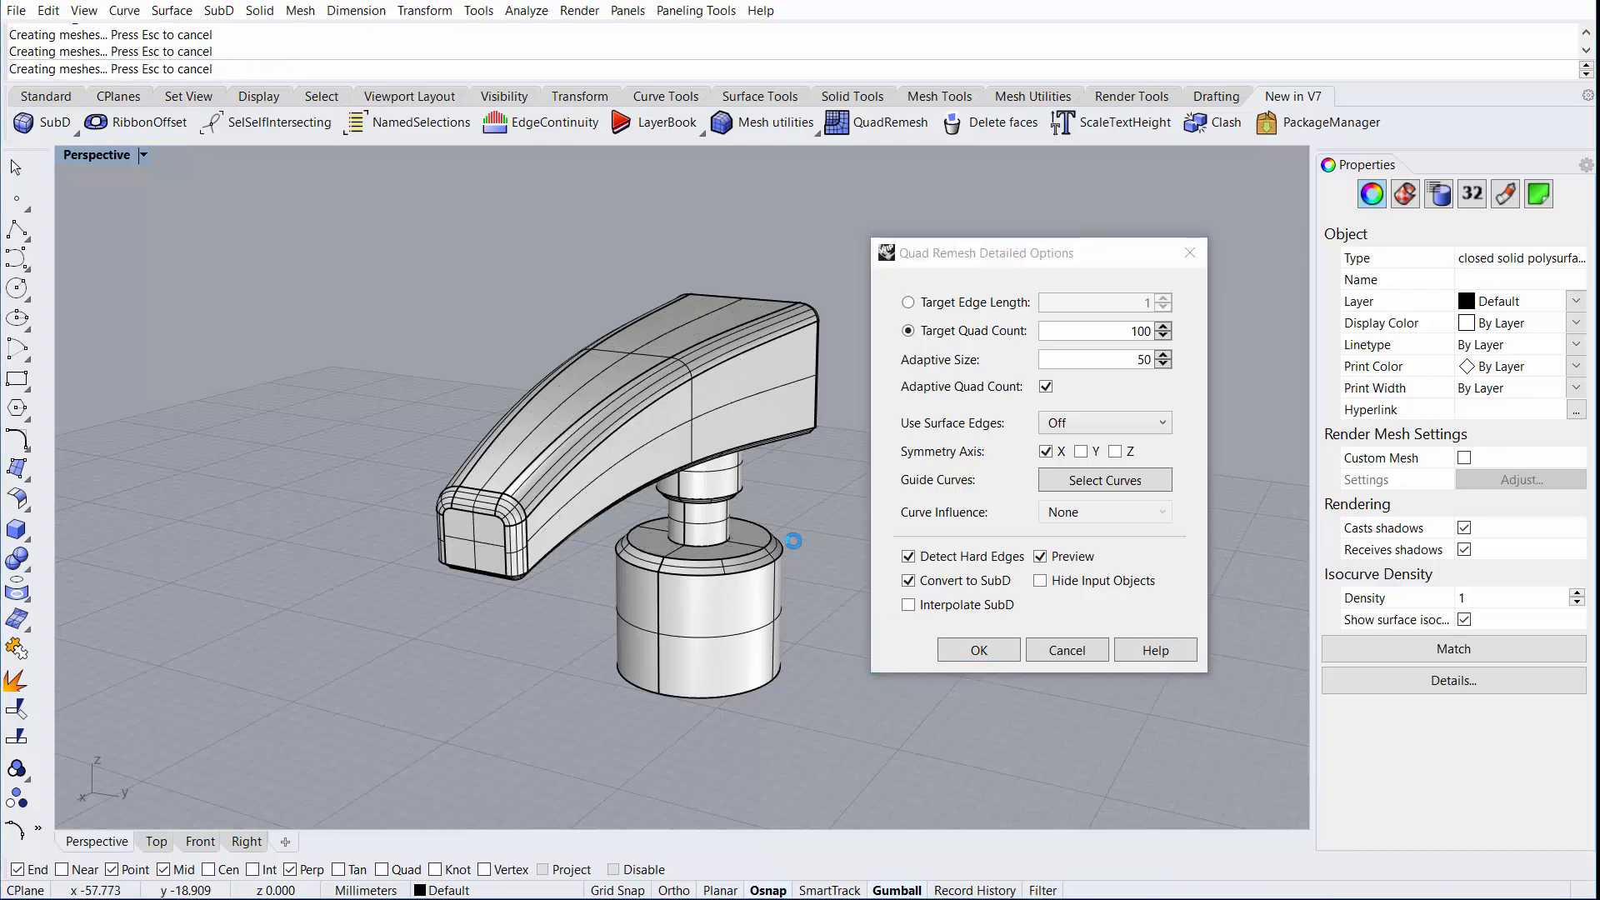
click(909, 604)
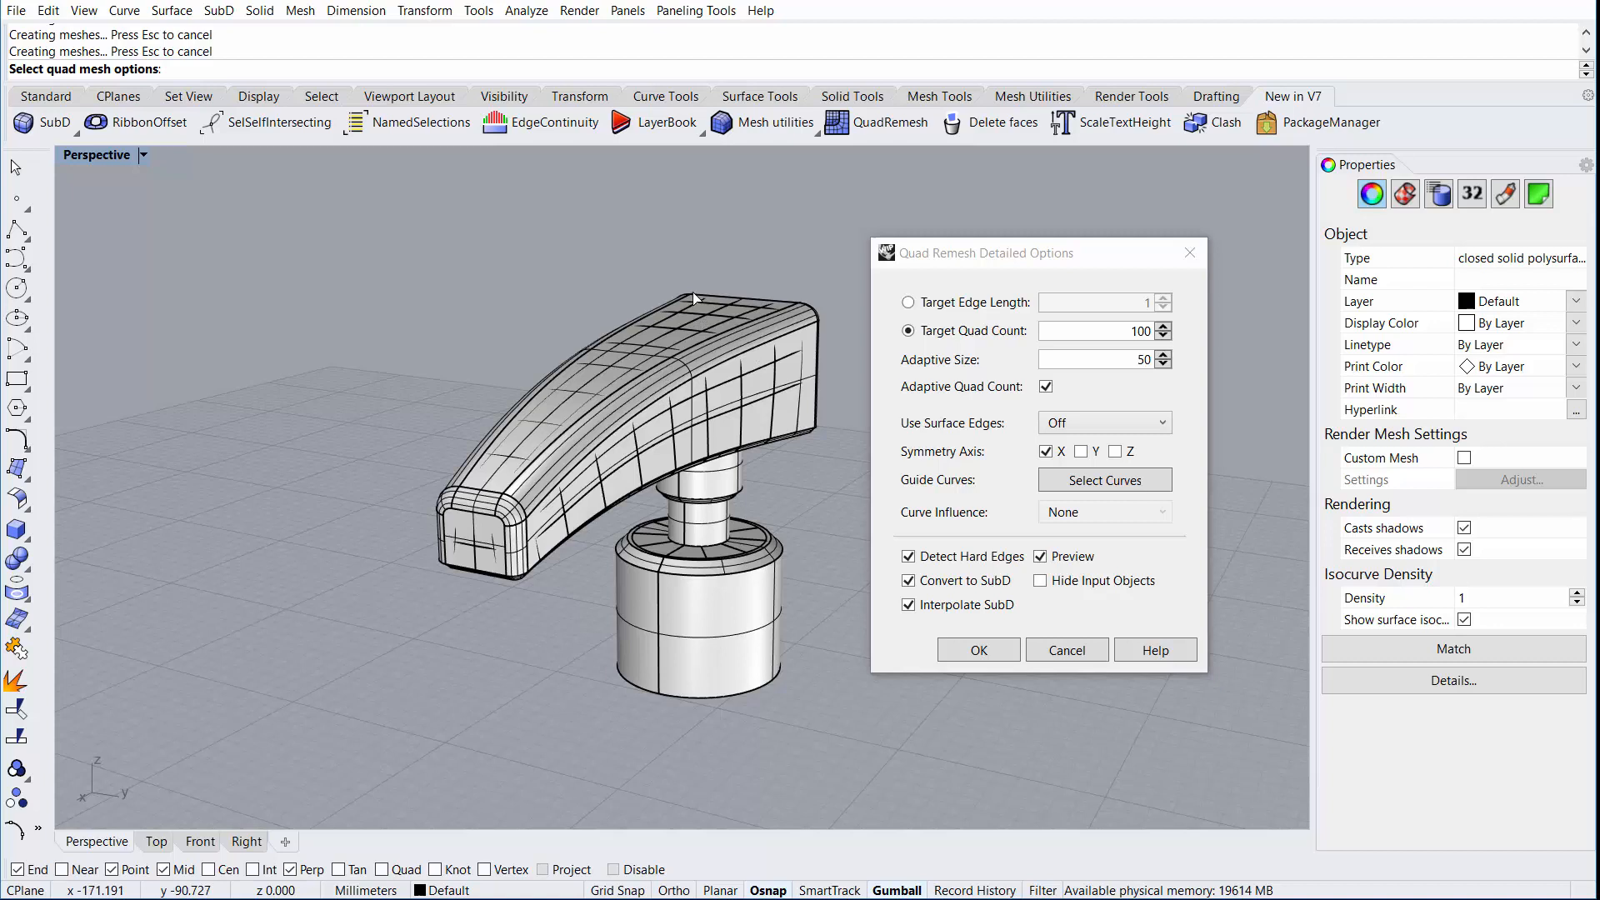
mouse_move(819, 406)
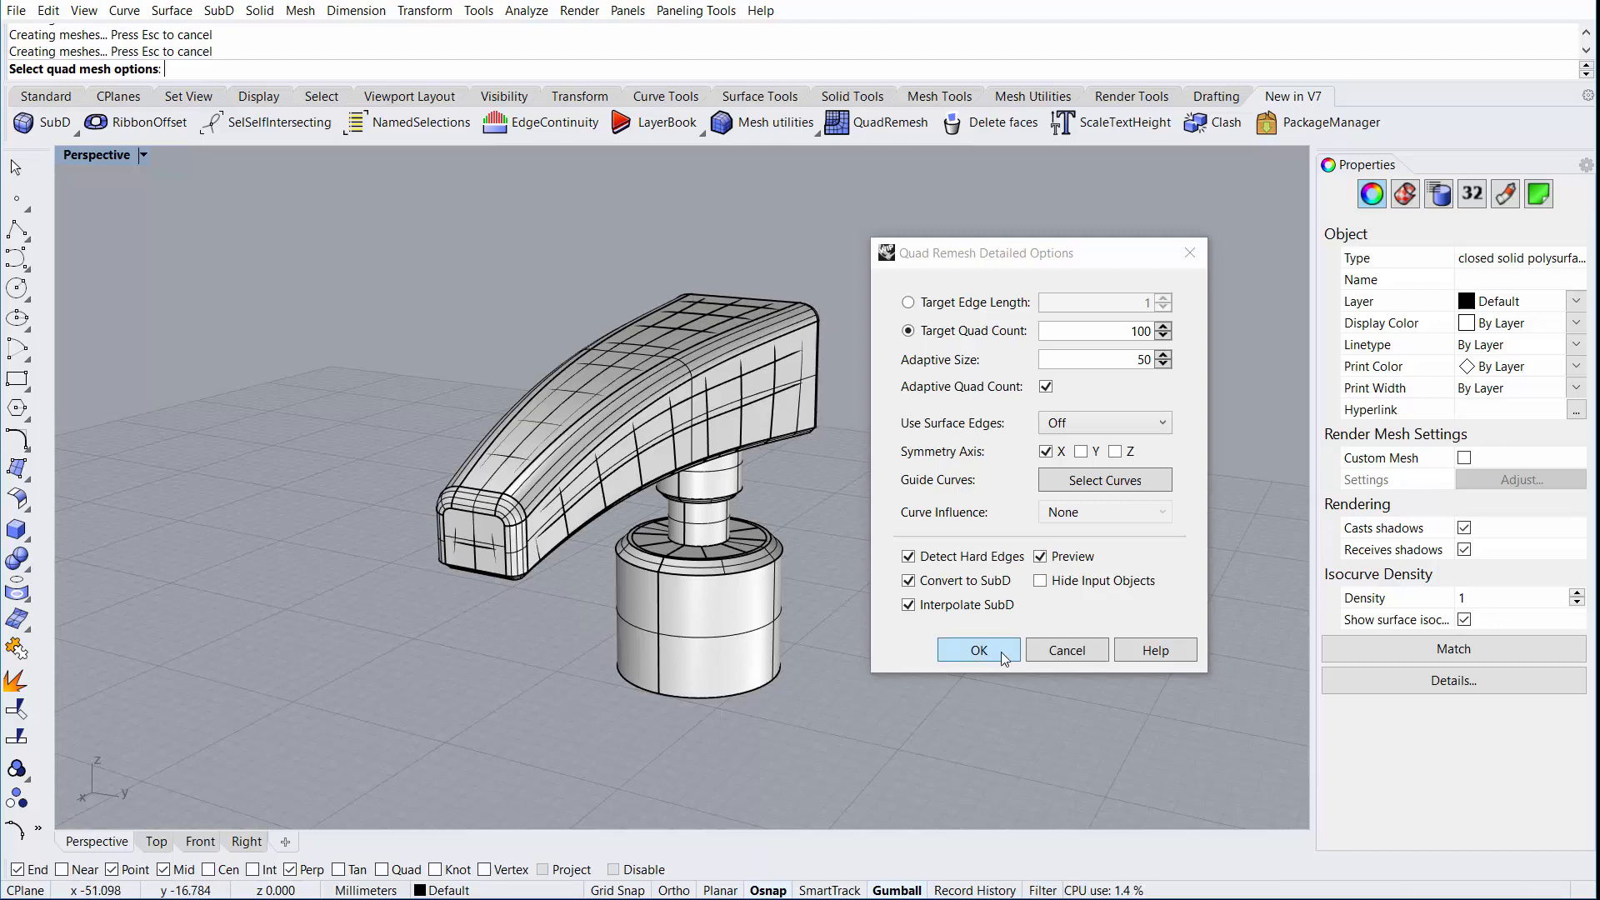
click(976, 650)
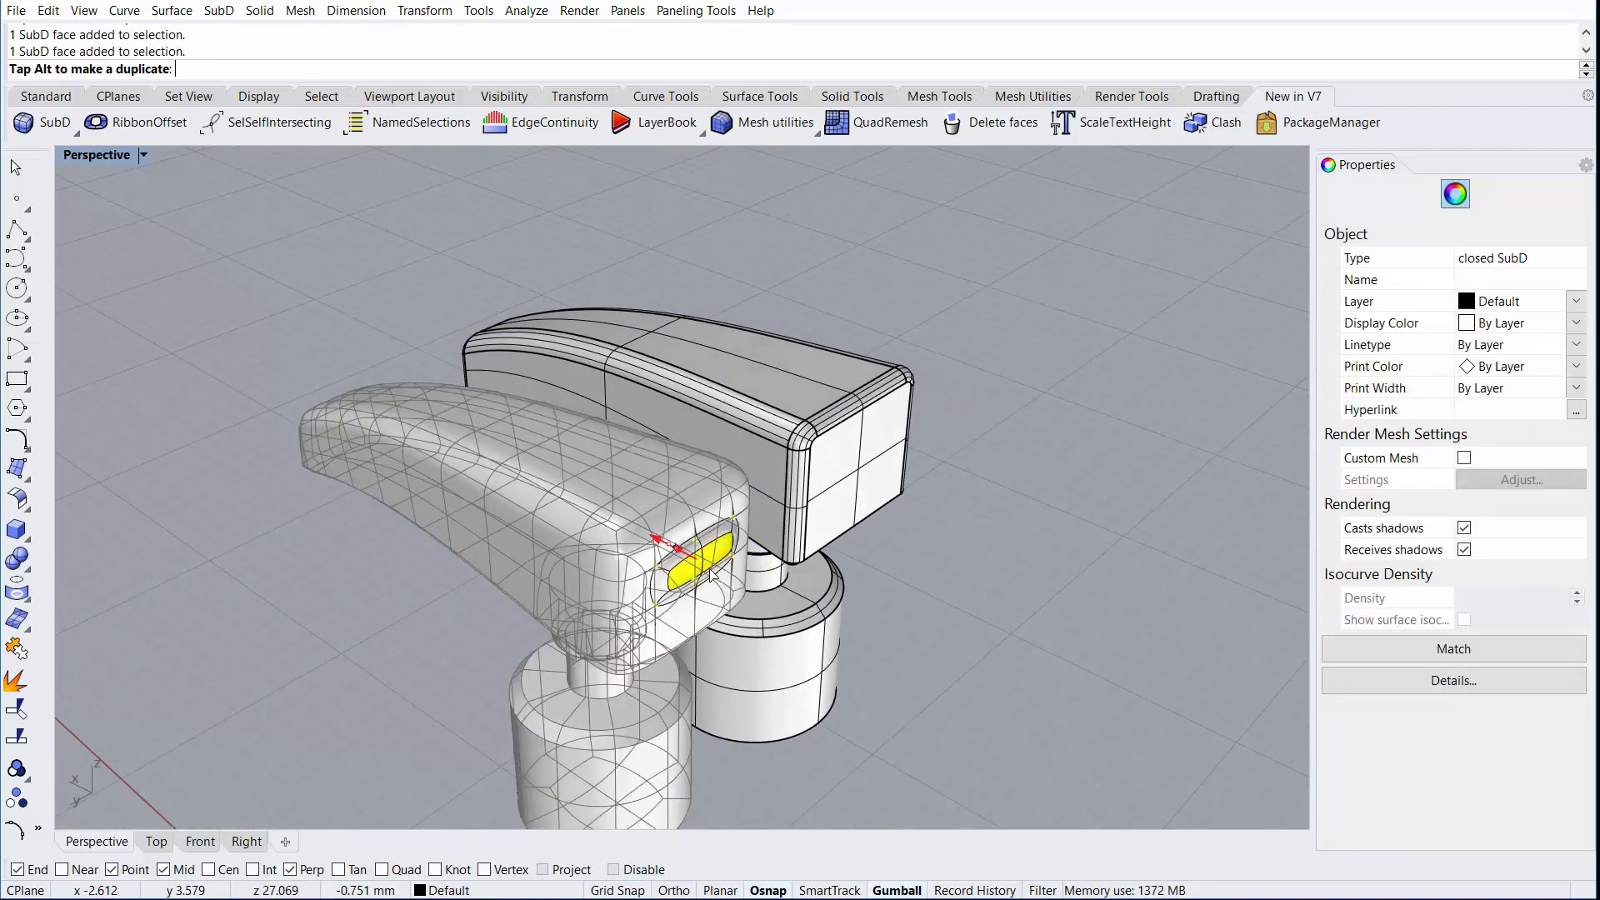
click(889, 123)
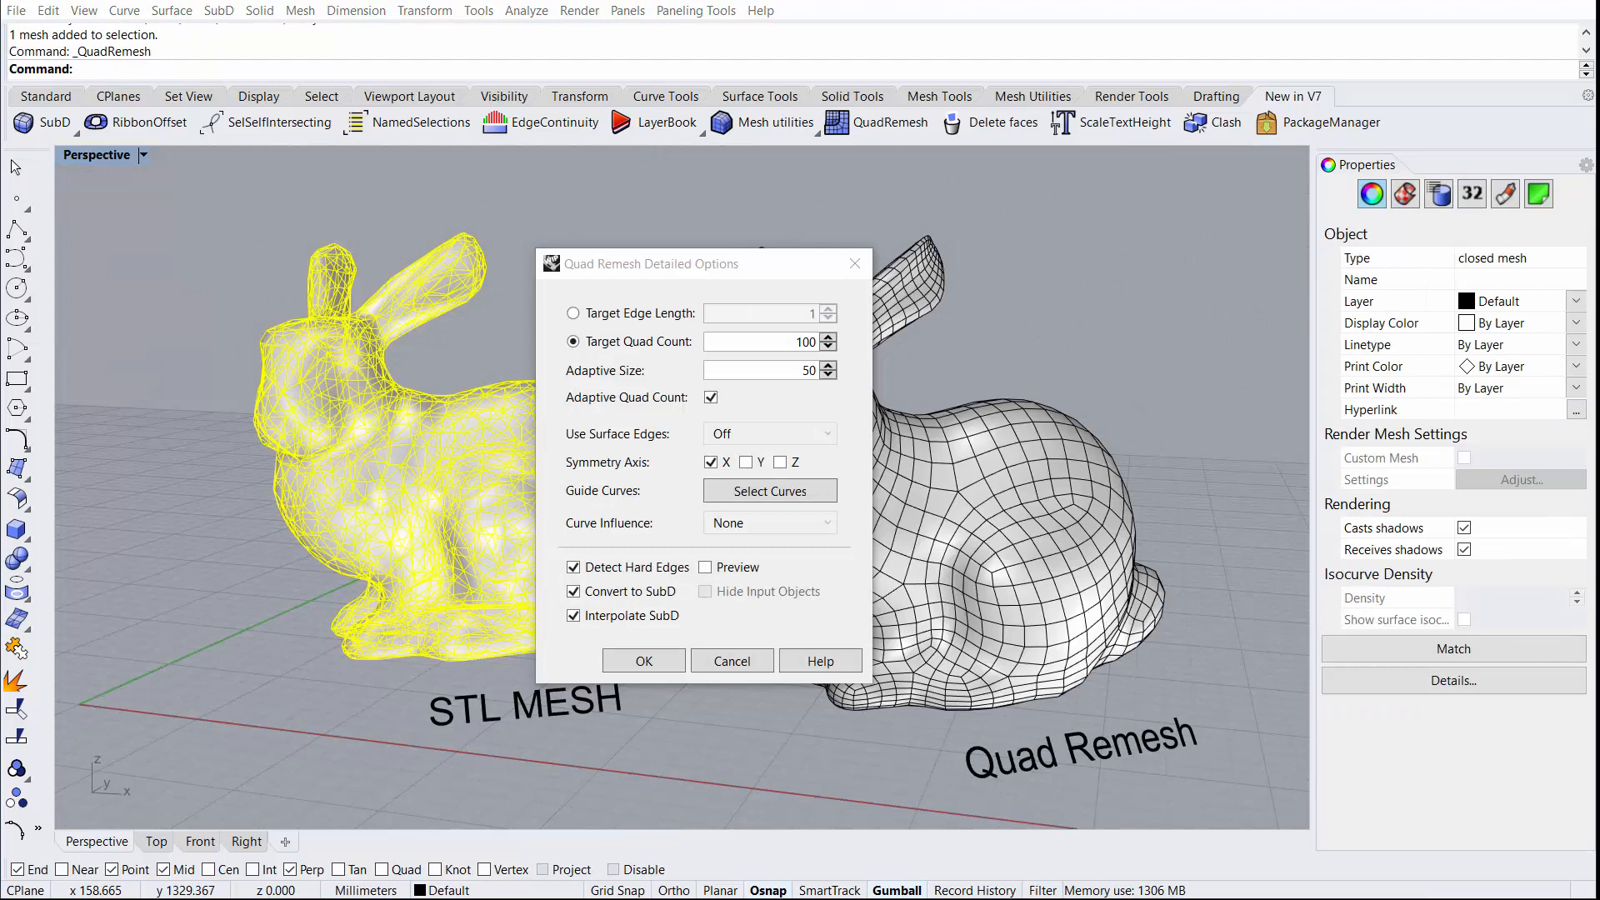